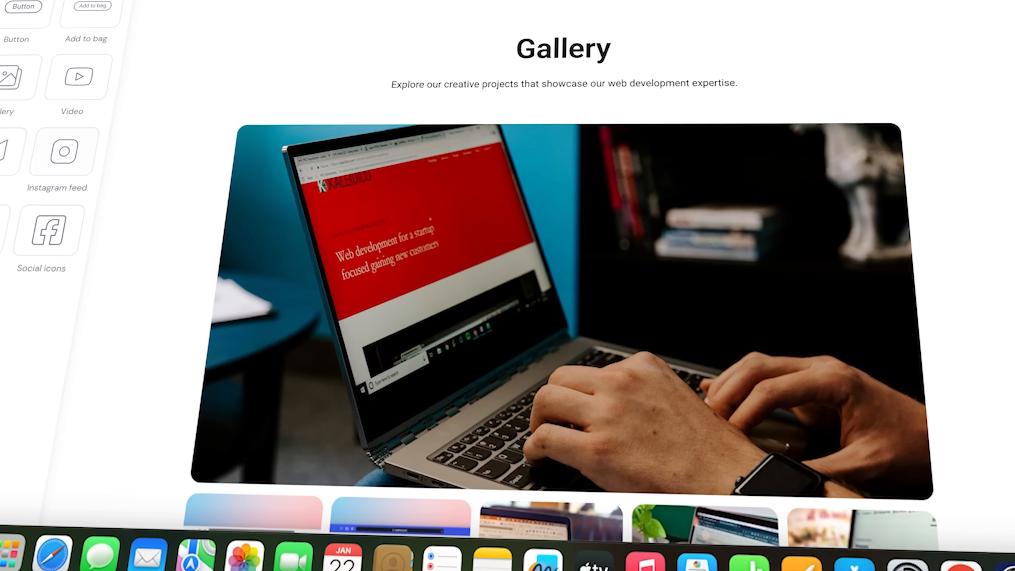
# Put the Business Website Builder plan in the cart and go to the AI website builder
pyautogui.scroll(-3)
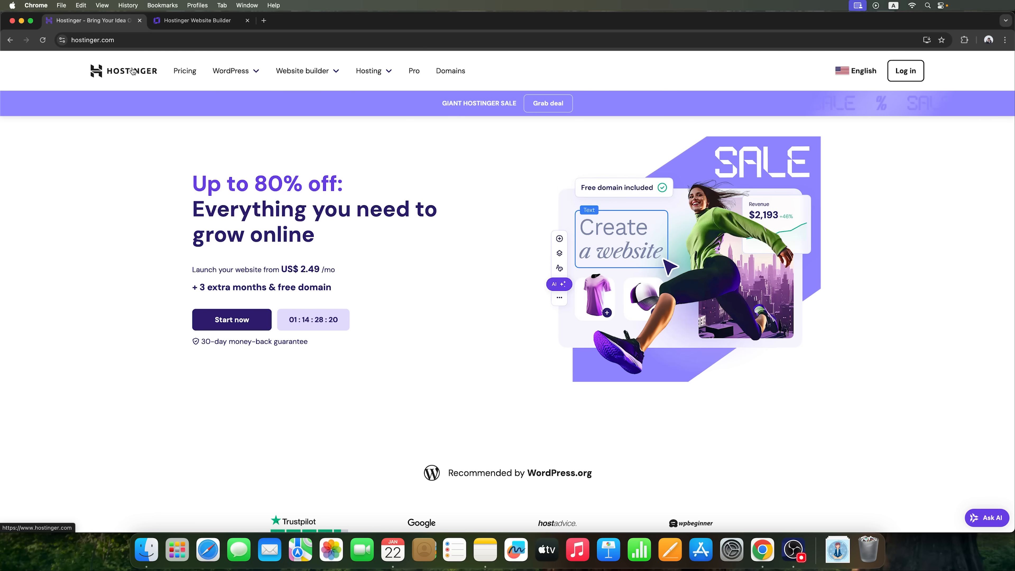
pyautogui.click(302, 70)
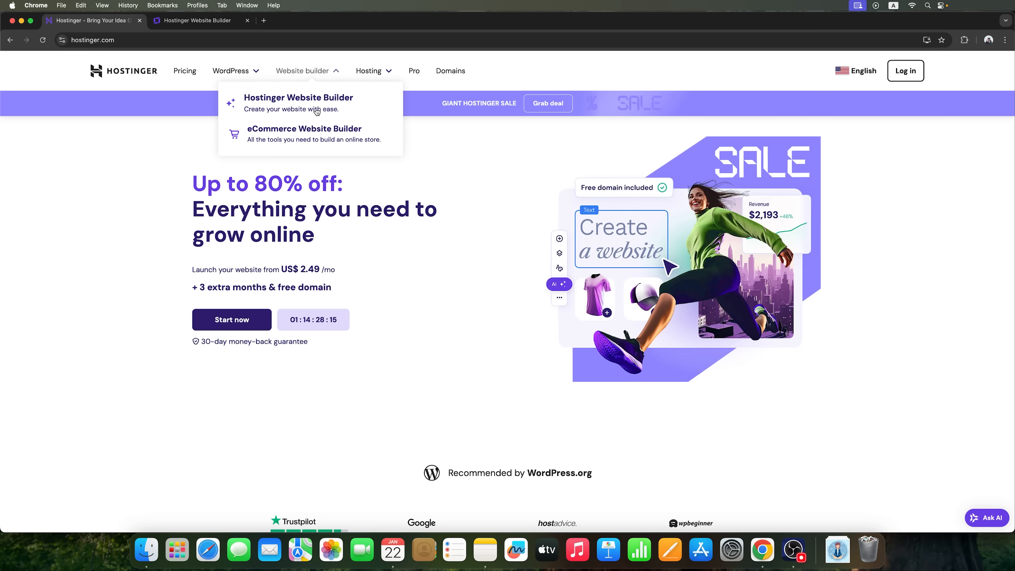
pyautogui.moveTo(324, 103)
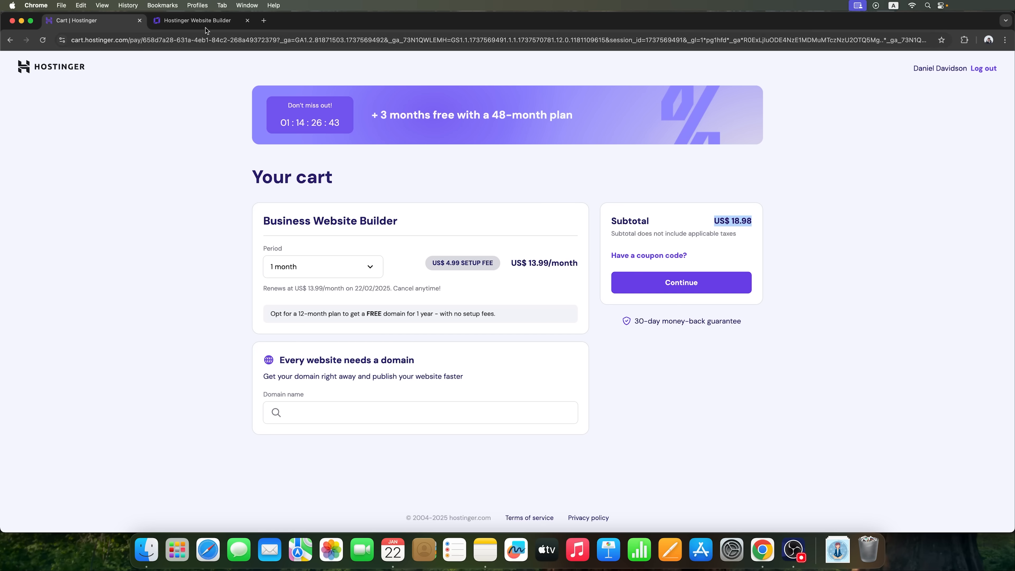
pyautogui.click(197, 20)
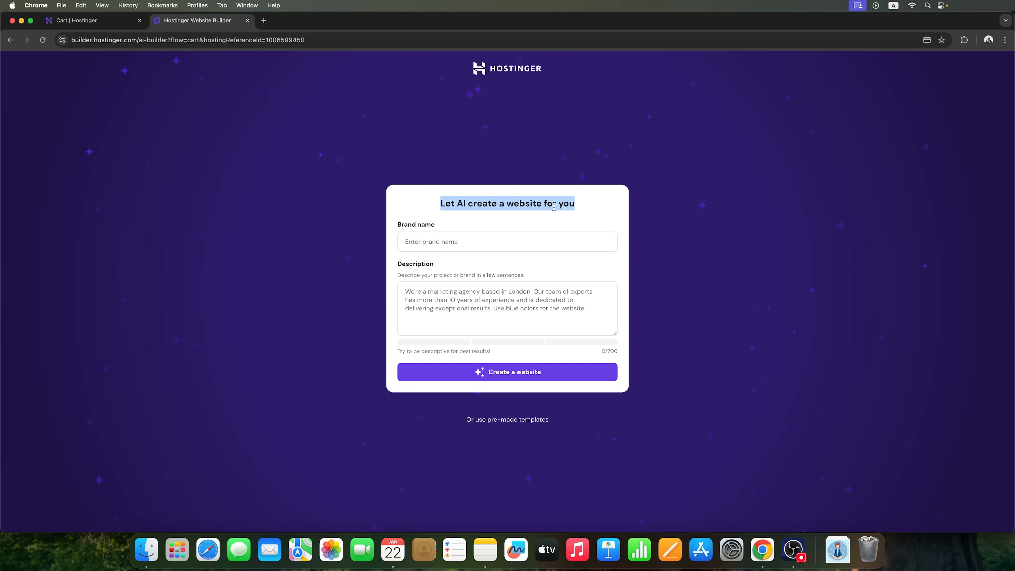
# Enter brand name "Daniel's web studio" with the pasted description and create the website
pyautogui.click(507, 242)
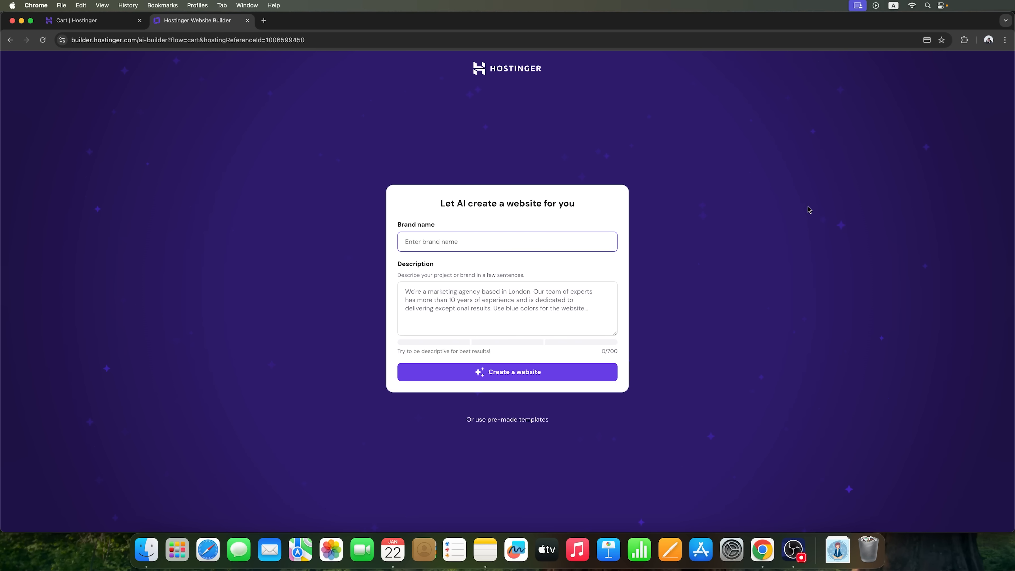
pyautogui.click(507, 241)
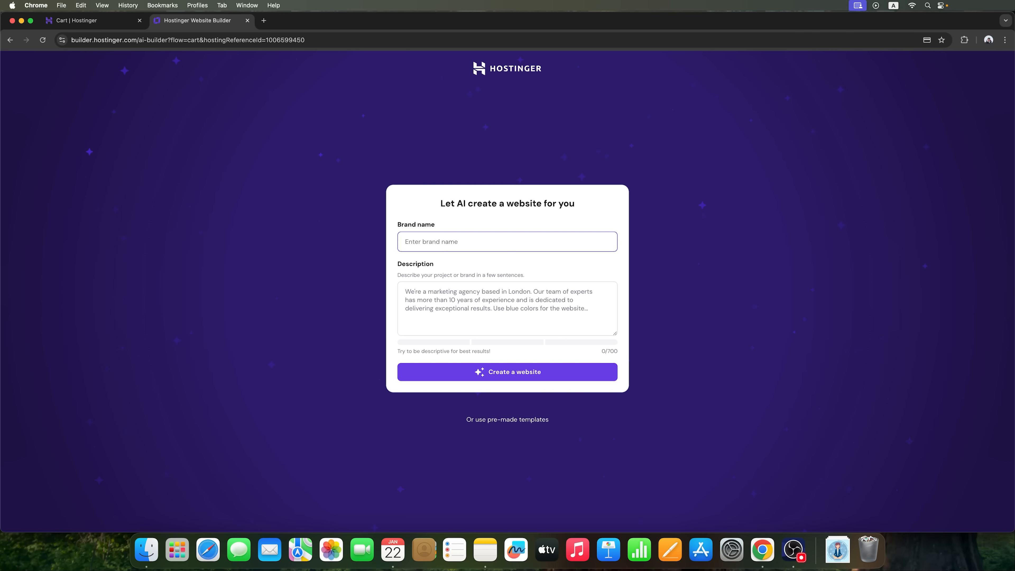
pyautogui.write("Daniel's web studio")
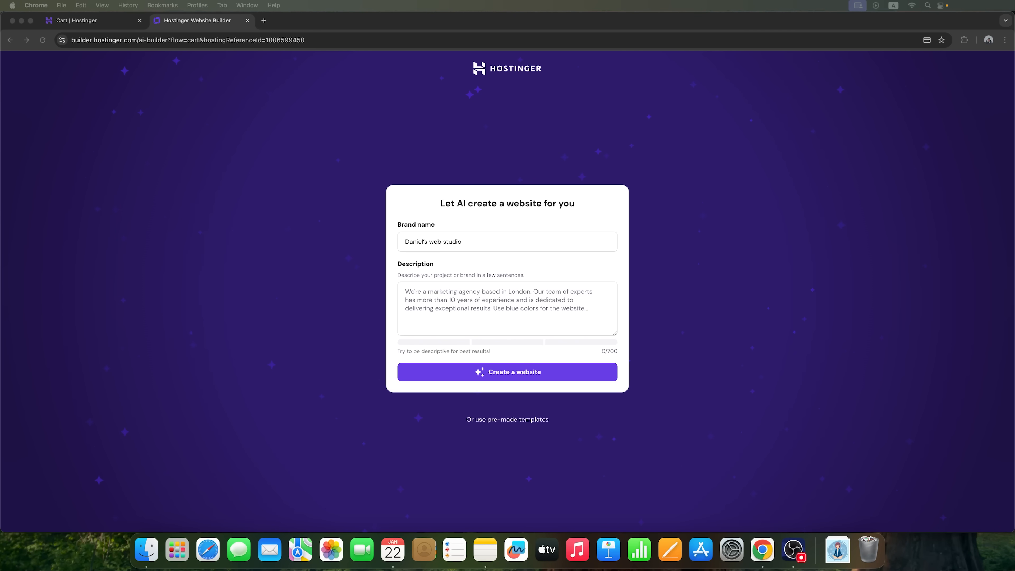
pyautogui.click(507, 309)
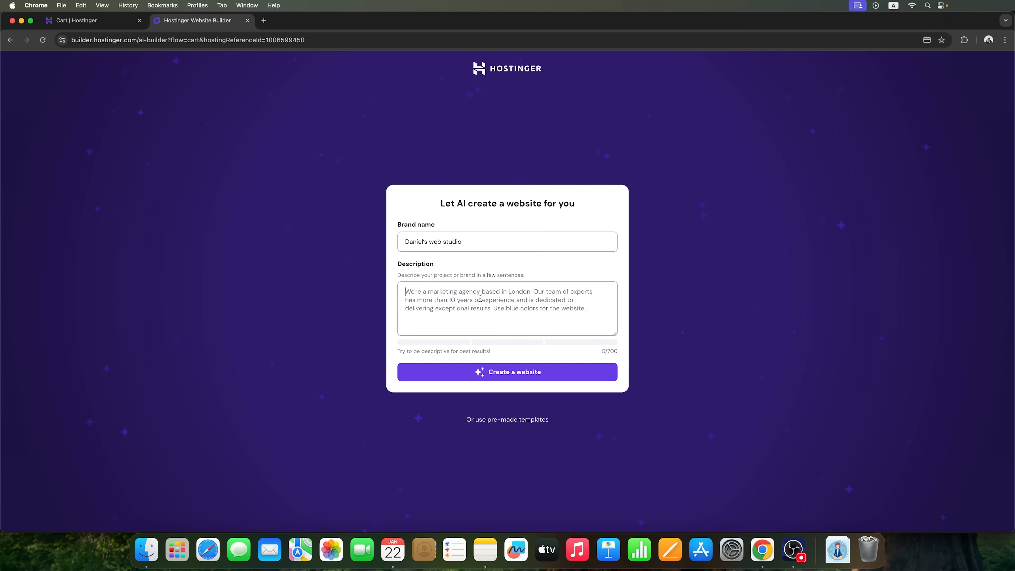
pyautogui.click(507, 374)
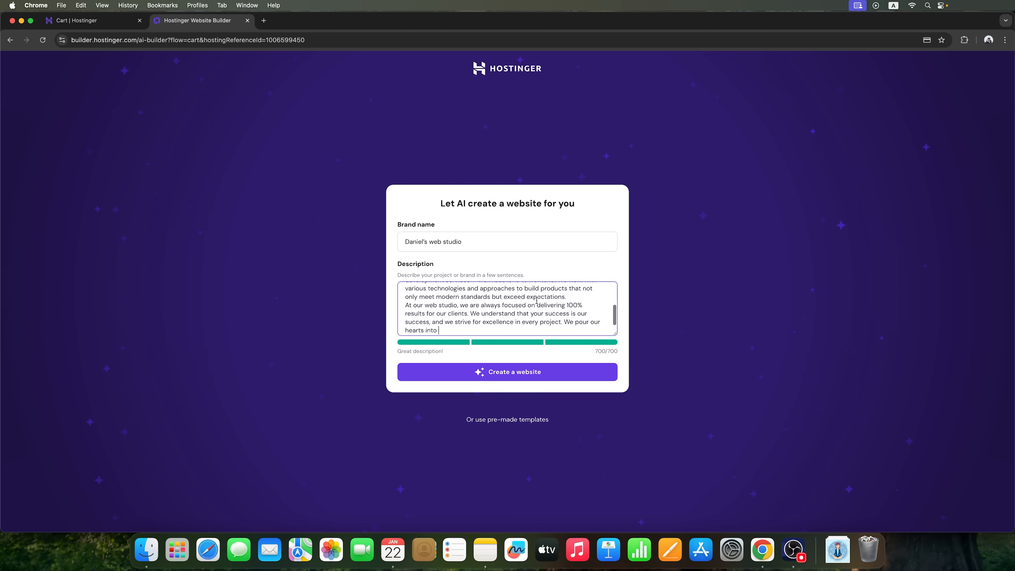
pyautogui.click(507, 372)
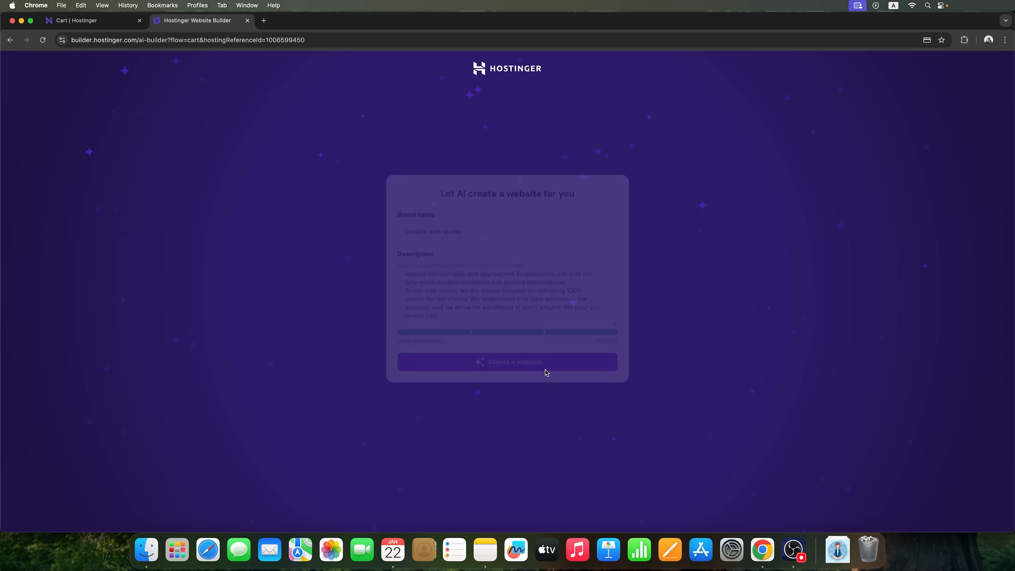
pyautogui.click(507, 361)
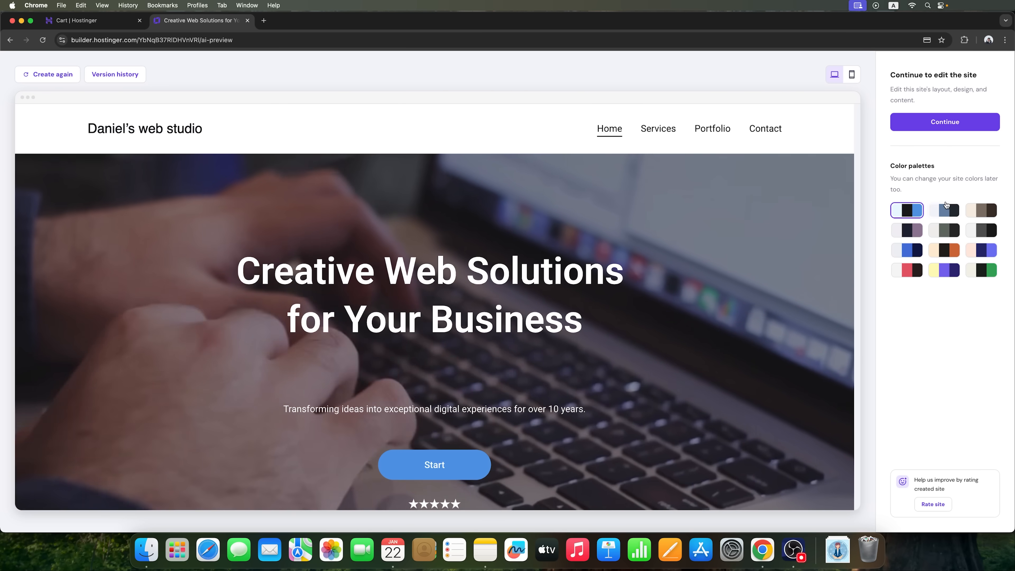
# Try the blue-grey, orange and yellow-purple palettes, keeping the yellow-and-purple one
pyautogui.click(943, 210)
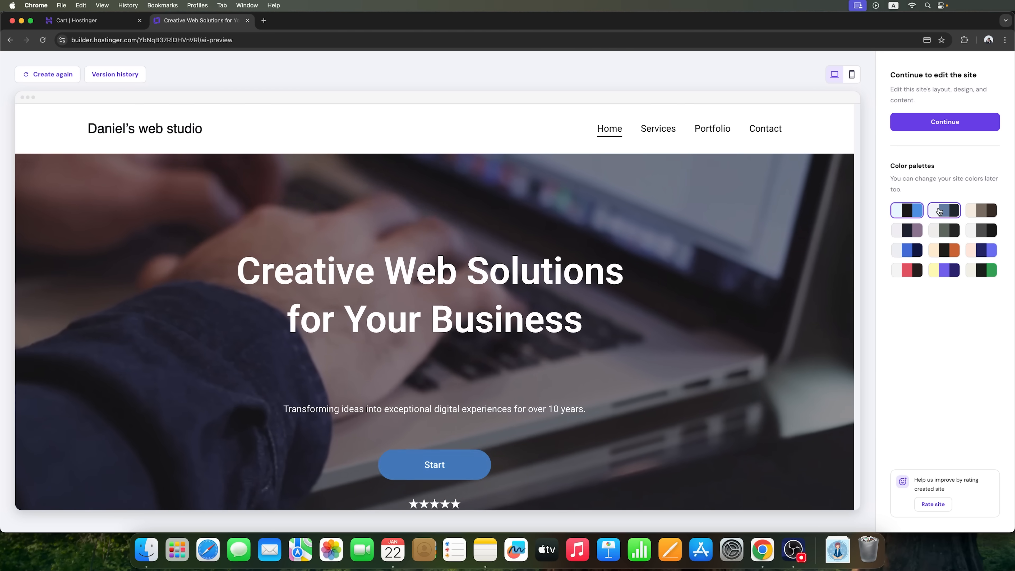
pyautogui.click(944, 270)
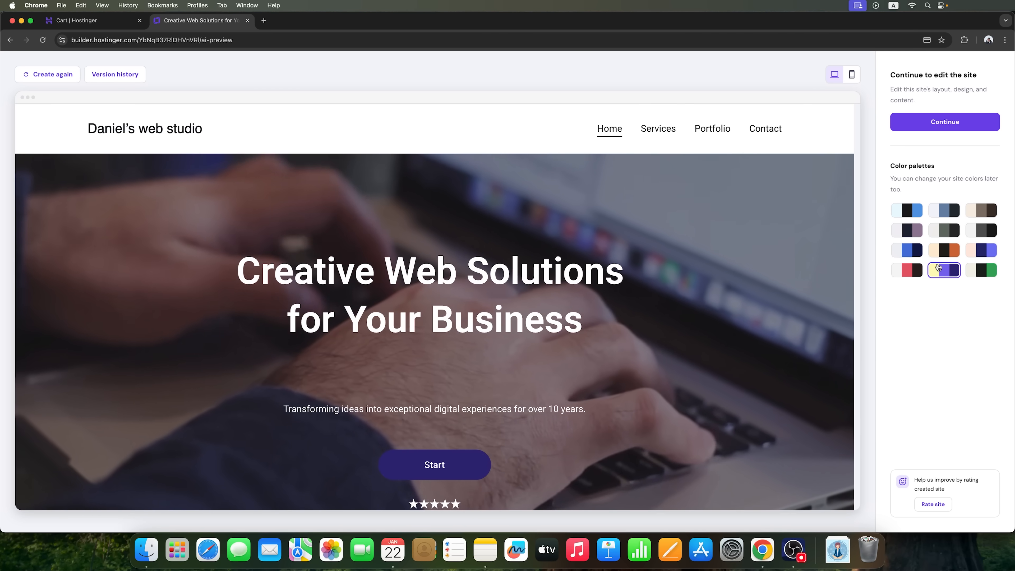
pyautogui.click(944, 250)
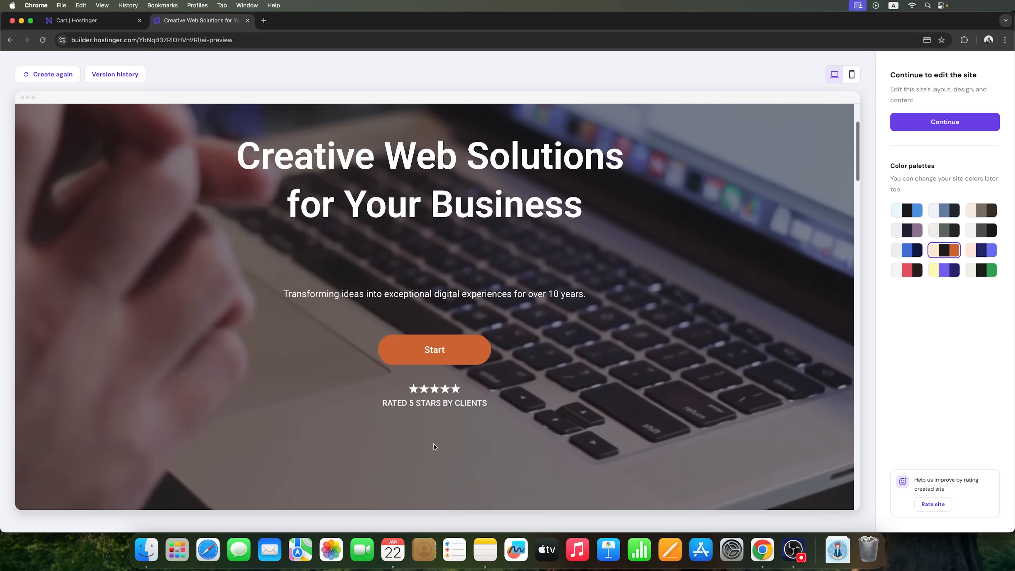
pyautogui.scroll(-3)
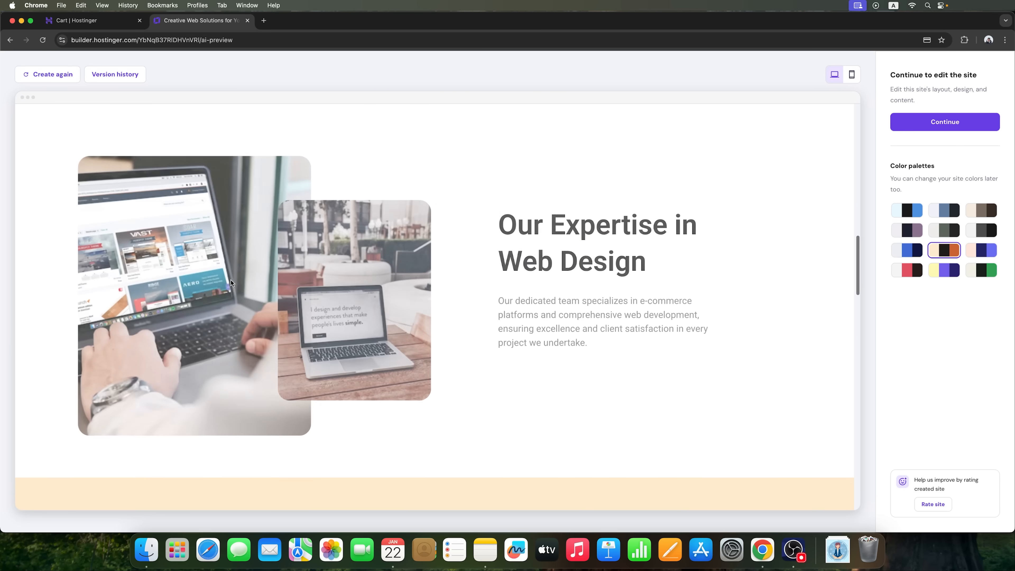
pyautogui.click(907, 250)
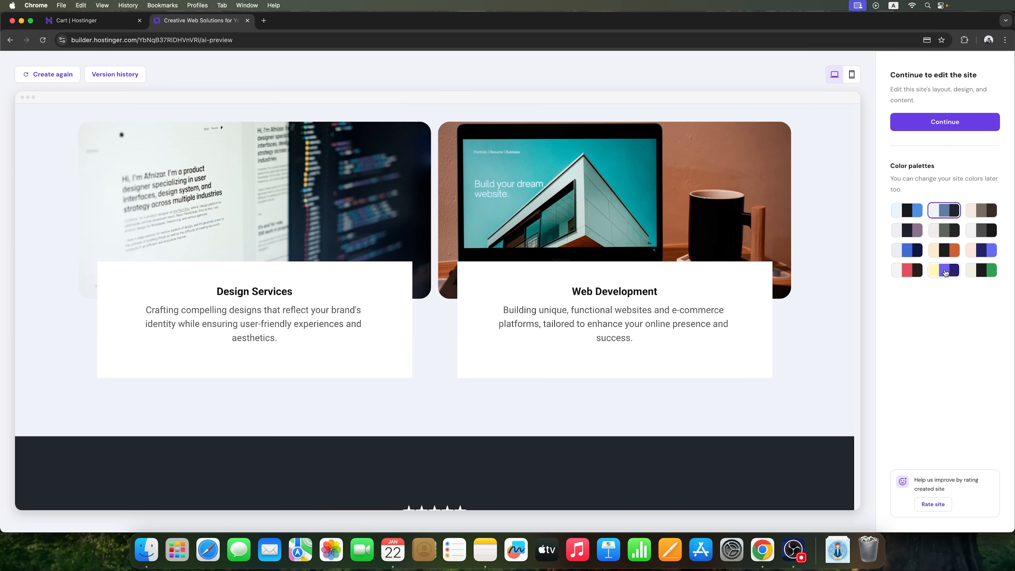
pyautogui.click(943, 269)
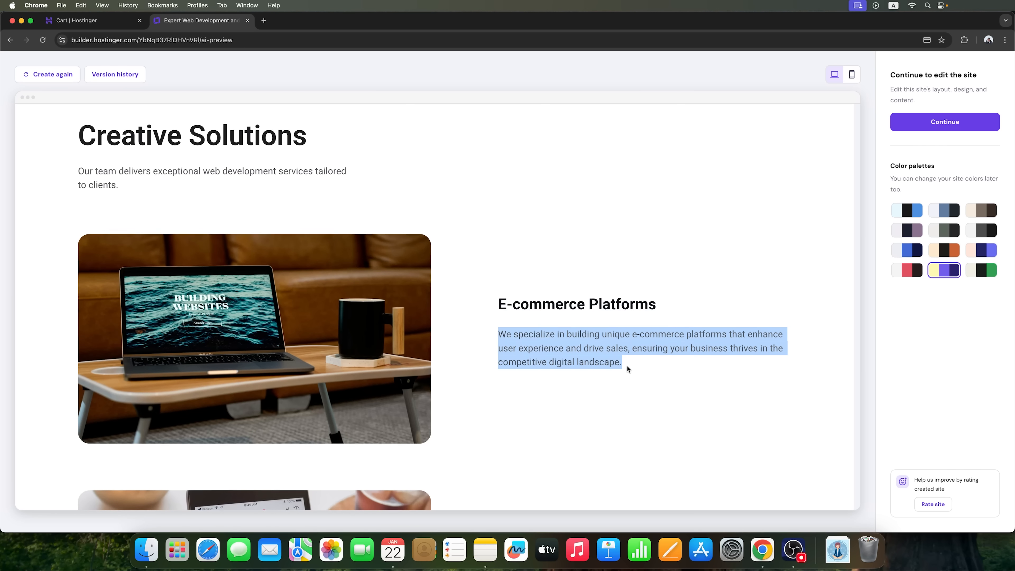
# Browse the Services and Portfolio pages of the generated site preview
pyautogui.scroll(-3)
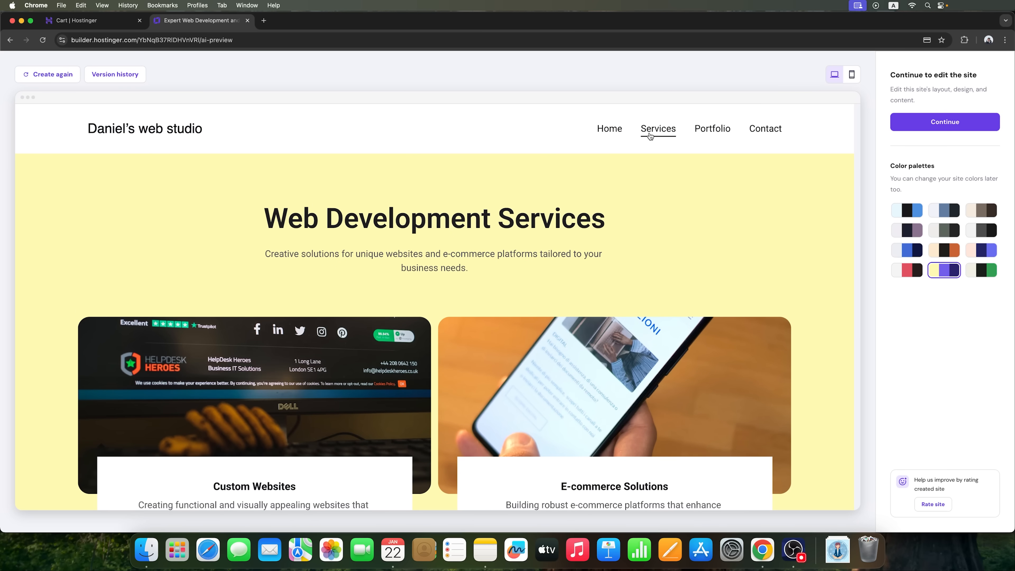
pyautogui.click(713, 128)
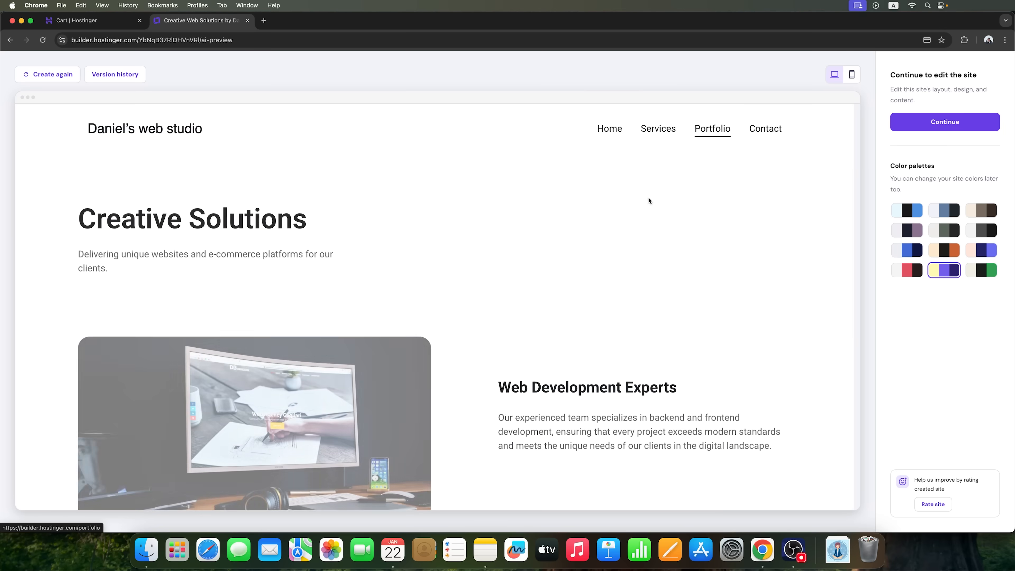
pyautogui.scroll(-3)
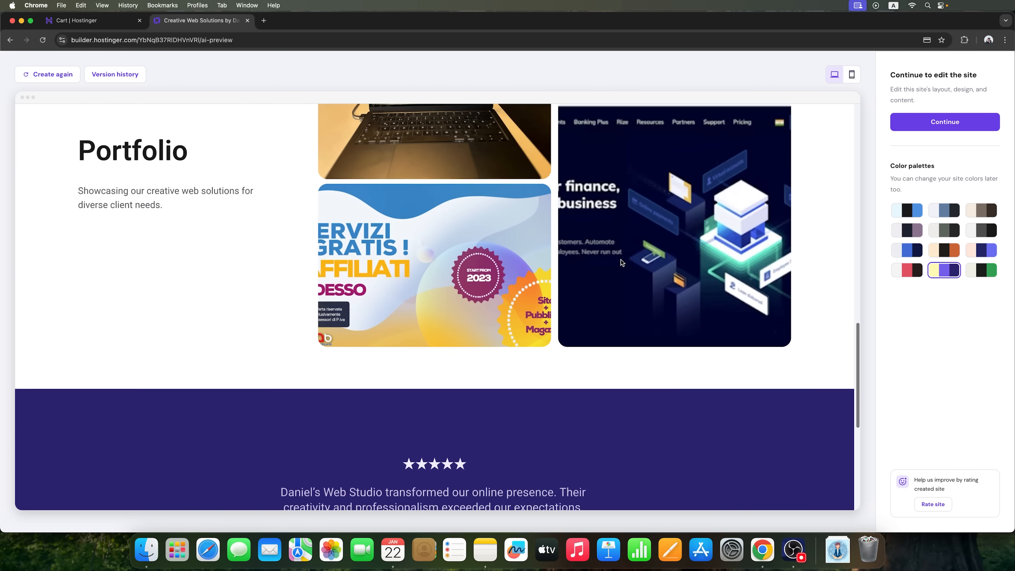
pyautogui.scroll(-3)
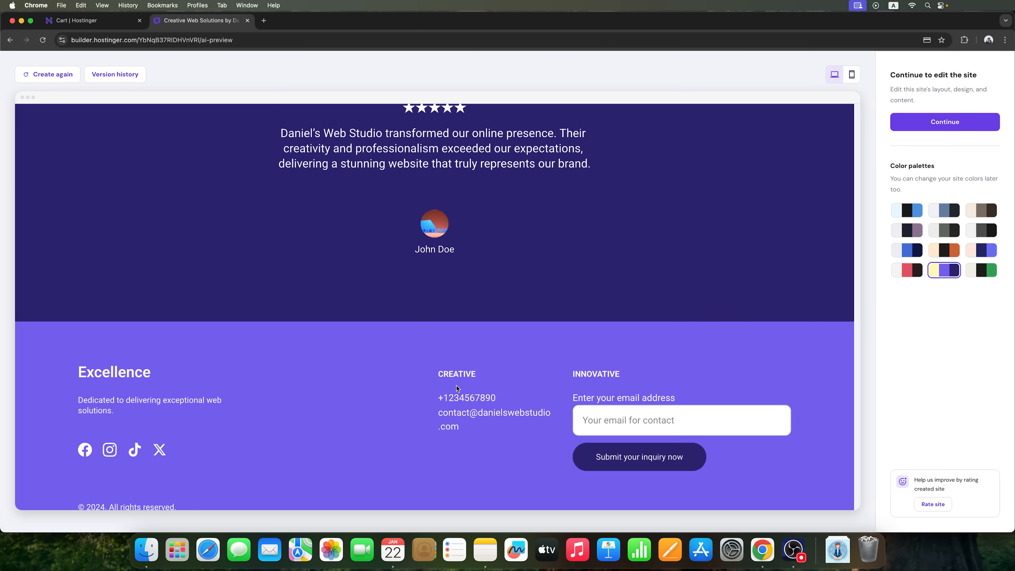
# Review the Contact page and its form, then preview the home page in mobile view
pyautogui.click(766, 128)
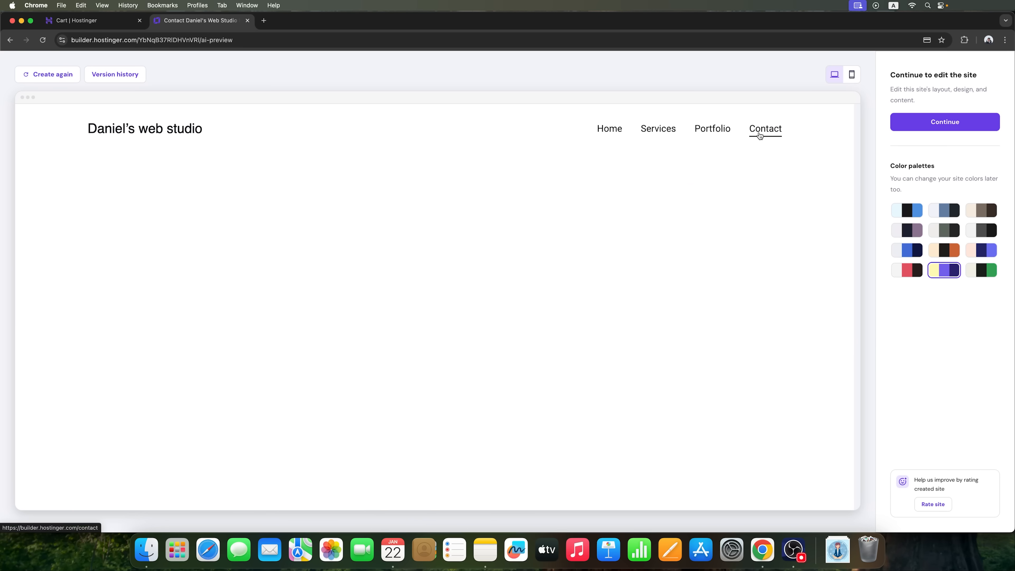
pyautogui.click(766, 128)
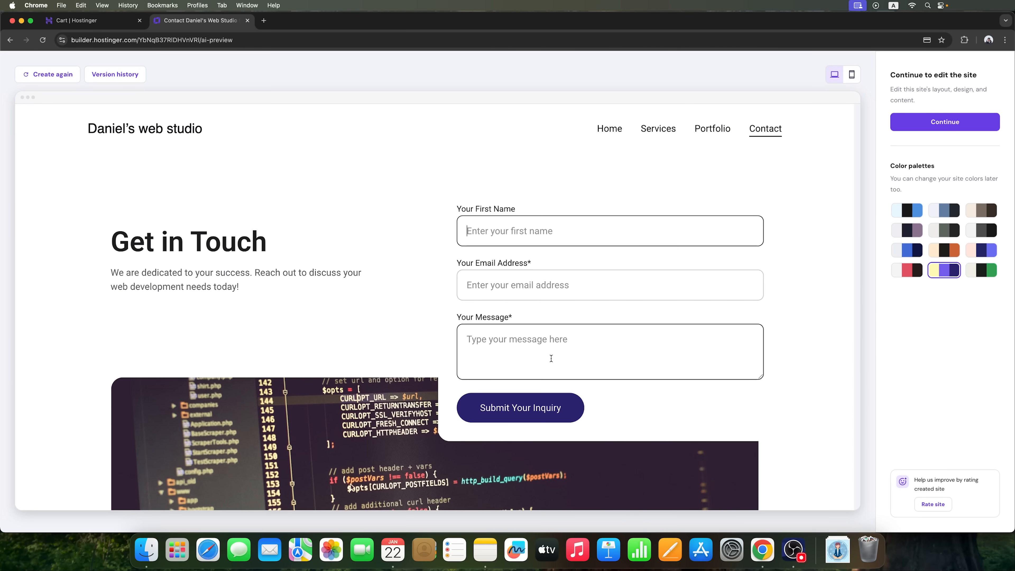
pyautogui.click(852, 75)
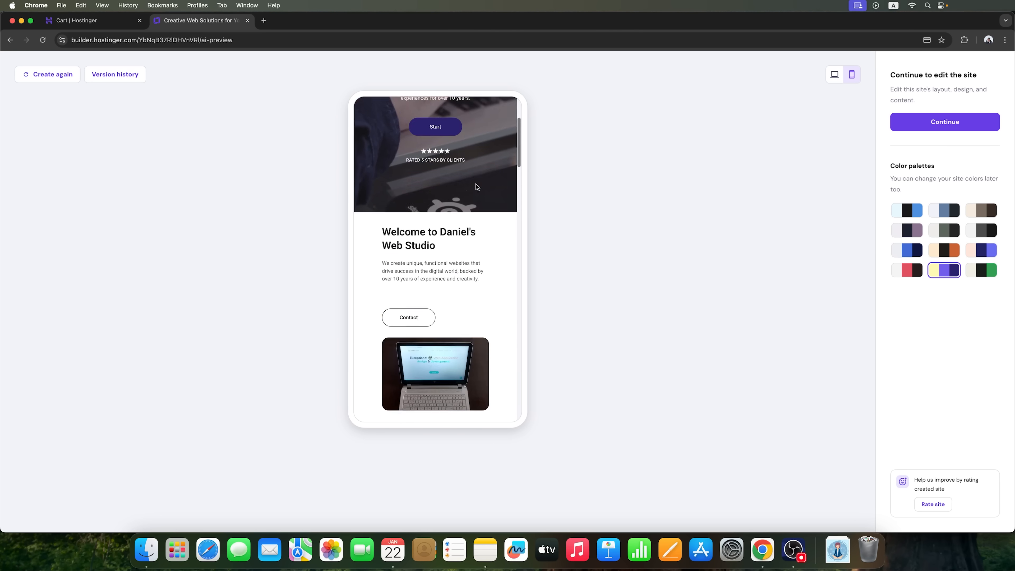
# Return to desktop preview and continue into the full editor for Daniel's web studio
pyautogui.click(835, 74)
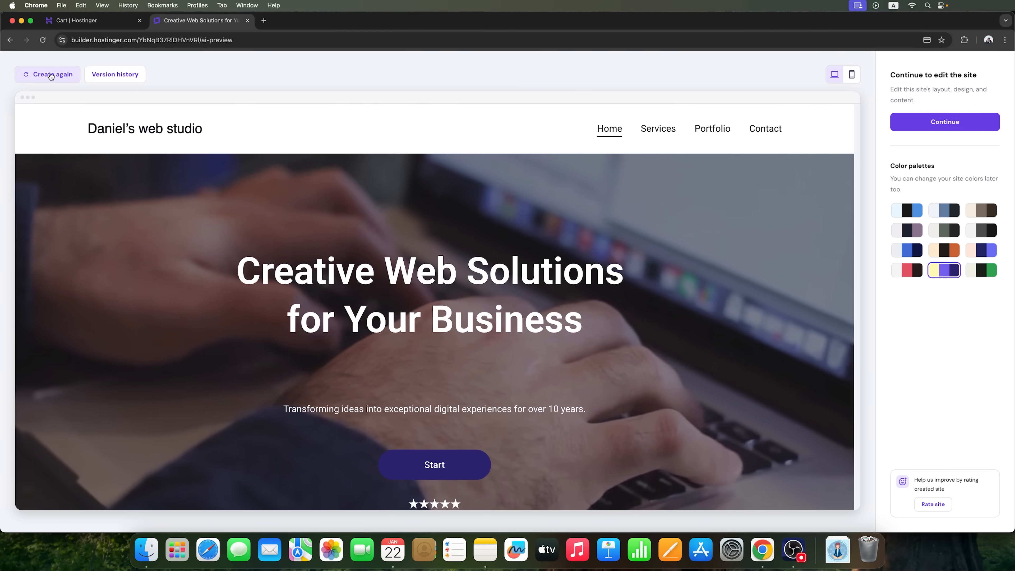
pyautogui.click(52, 74)
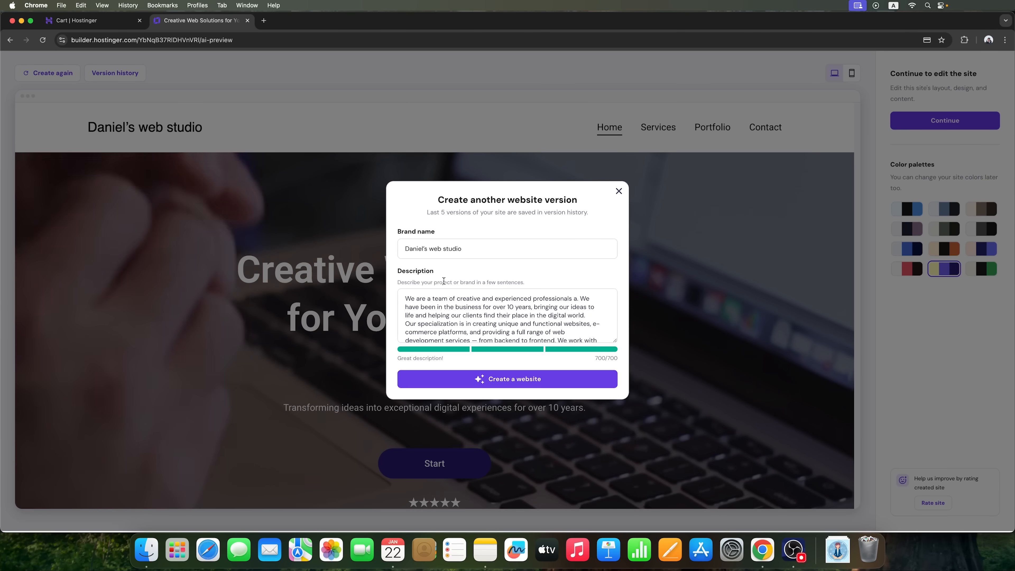
pyautogui.scroll(-3)
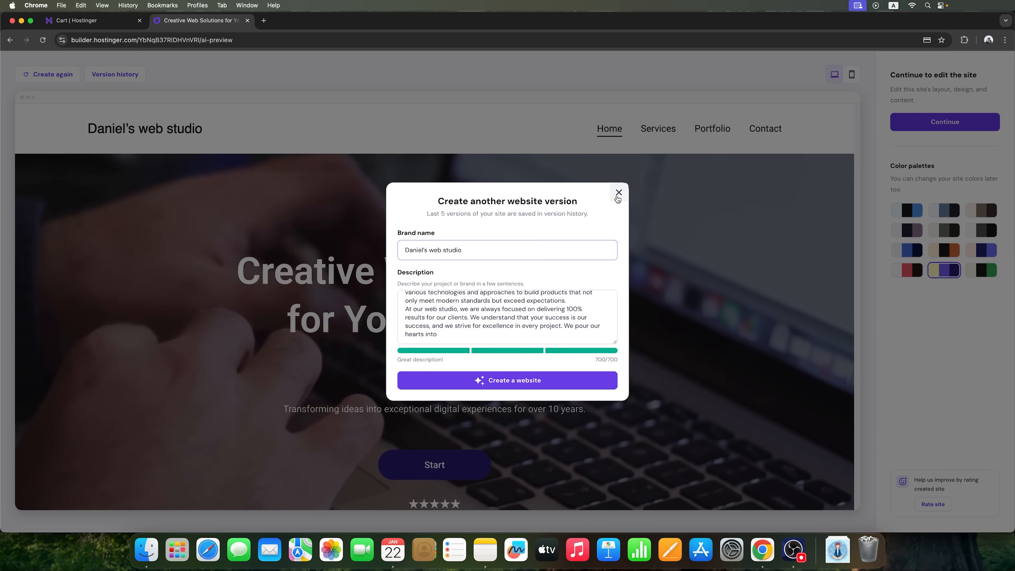
pyautogui.click(618, 193)
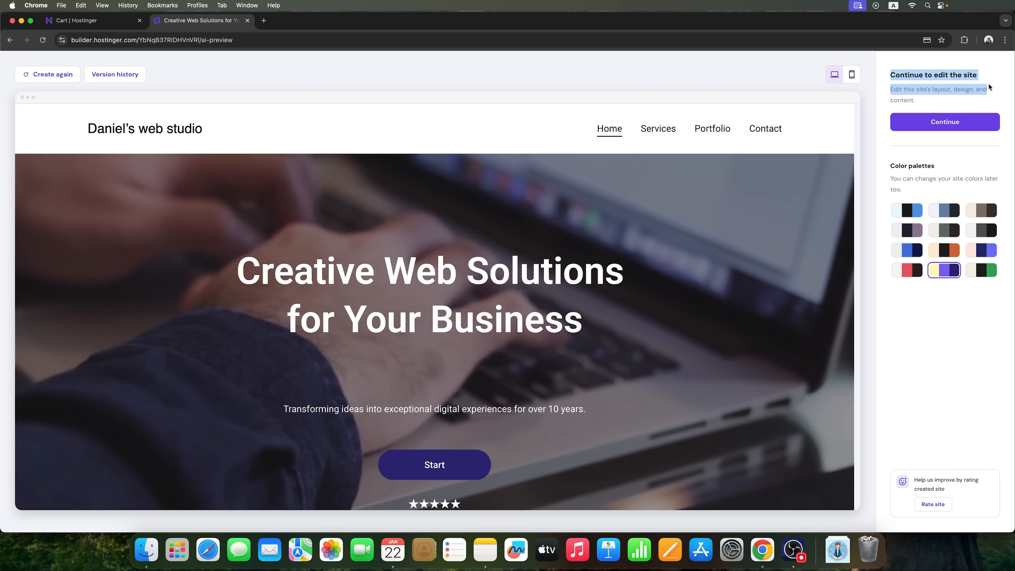
pyautogui.click(944, 122)
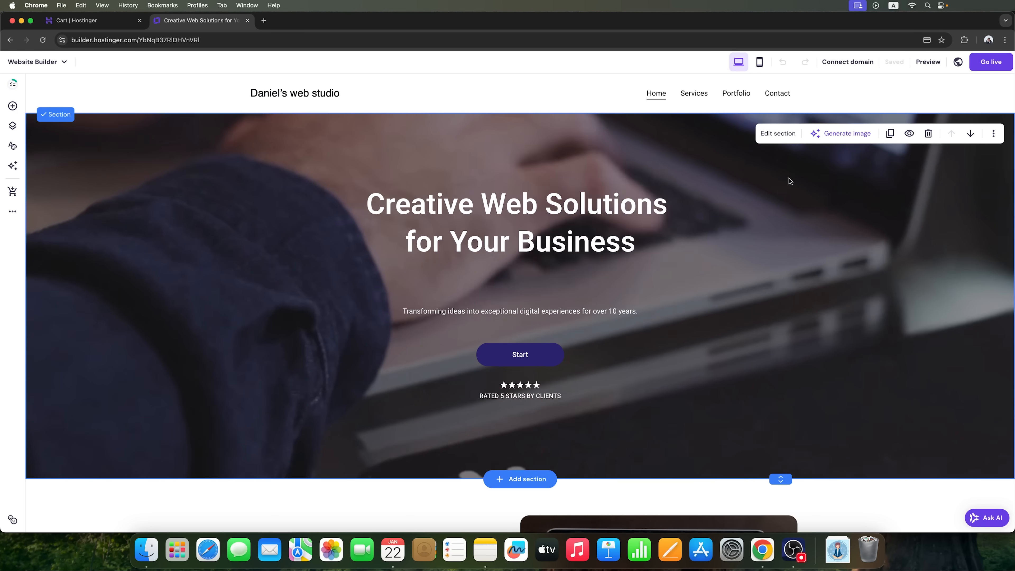
pyautogui.click(840, 133)
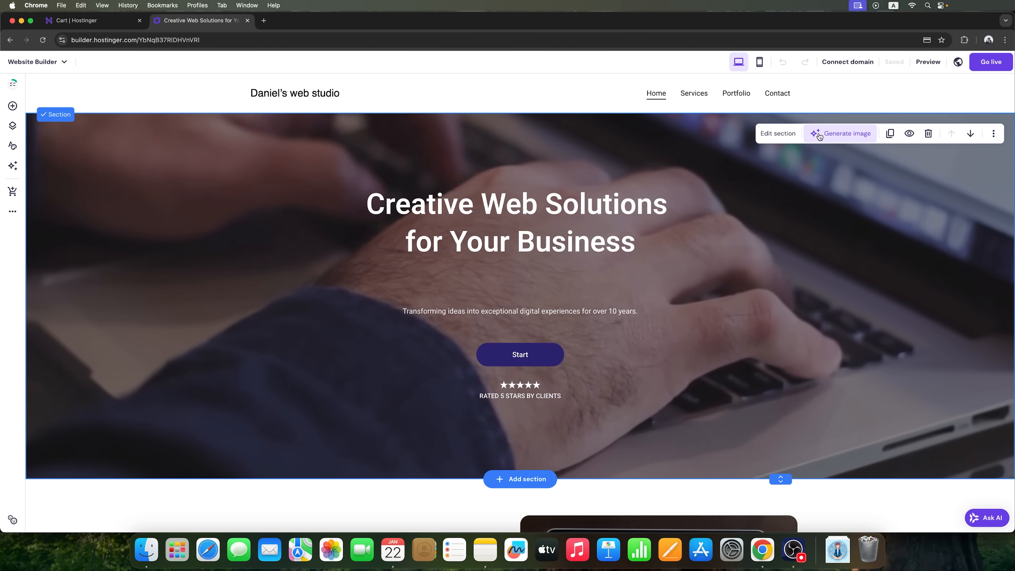
pyautogui.click(845, 134)
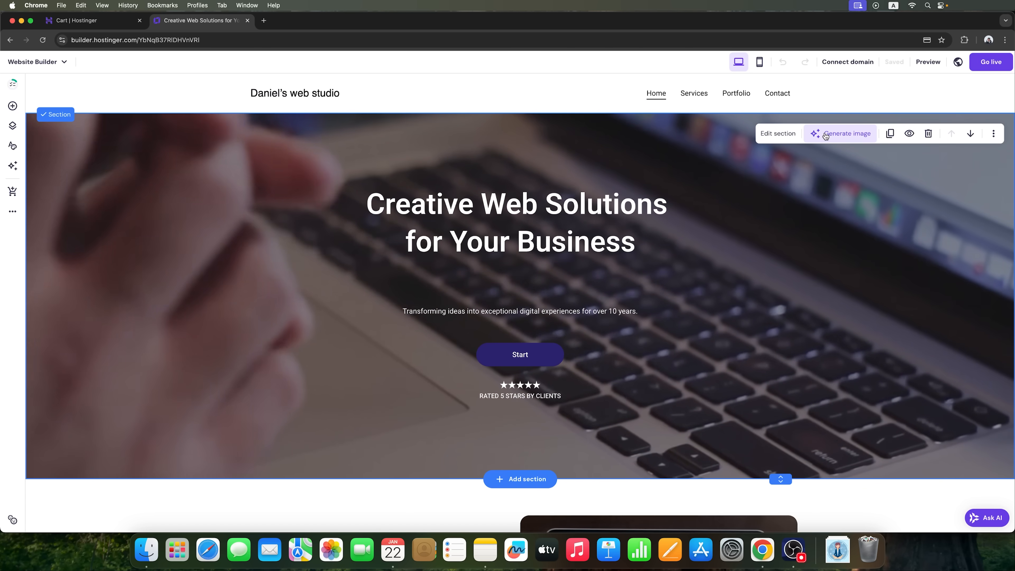
pyautogui.click(841, 133)
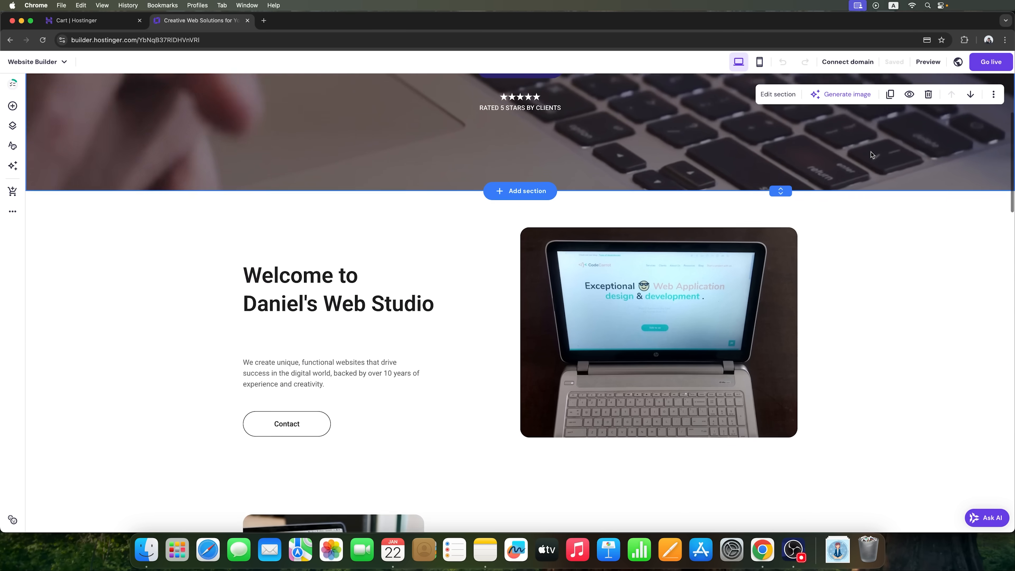
# Start an AI image for the Welcome laptop photo, drafting 'laptop in cartoon infographic'
pyautogui.click(606, 201)
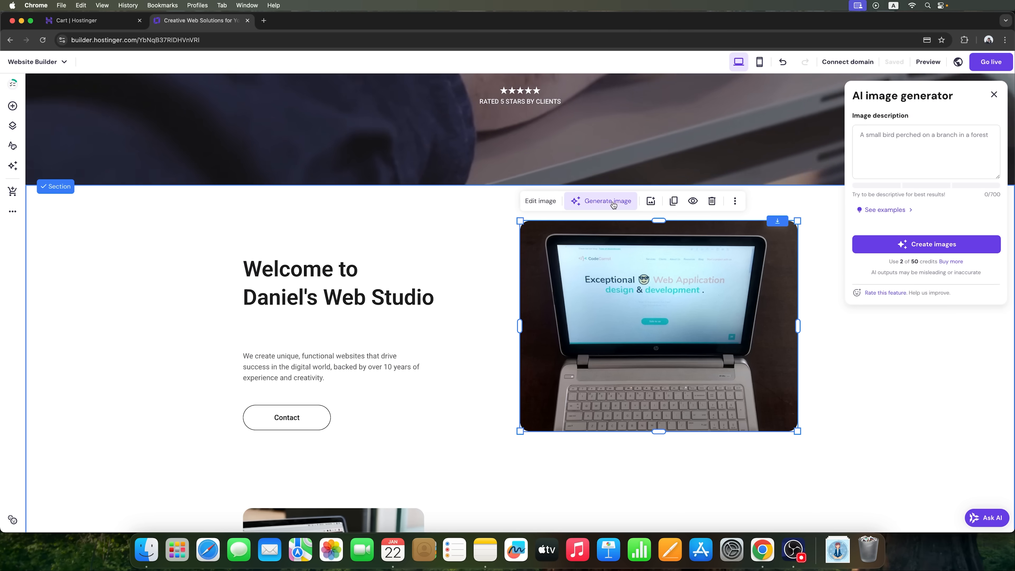
pyautogui.click(925, 152)
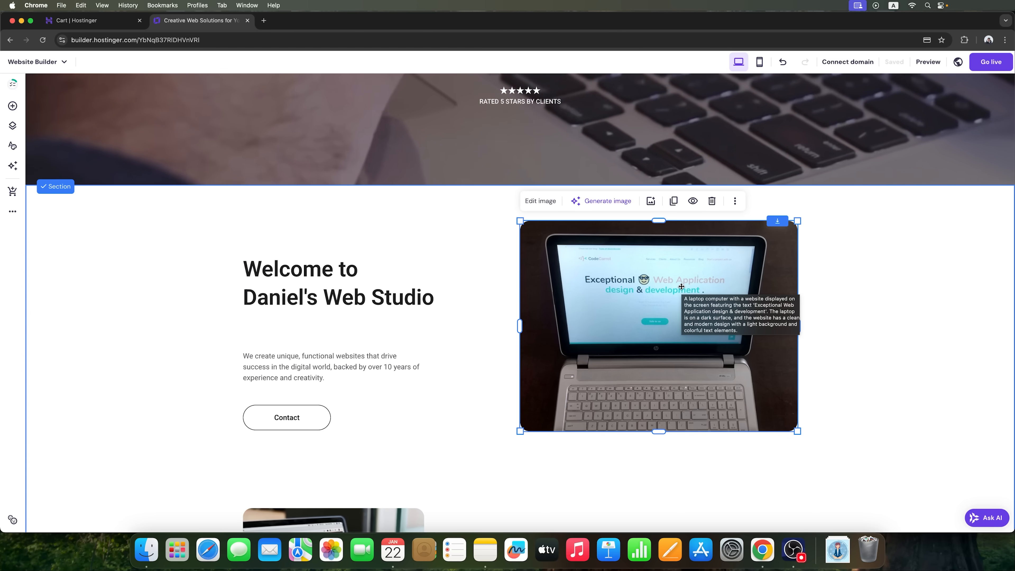
pyautogui.moveTo(808, 352)
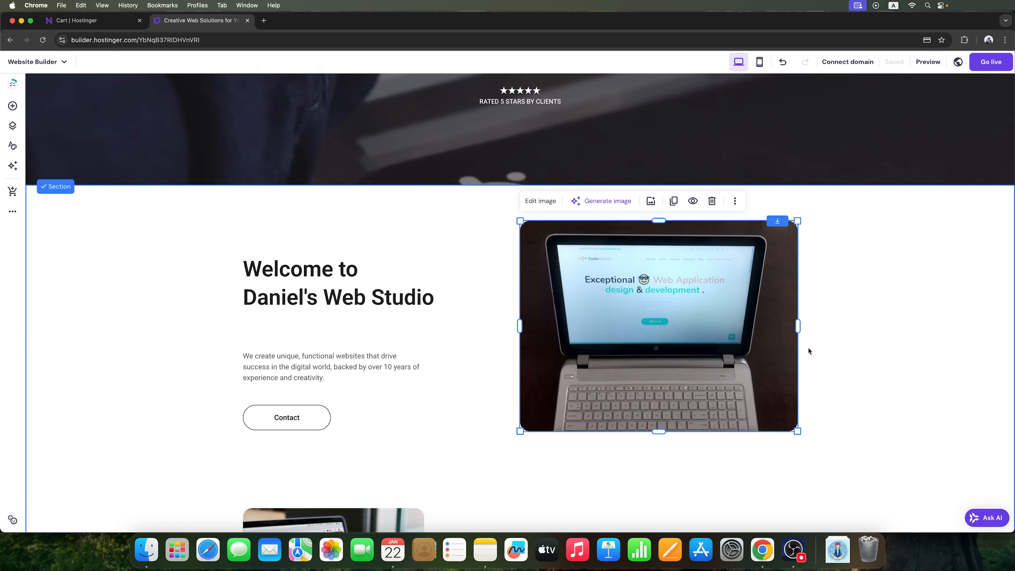
pyautogui.click(606, 201)
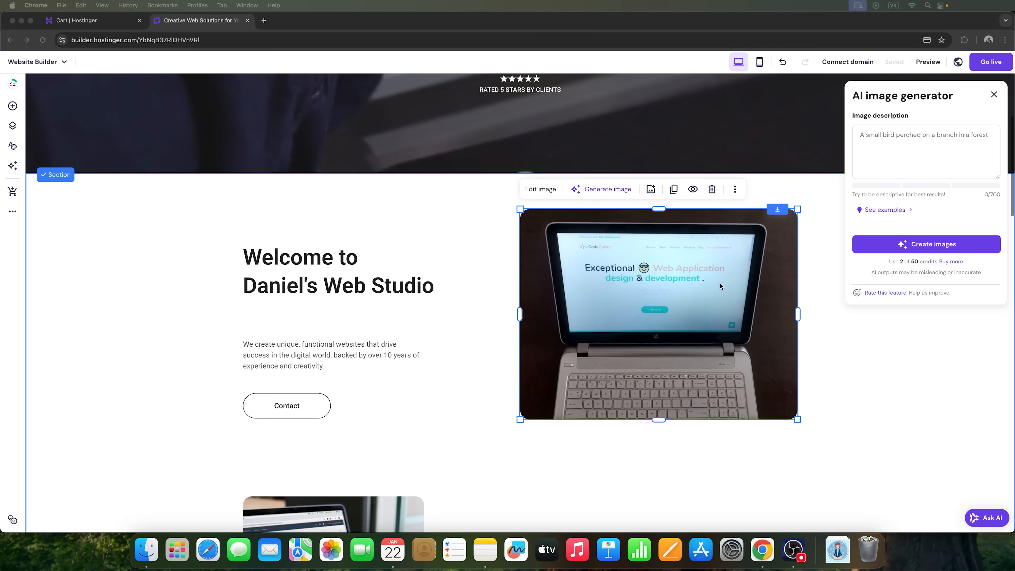
pyautogui.write('laptop in cartoon infographic')
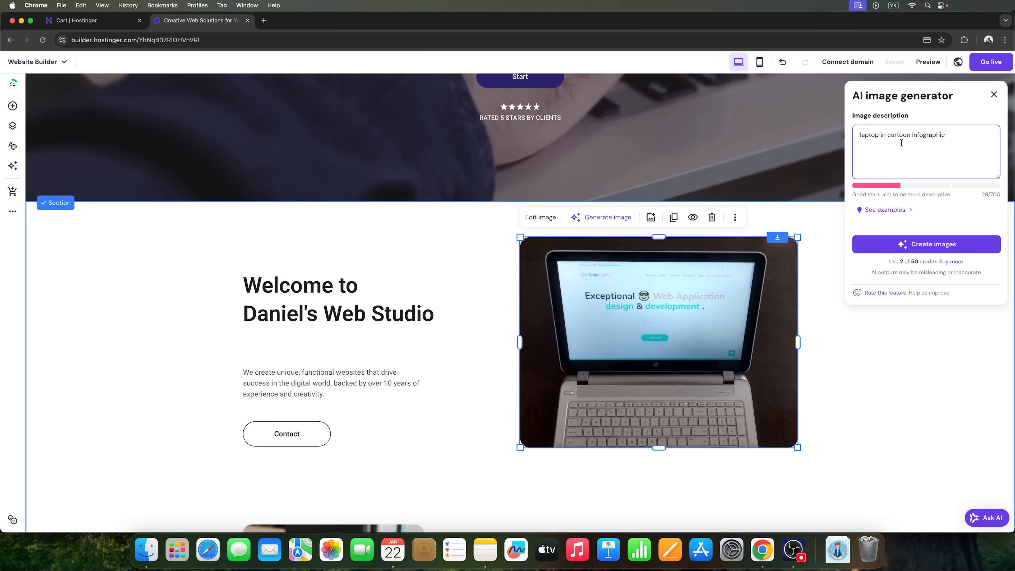
pyautogui.doubleClick(899, 135)
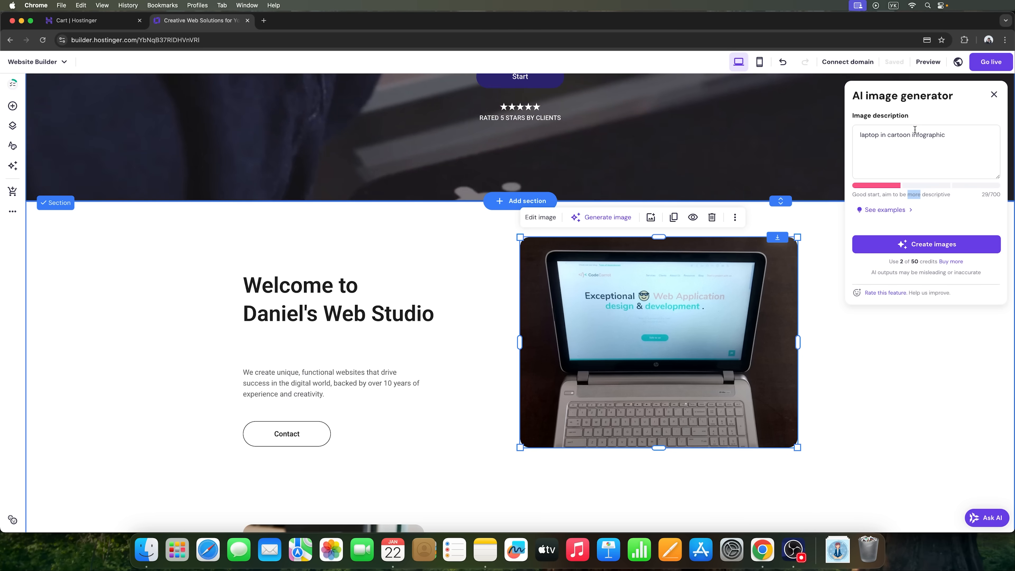
# Generate a cartoon silhouette of a man at a computer and use the first result
pyautogui.write('silhouette of a man sitting at a computer made in cartoon style 2d graphics color scheme yellow blue red')
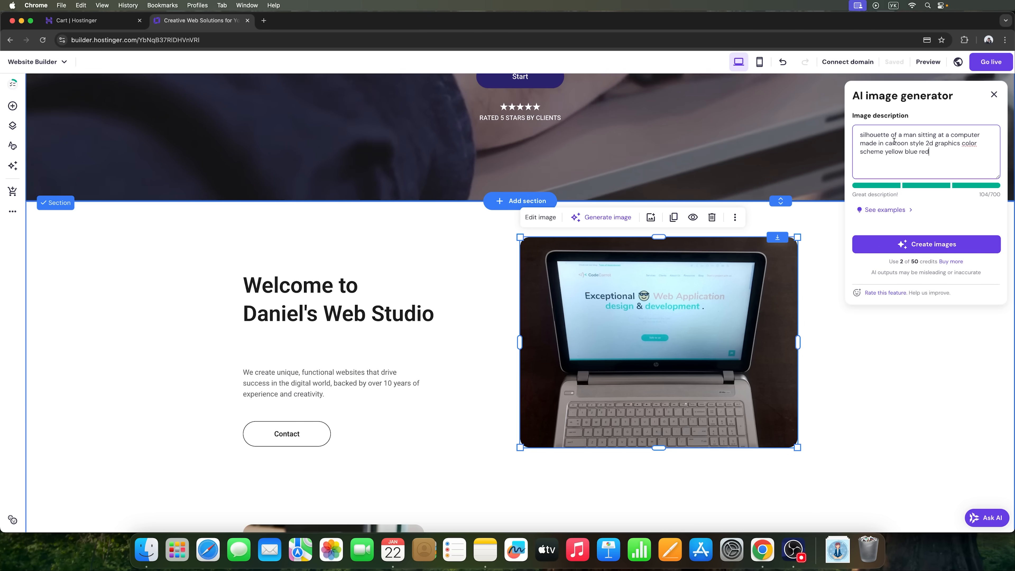
pyautogui.click(926, 245)
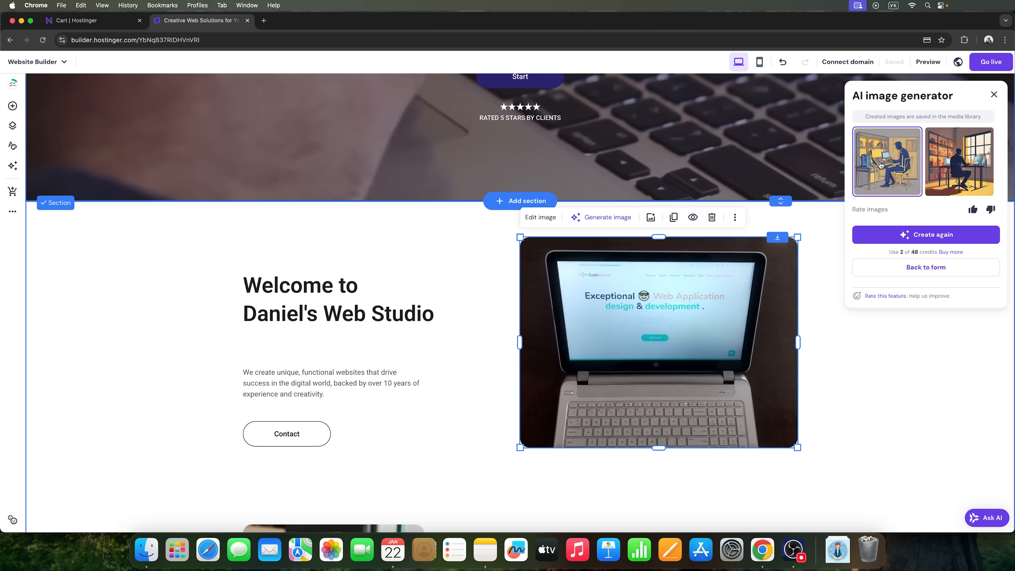
pyautogui.click(959, 162)
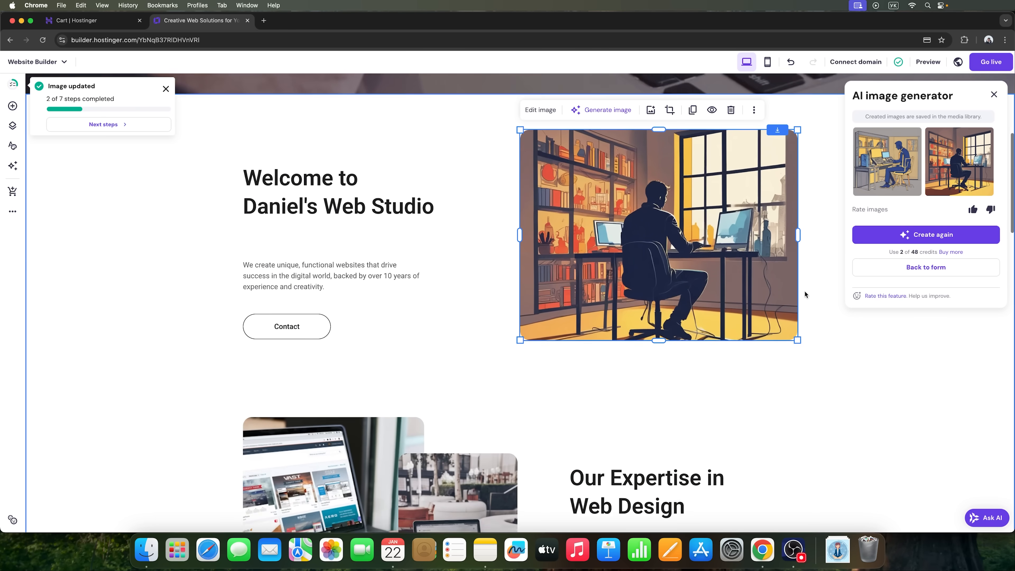
pyautogui.scroll(-3)
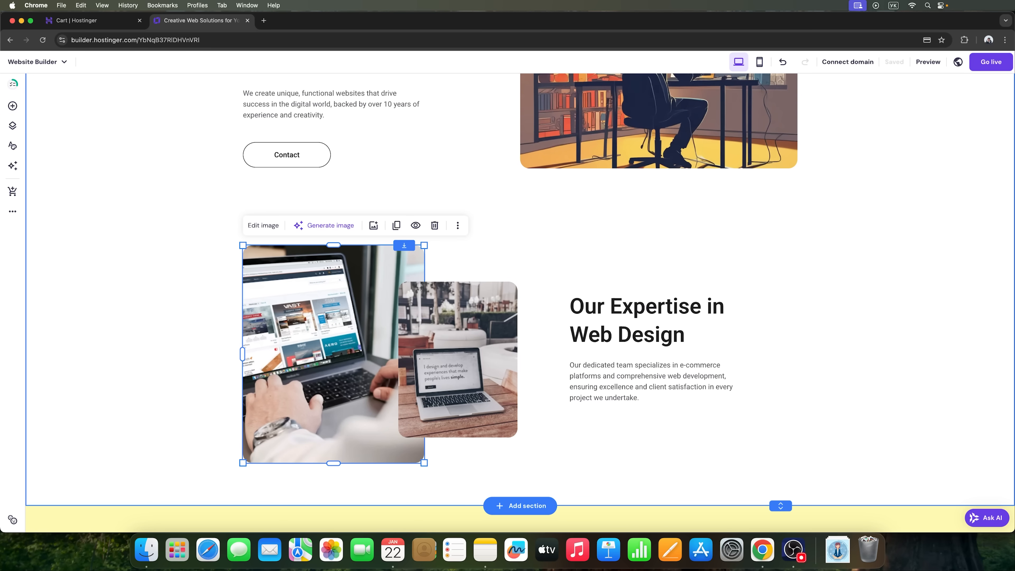
pyautogui.moveTo(974, 229)
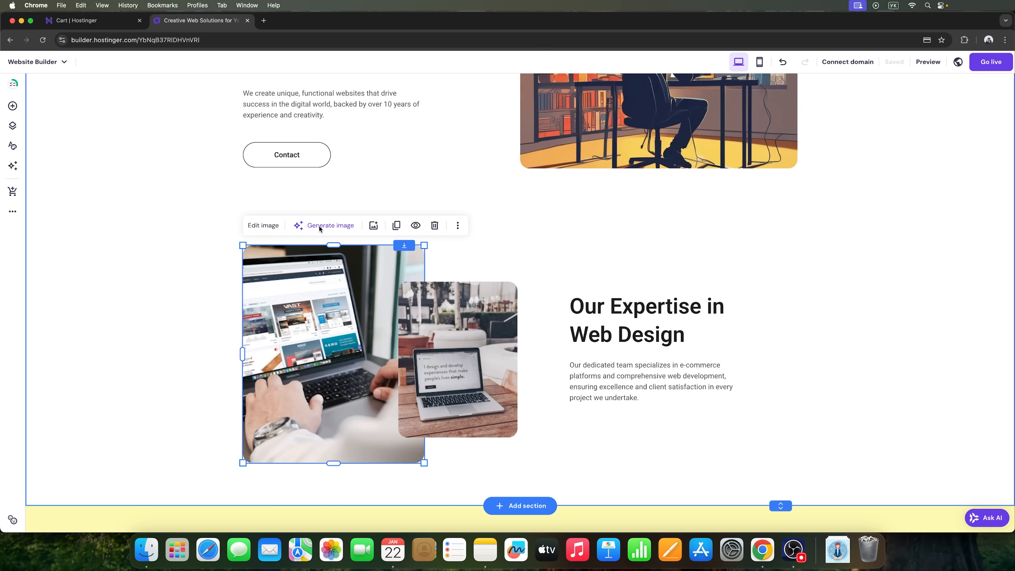
# Reword the larger Expertise photo's AI prompt to hands typing on a laptop in cartoon style
pyautogui.click(330, 226)
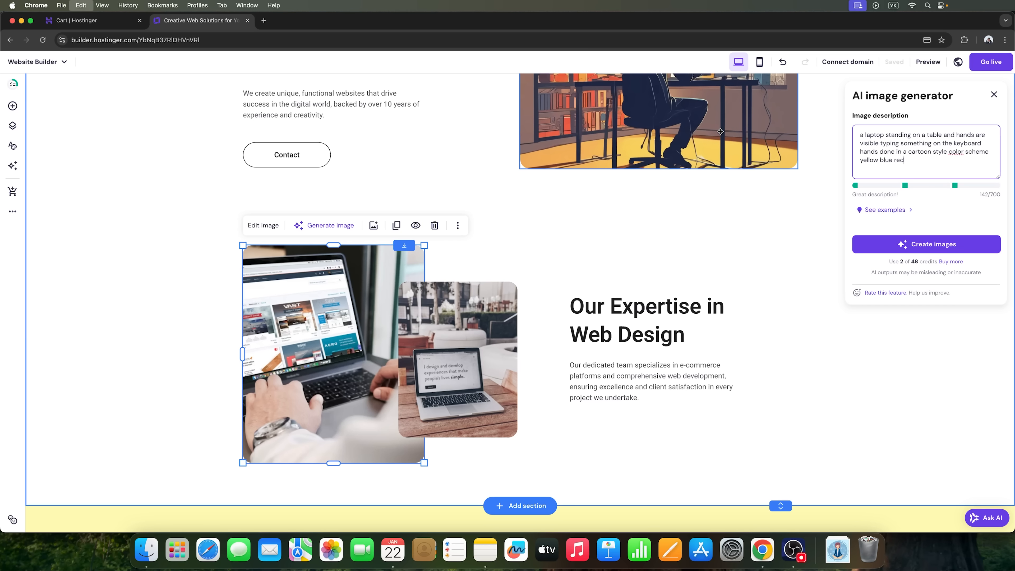
pyautogui.doubleClick(885, 135)
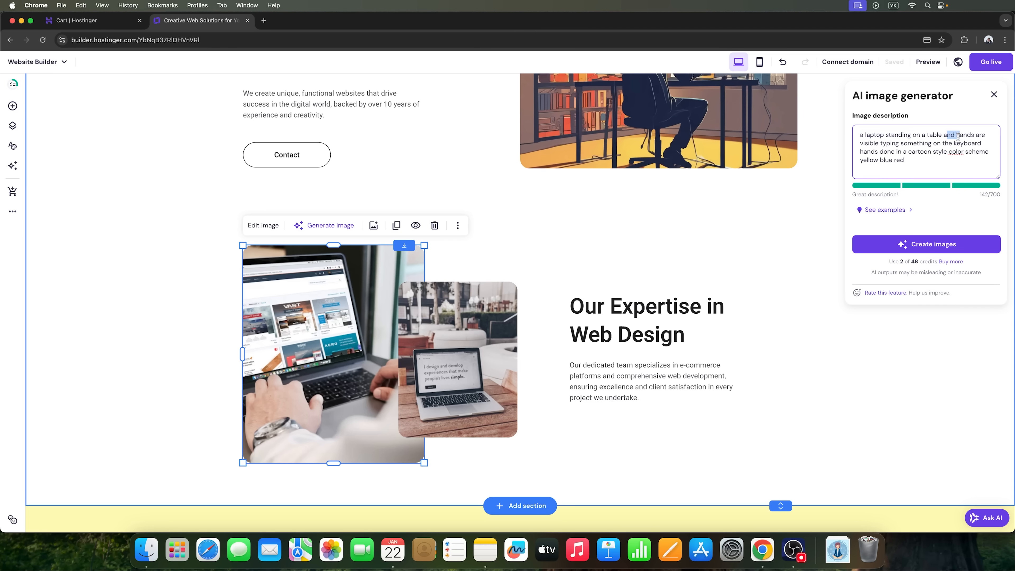
pyautogui.moveTo(949, 135); pyautogui.dragTo(932, 144)
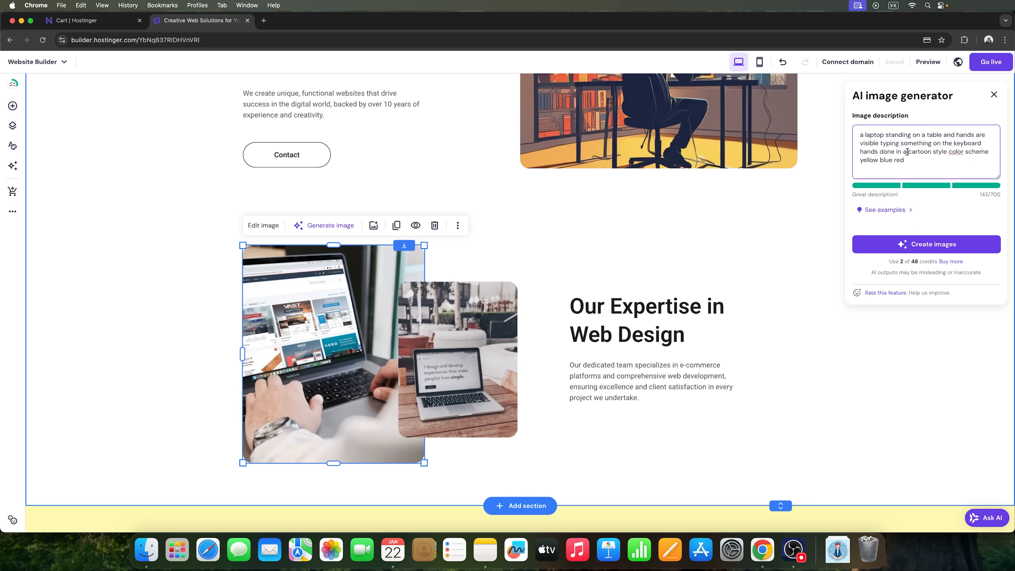
pyautogui.moveTo(906, 152); pyautogui.dragTo(906, 160)
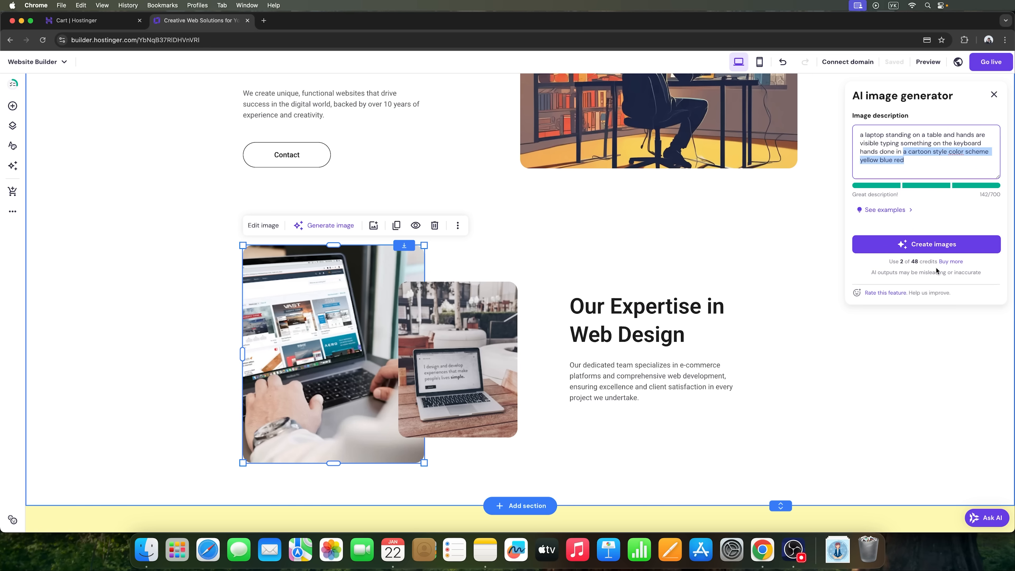
# Generate the images and apply the first cartoon to the larger Expertise photo
pyautogui.click(925, 244)
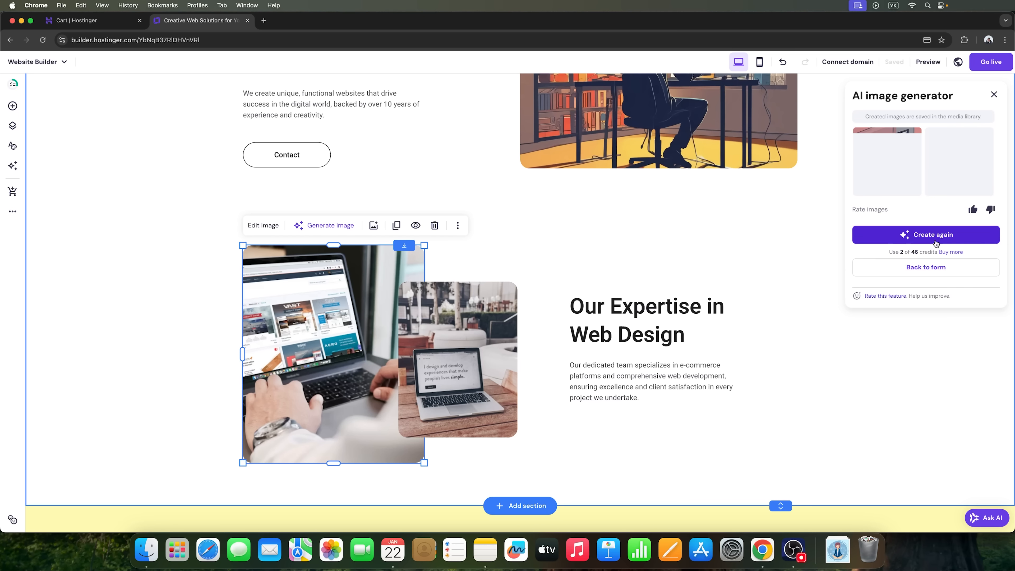
pyautogui.click(925, 234)
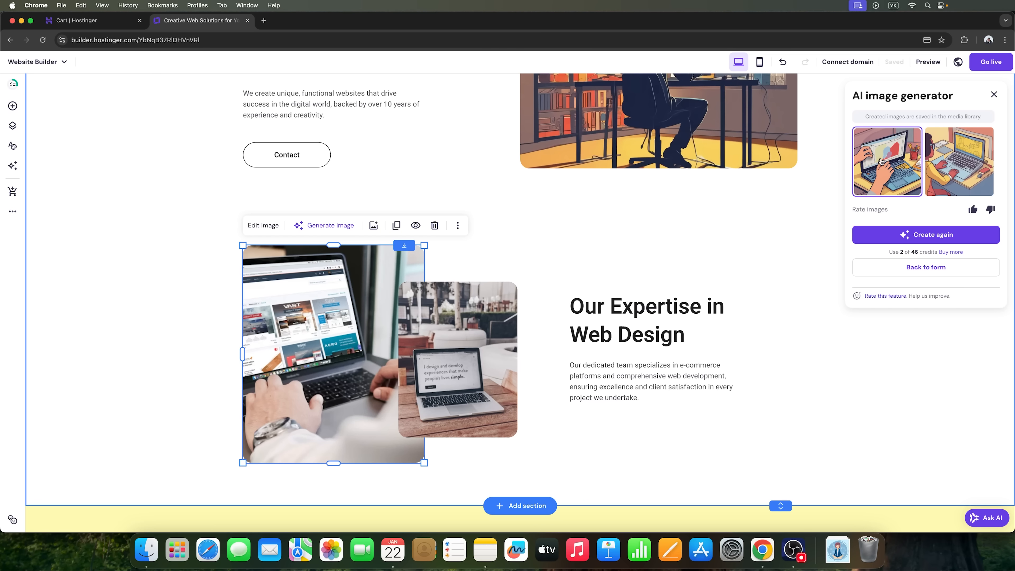
pyautogui.click(959, 161)
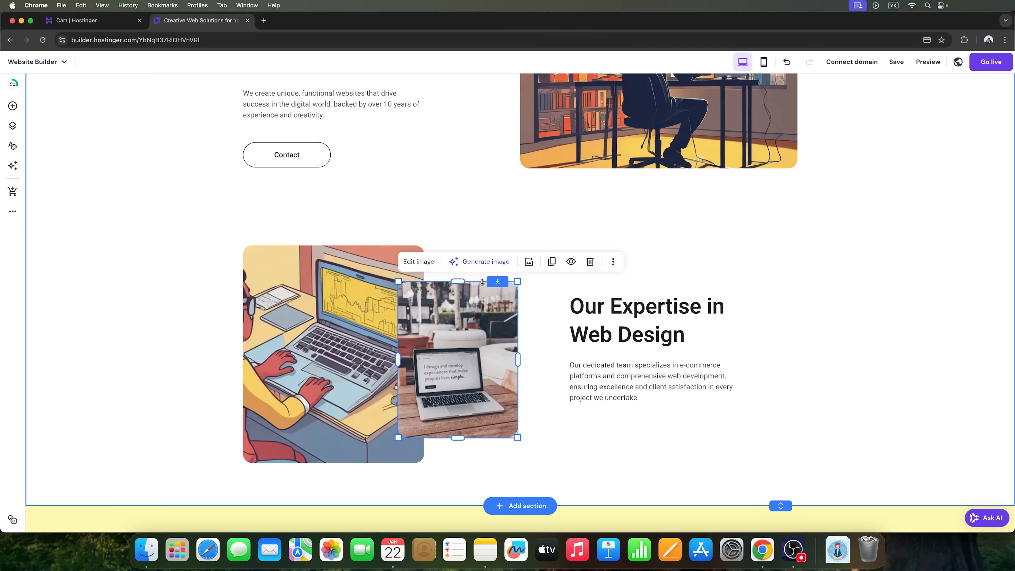
# Generate a cartoon laptop-on-a-table image for the smaller photo, using the second result
pyautogui.click(485, 261)
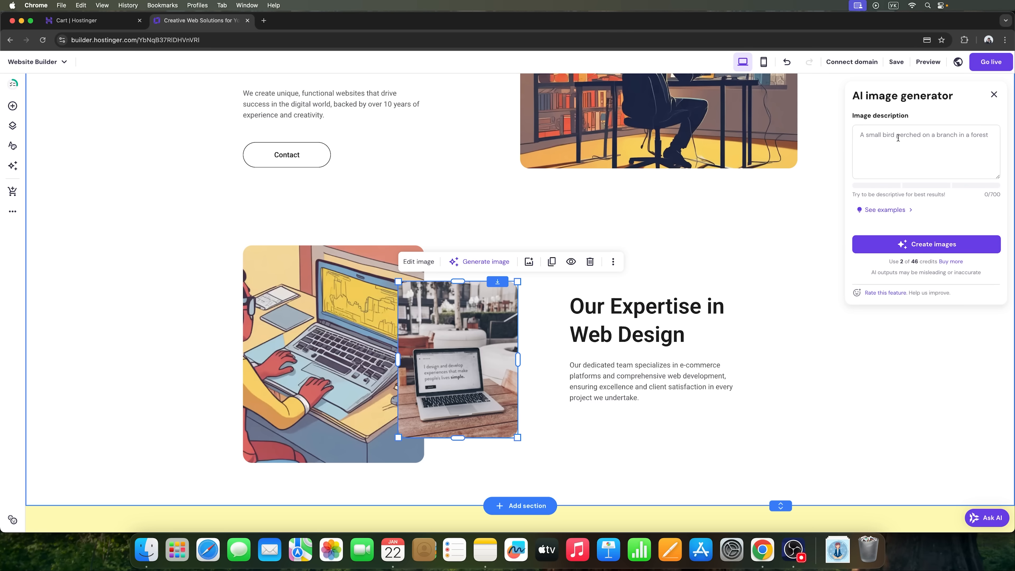
pyautogui.write('a laptop standing on a table and hands are visible typing something on the keyboard hands done in a cartoon style color scheme yellow blue red')
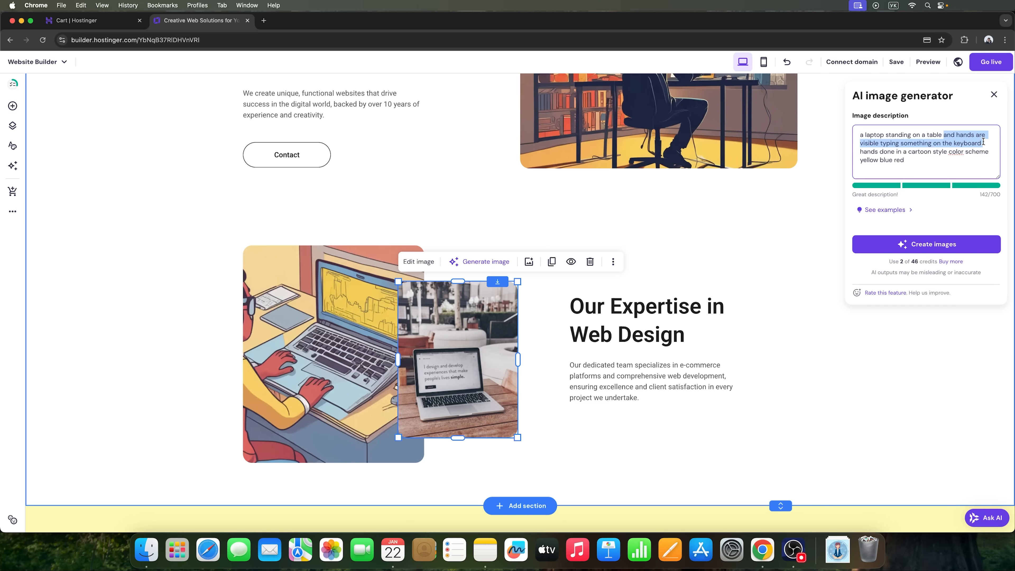
pyautogui.press('Delete')
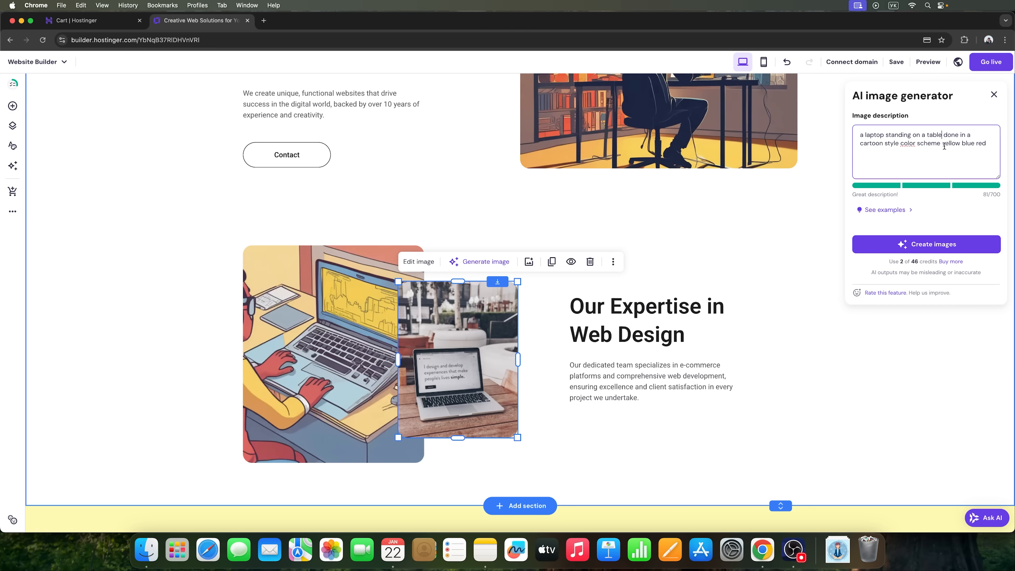
pyautogui.click(925, 244)
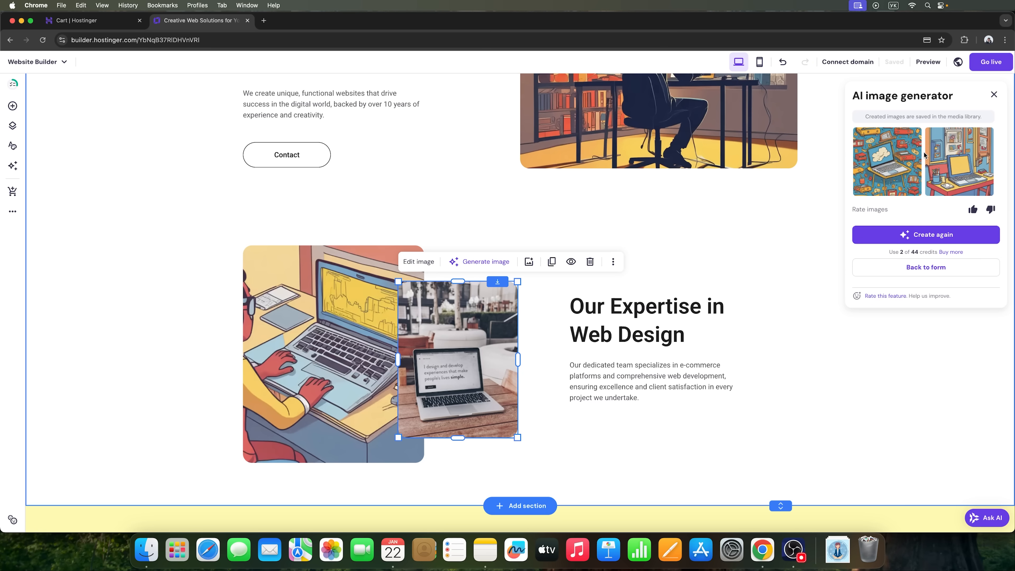
pyautogui.click(925, 234)
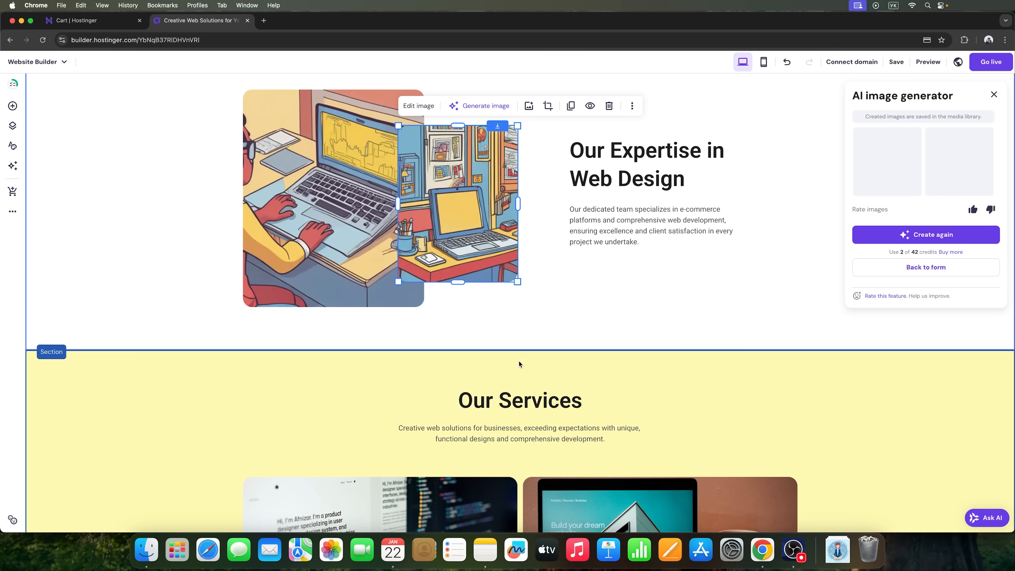
pyautogui.click(959, 161)
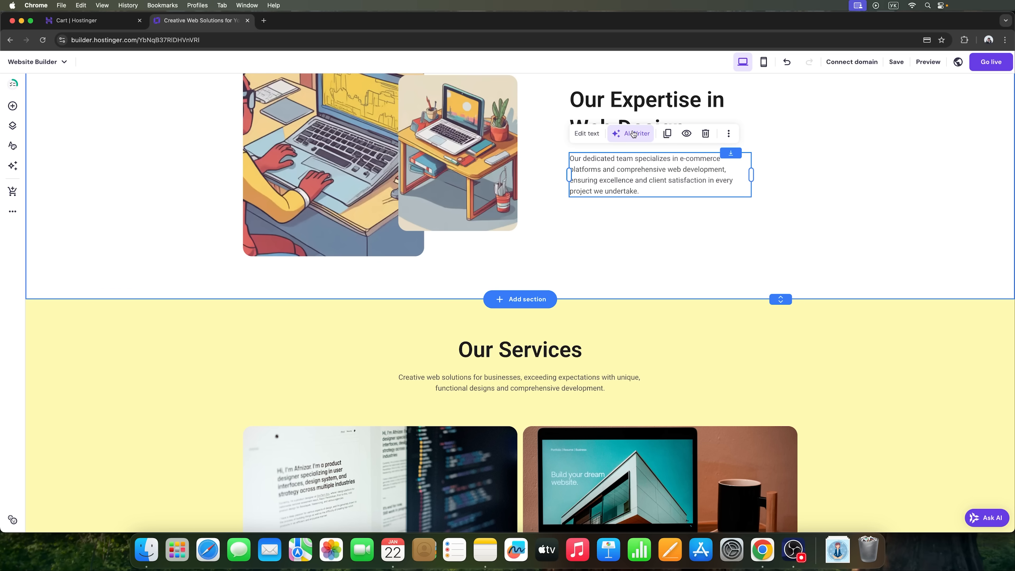
# Have AI Writer produce a paragraph praising our skills for the Expertise text
pyautogui.click(631, 133)
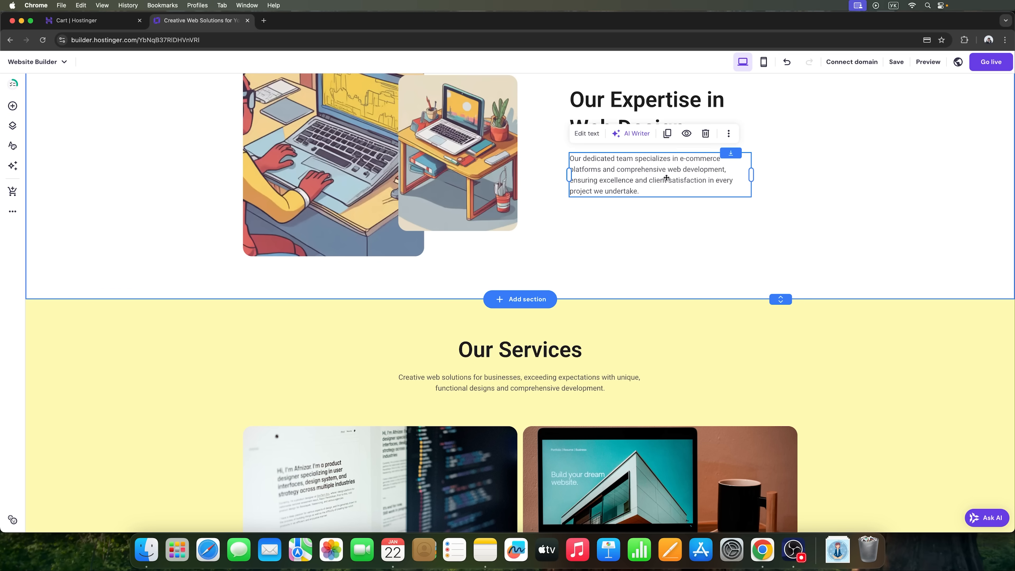
pyautogui.click(631, 133)
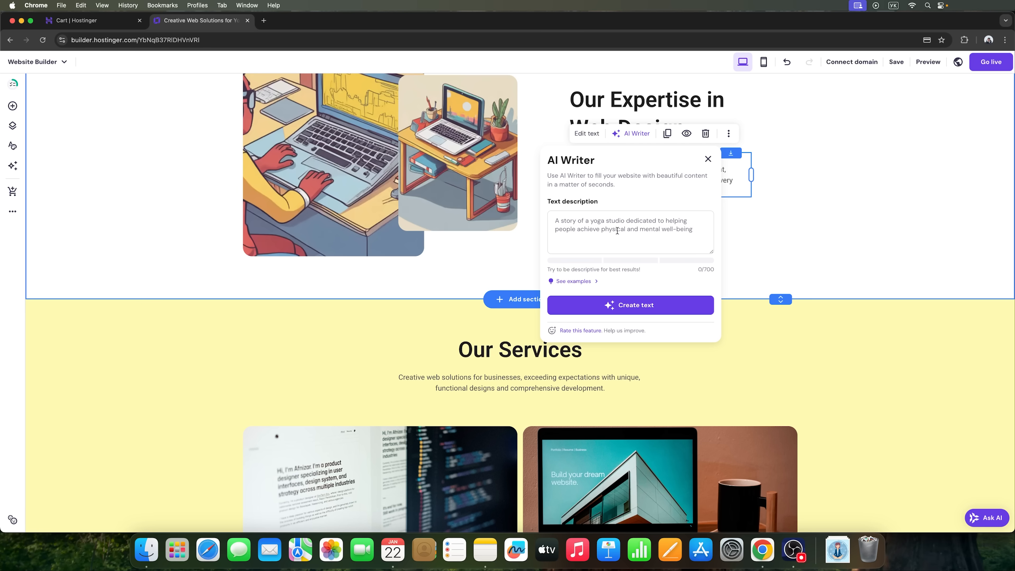
pyautogui.moveTo(729, 224)
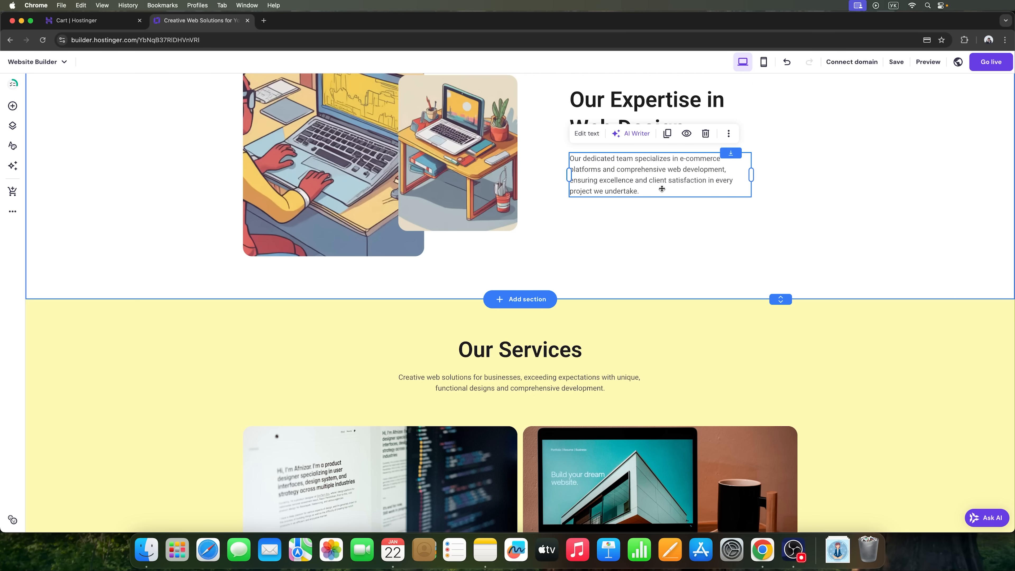
pyautogui.click(631, 133)
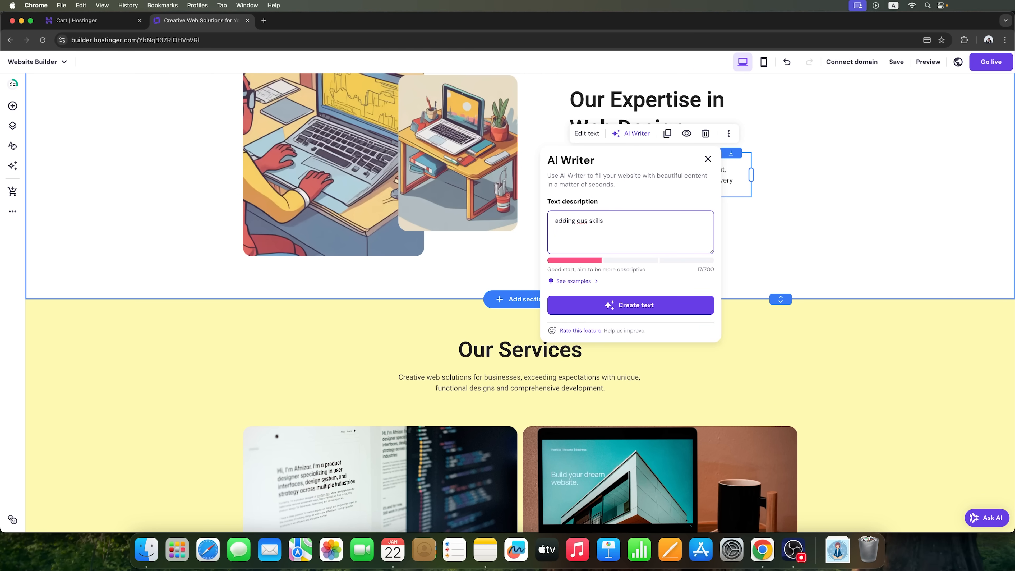
pyautogui.click(630, 305)
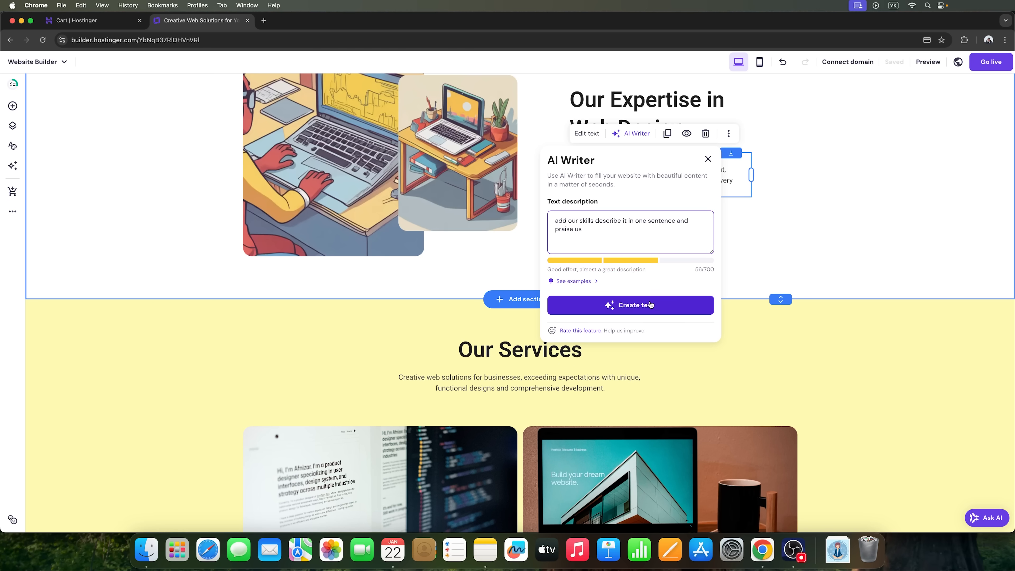
pyautogui.click(630, 305)
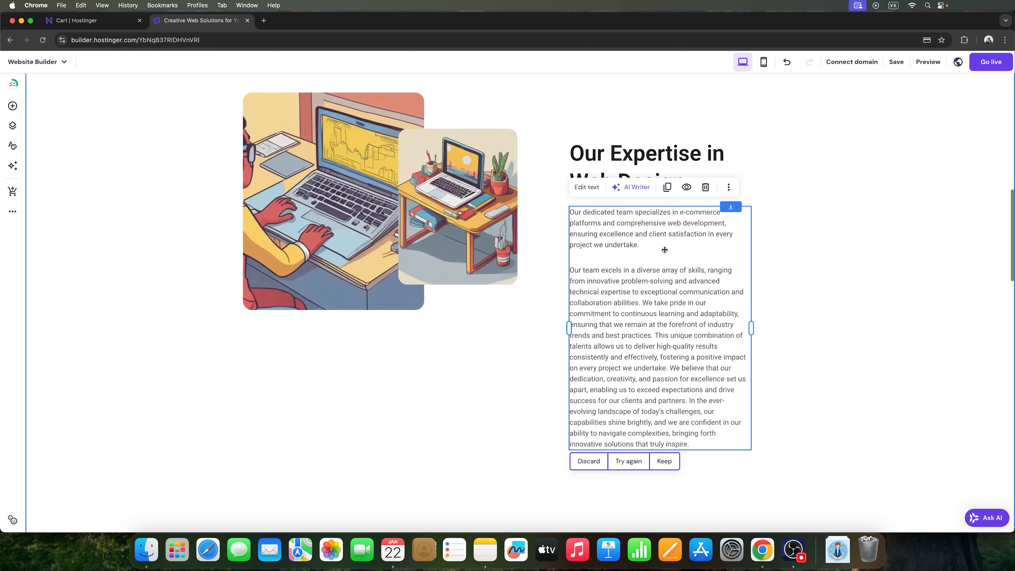
pyautogui.scroll(-3)
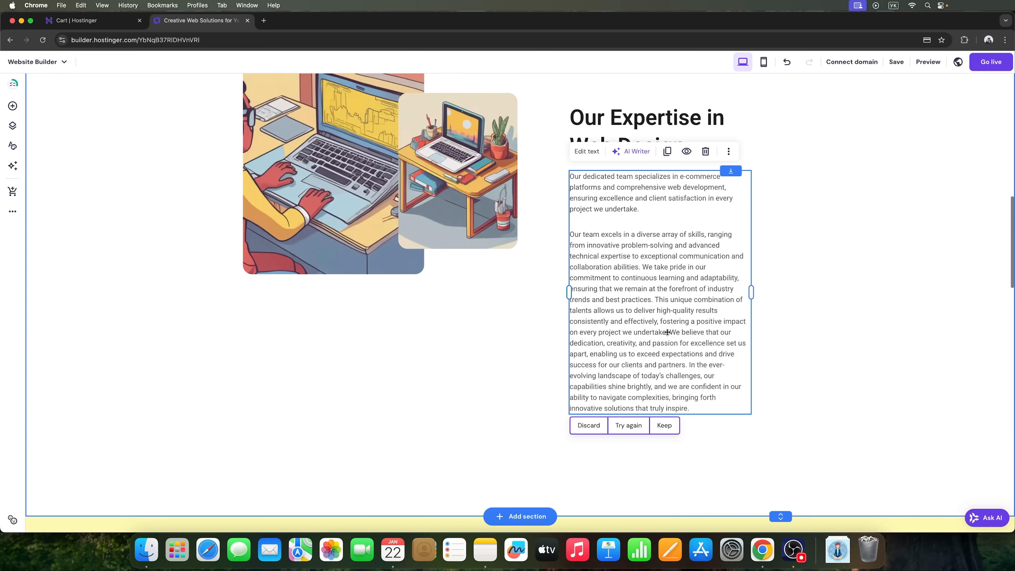
pyautogui.scroll(-3)
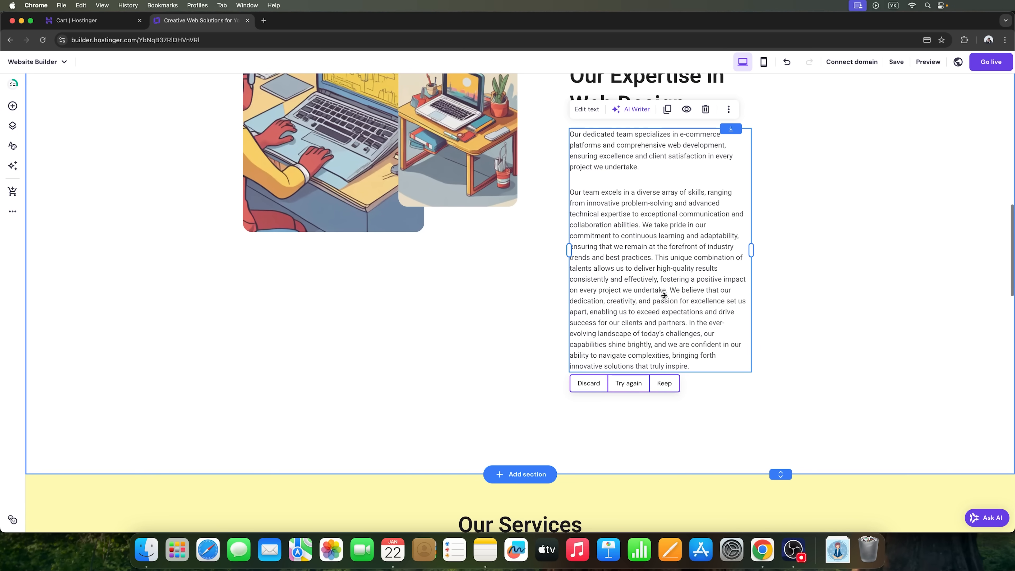
pyautogui.moveTo(681, 299)
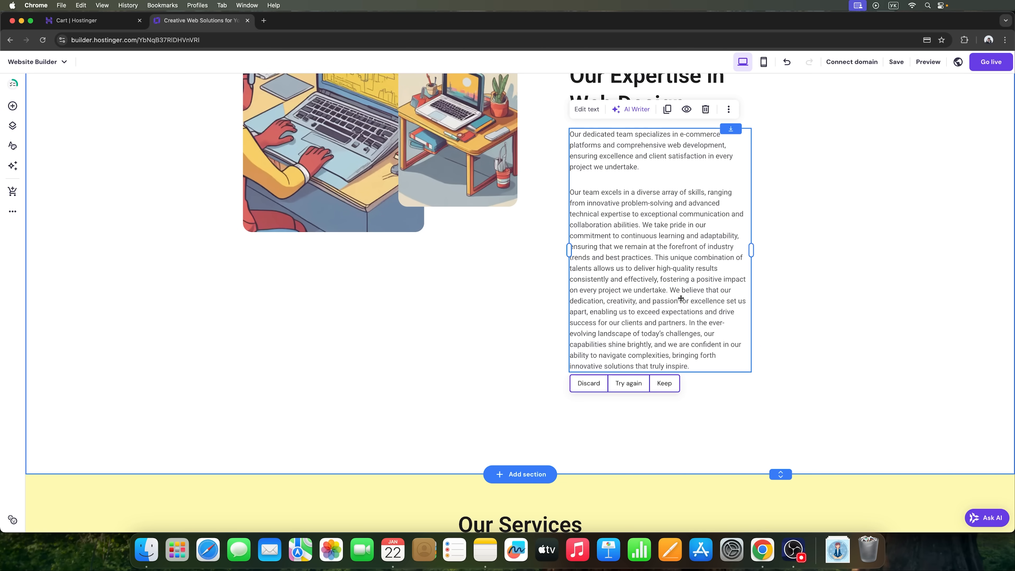
pyautogui.scroll(-3)
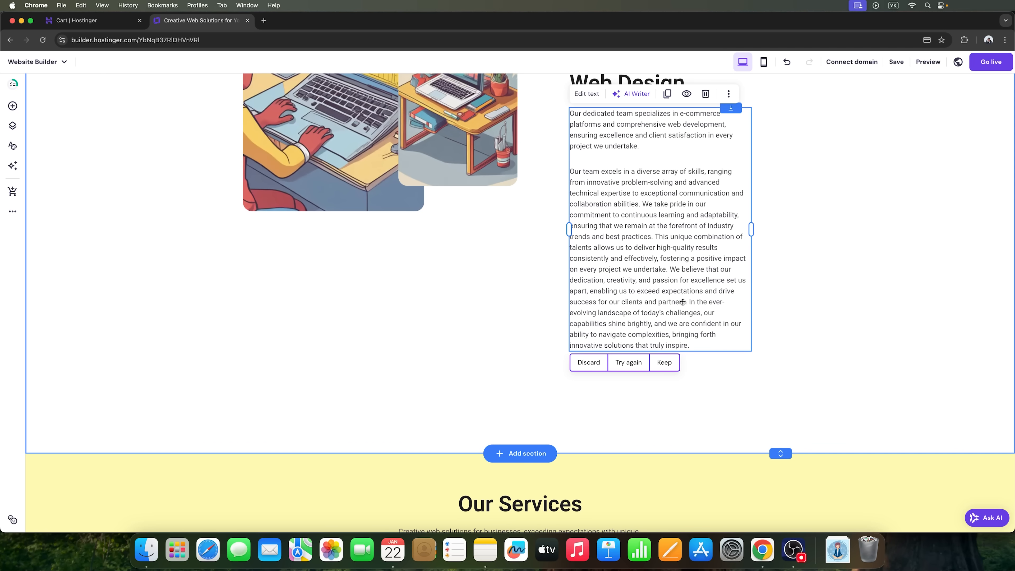
# Generate a cartoon human avatar in yellow, blue and red for the John Doe testimonial photo
pyautogui.scroll(-3)
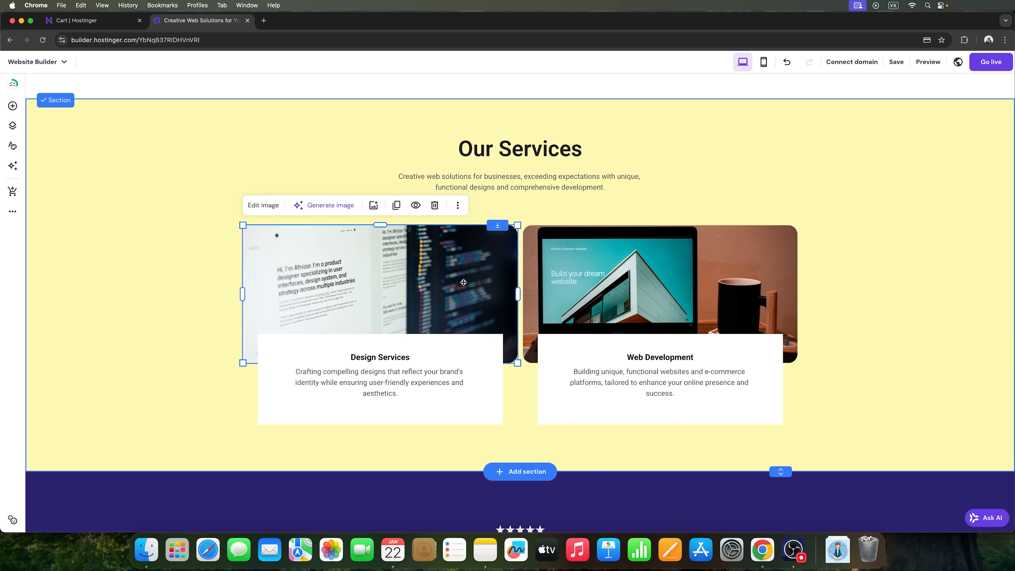
pyautogui.scroll(-3)
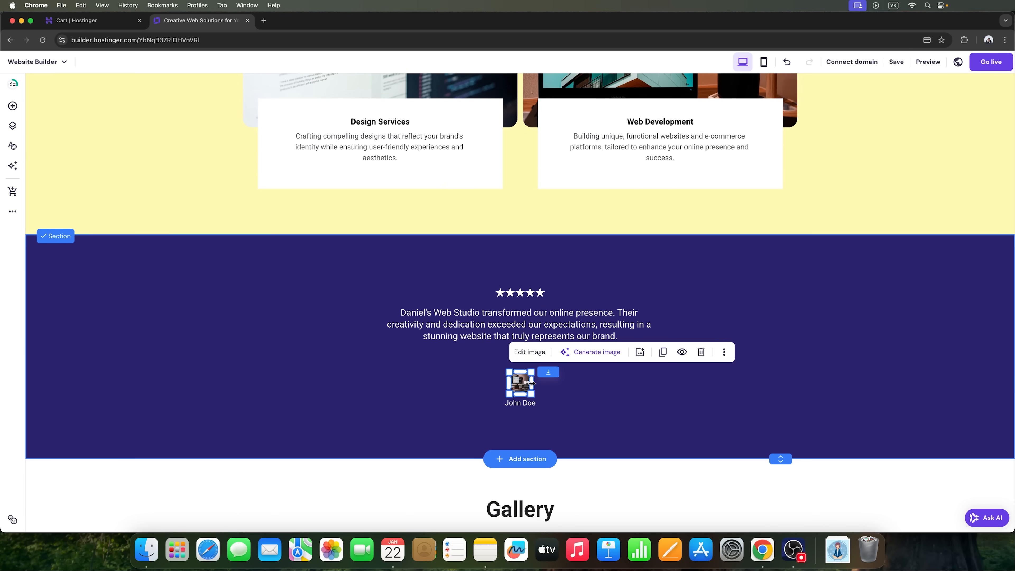
pyautogui.click(597, 352)
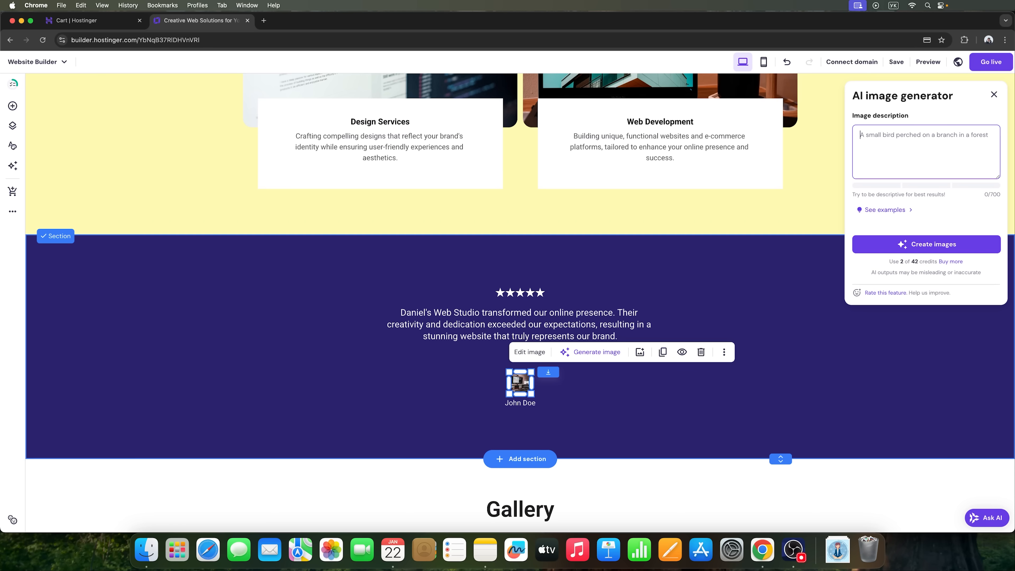
pyautogui.write('human avatar made in cartoon style color scheme yellow blue red')
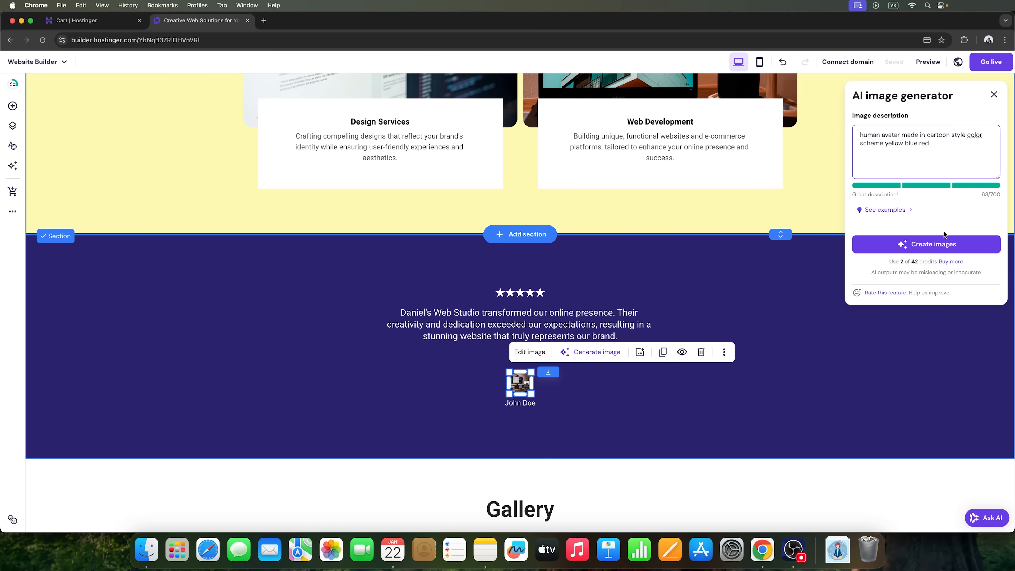
pyautogui.click(926, 245)
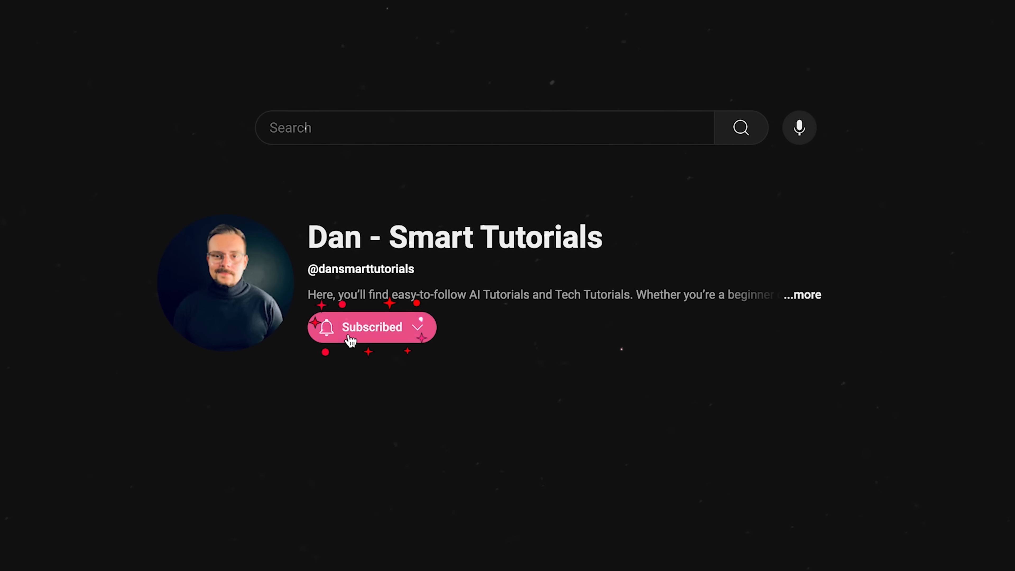
pyautogui.click(371, 326)
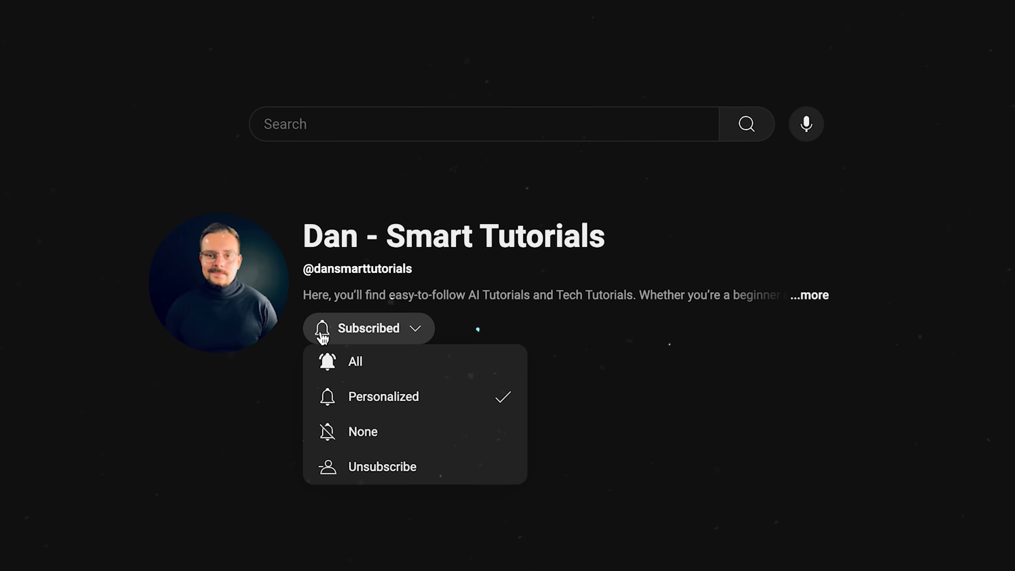
pyautogui.click(355, 361)
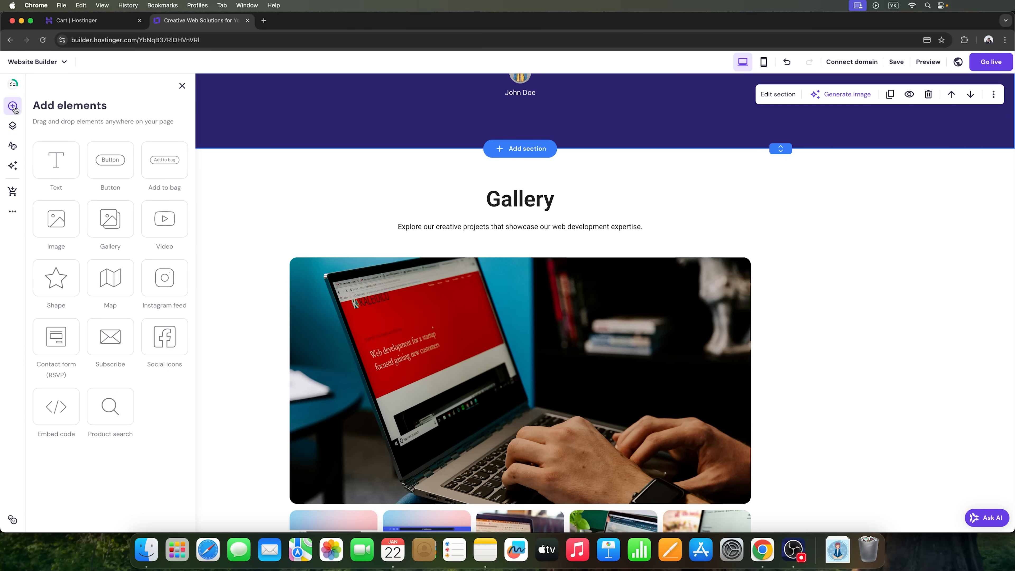
pyautogui.moveTo(110, 160)
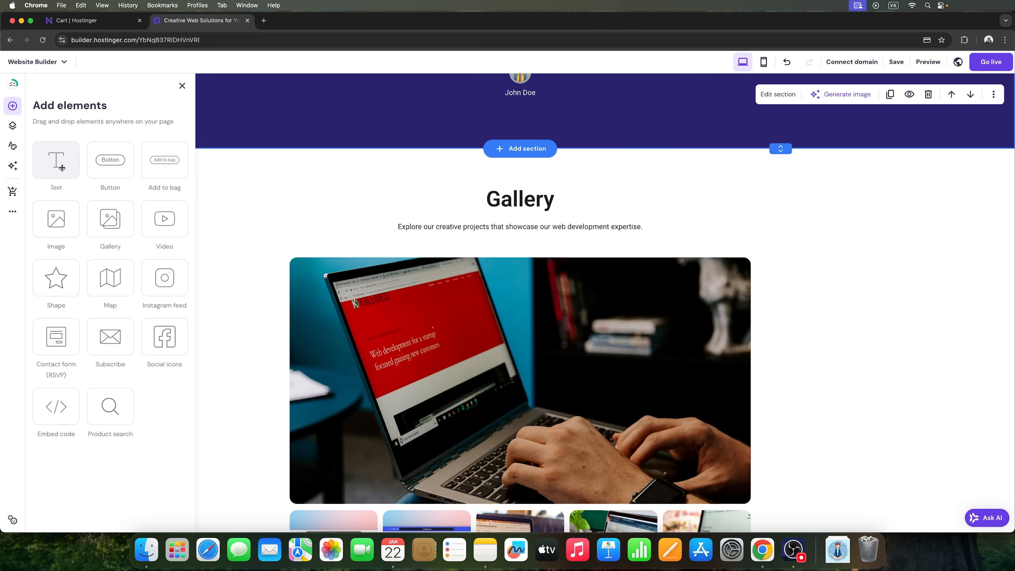
pyautogui.moveTo(103, 169)
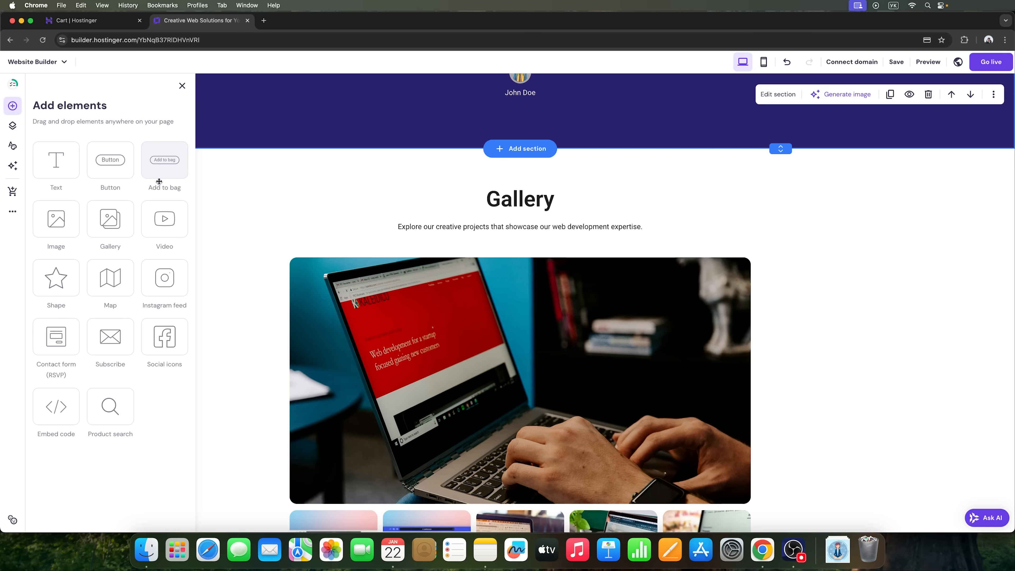
pyautogui.moveTo(157, 175)
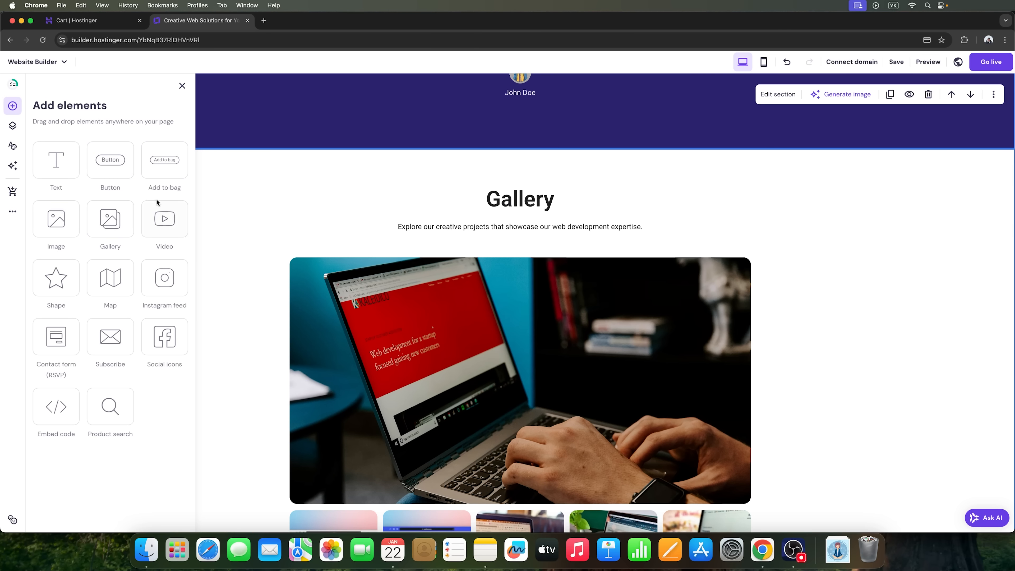
pyautogui.moveTo(164, 277)
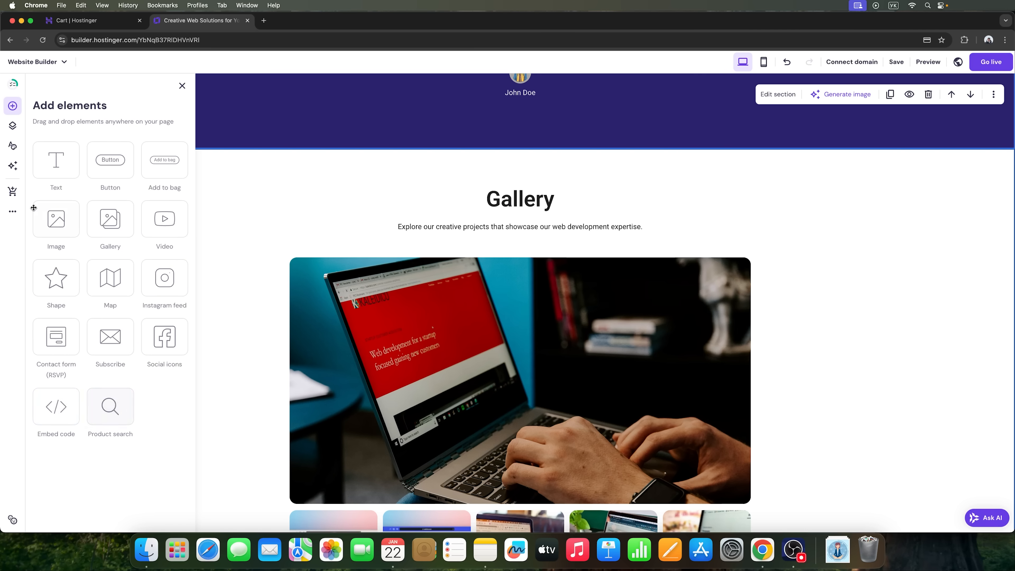
pyautogui.moveTo(182, 85)
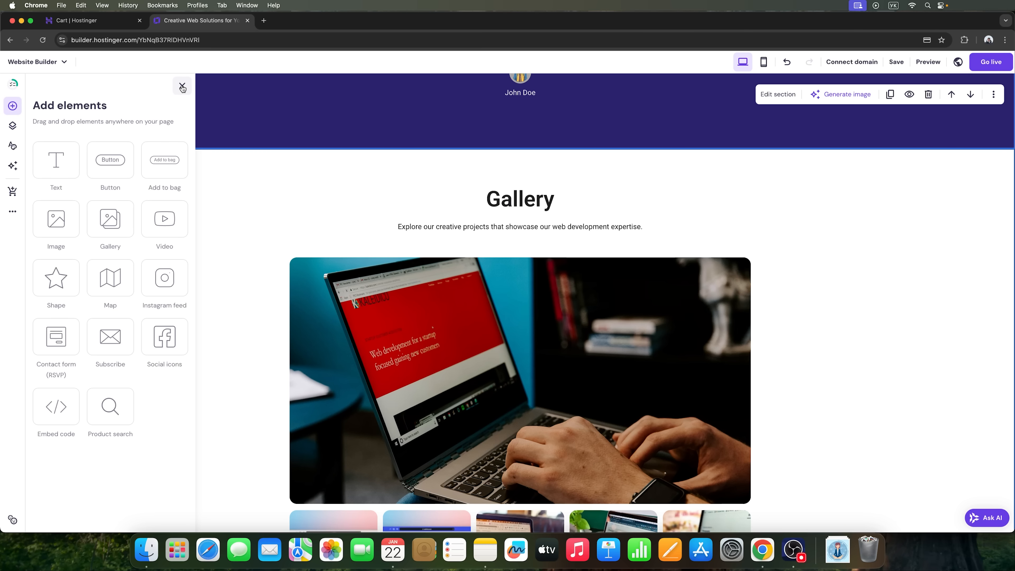
# Close the Add elements panel and show the Pages and navigation list with Home, Services, Portfolio, Contact
pyautogui.click(182, 87)
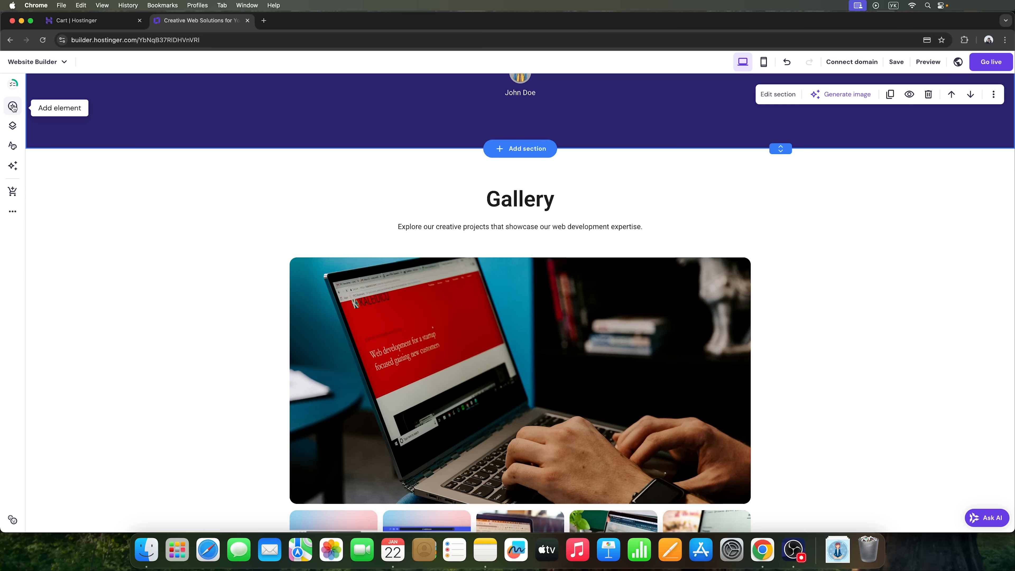
pyautogui.click(12, 126)
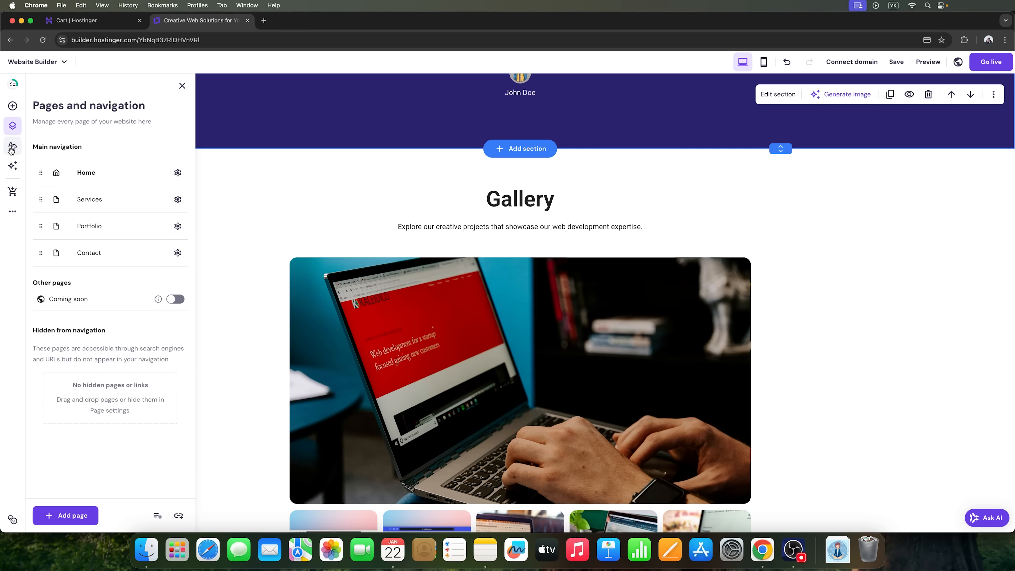
# Review the Website styles Buttons, Animations and Colors tabs, then bring up the AI tools menu
pyautogui.click(12, 146)
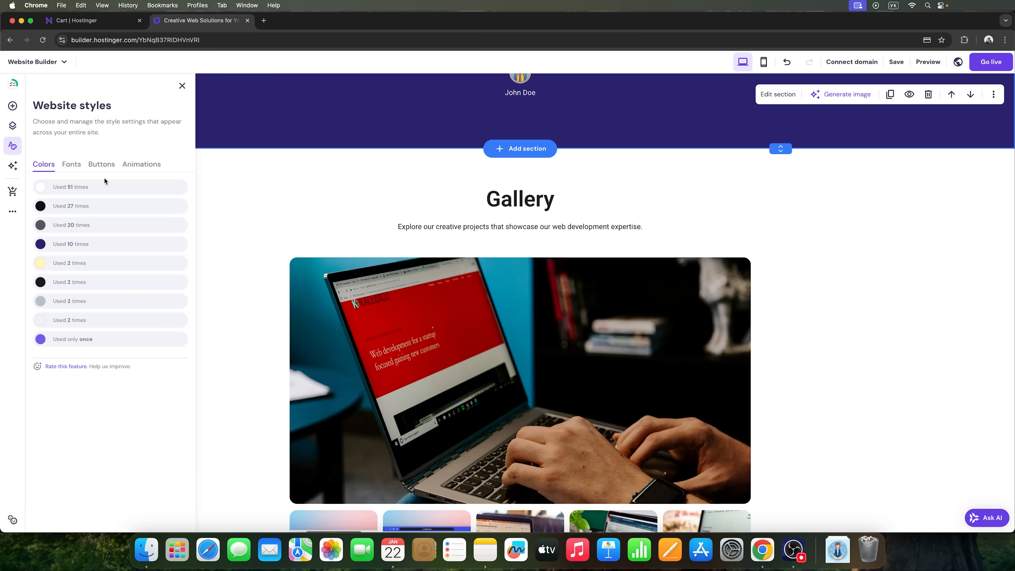
pyautogui.moveTo(62, 169)
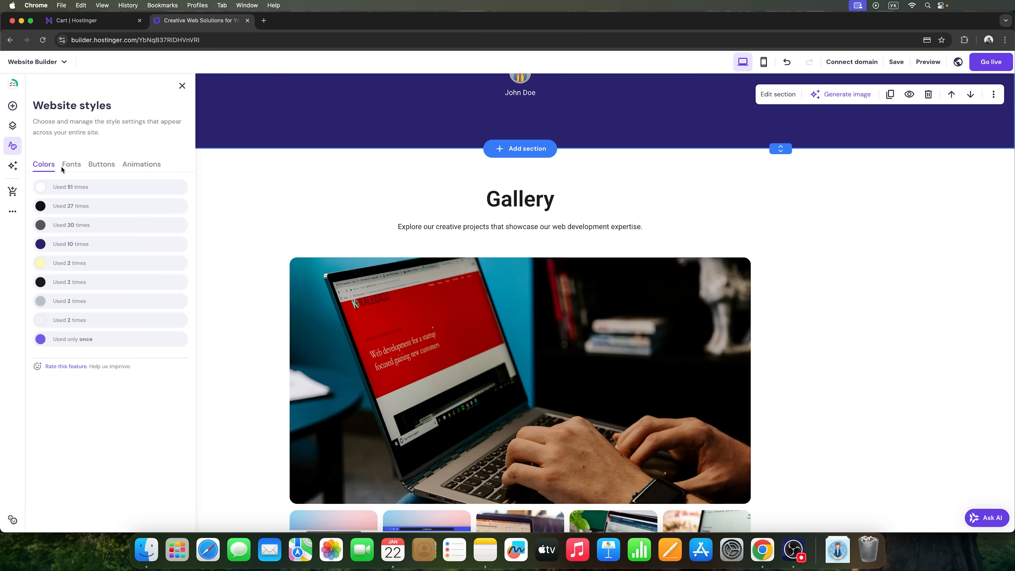
pyautogui.click(101, 164)
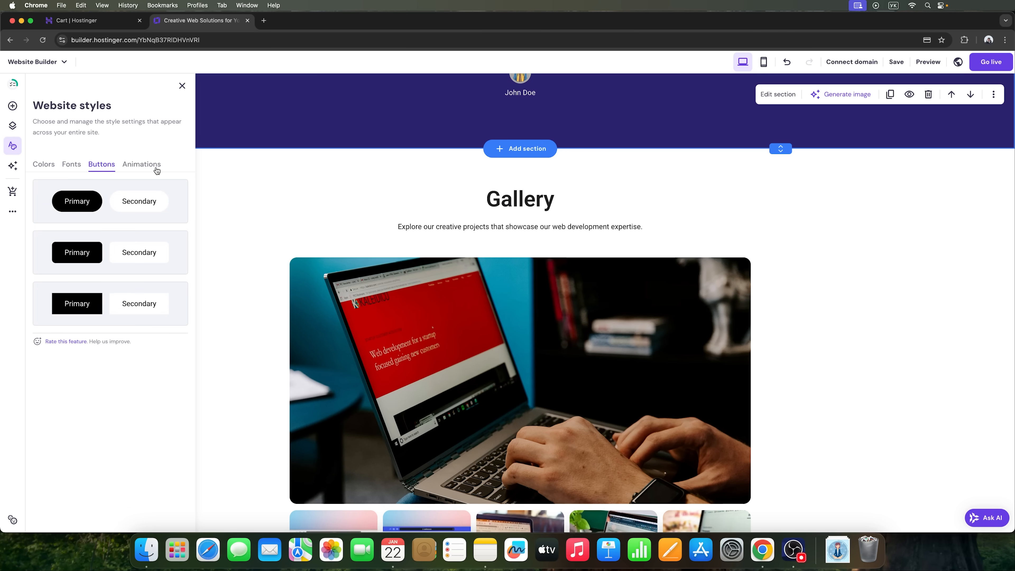
pyautogui.click(141, 164)
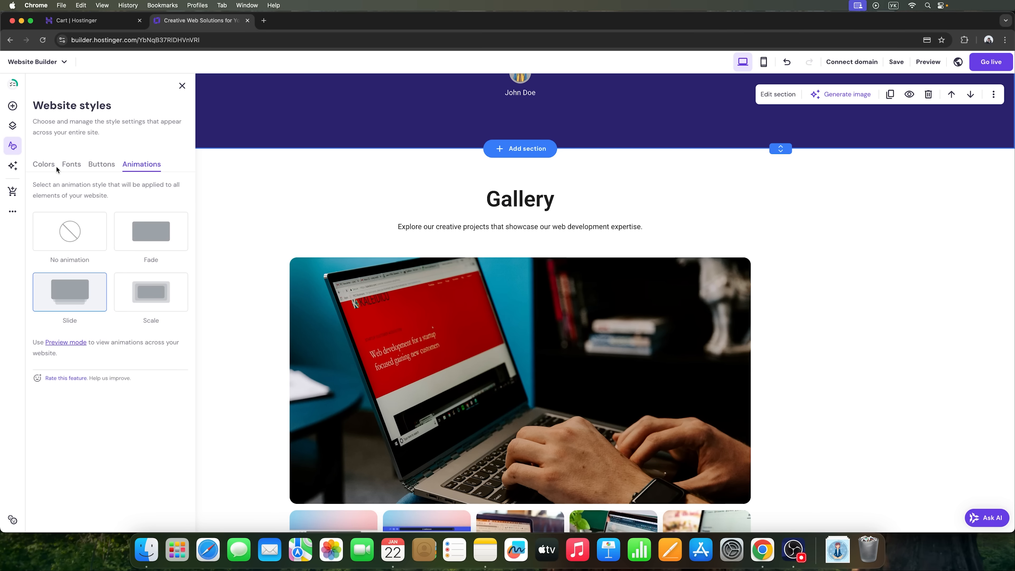
pyautogui.click(43, 164)
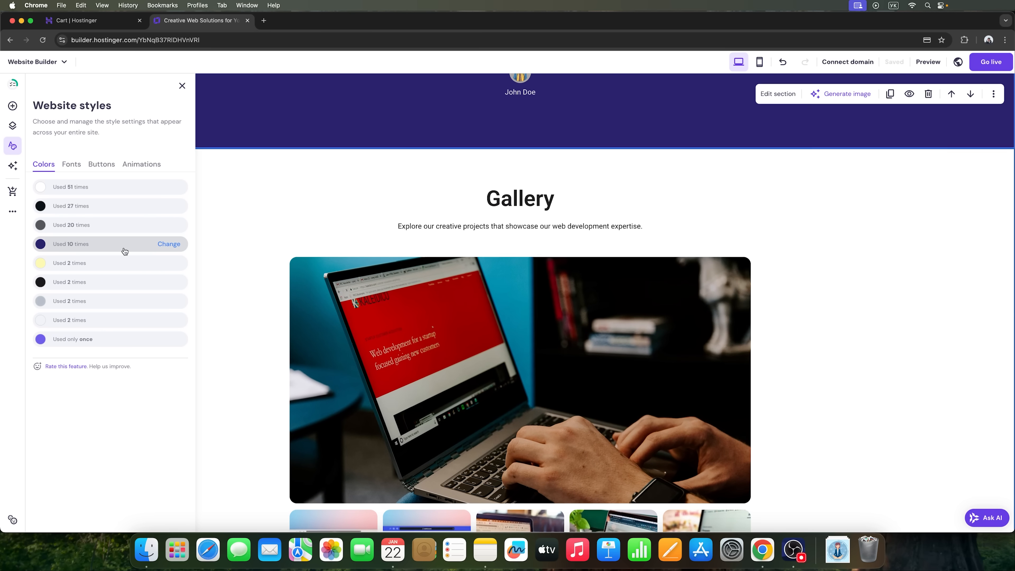
pyautogui.click(11, 165)
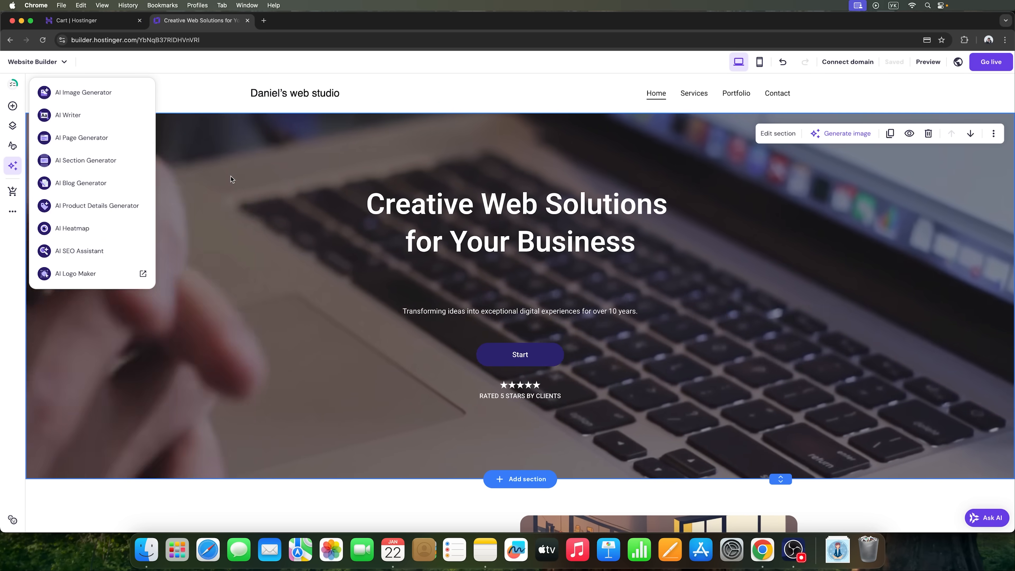
# Use AI Page Generator with the About us team-and-services description to create the About page
pyautogui.click(81, 138)
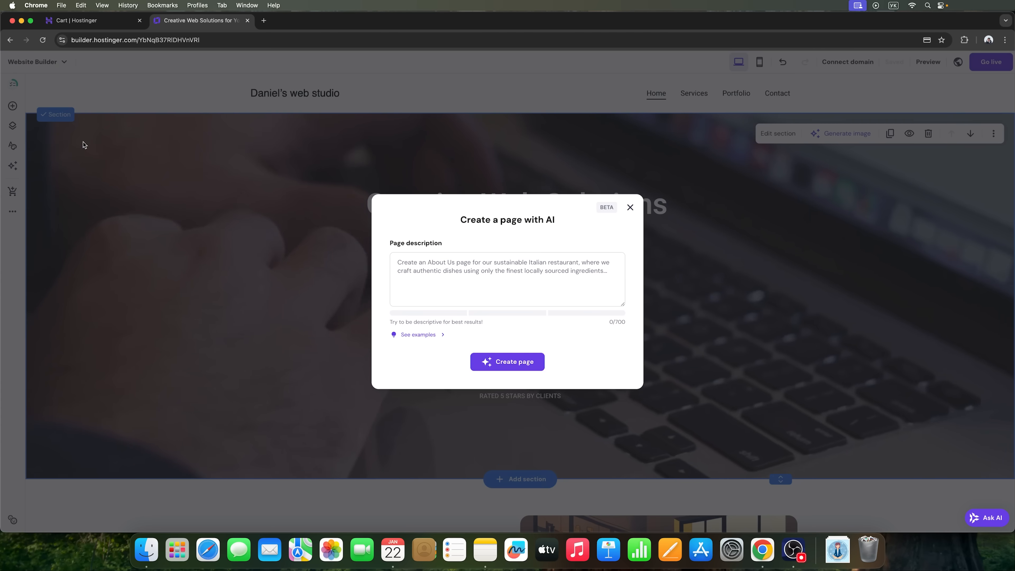
pyautogui.click(508, 280)
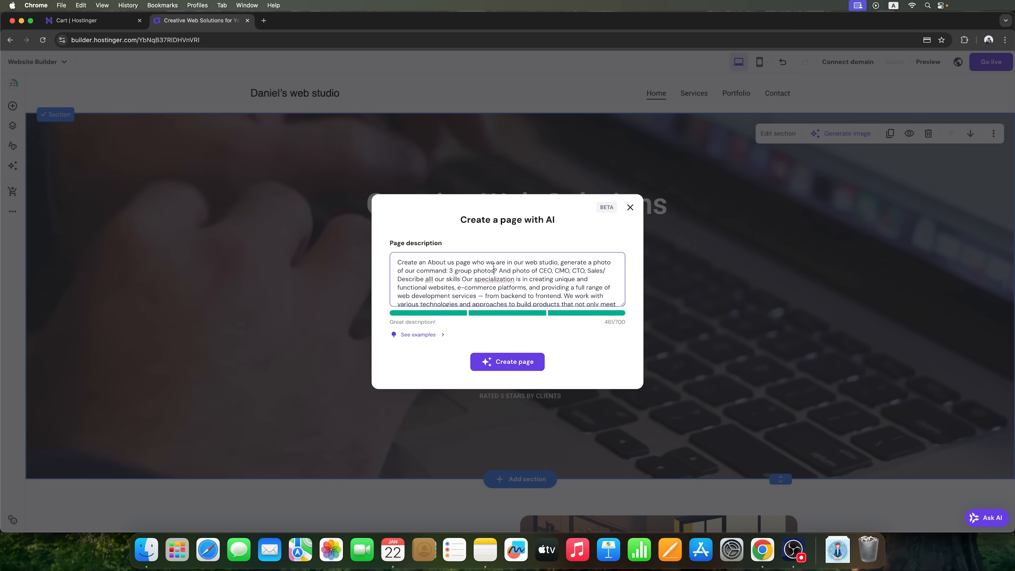
pyautogui.press('Backspace')
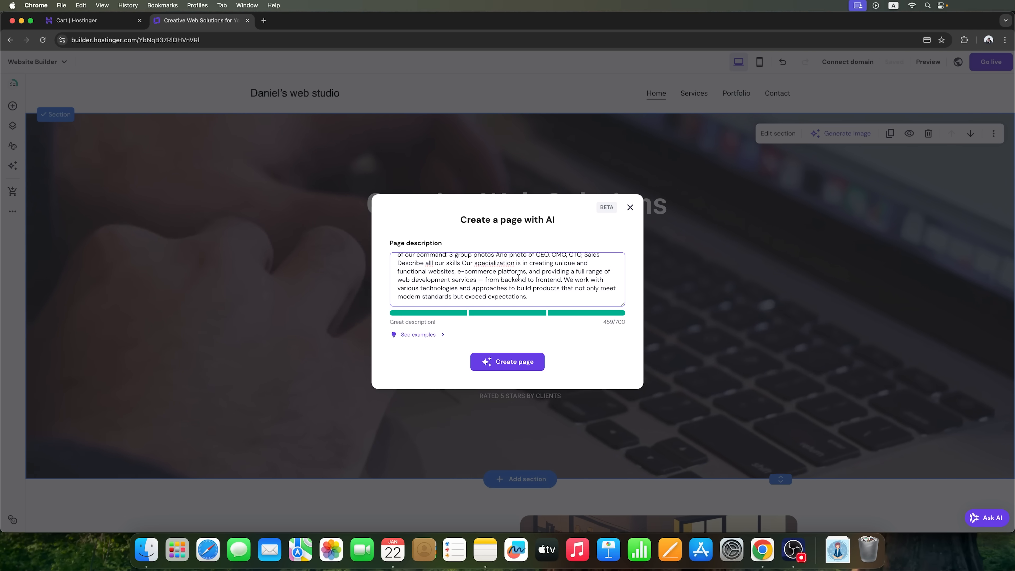
pyautogui.moveTo(462, 262); pyautogui.dragTo(528, 297)
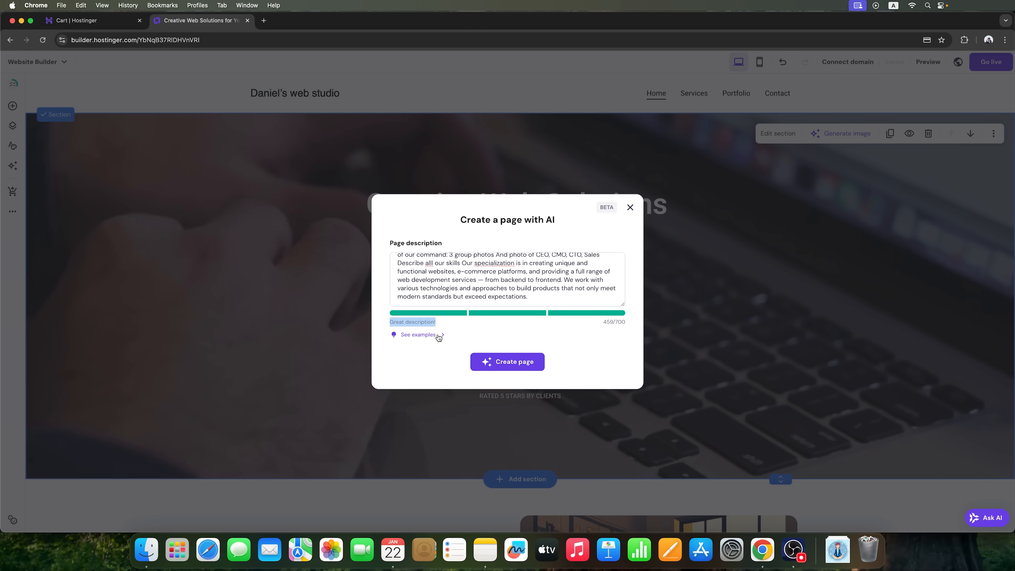
pyautogui.click(419, 334)
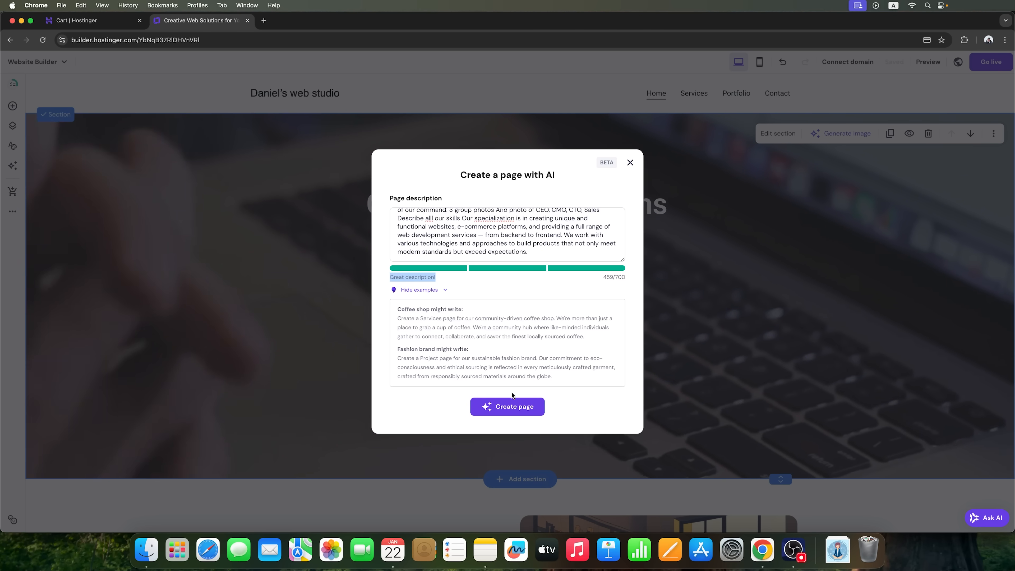
pyautogui.click(507, 407)
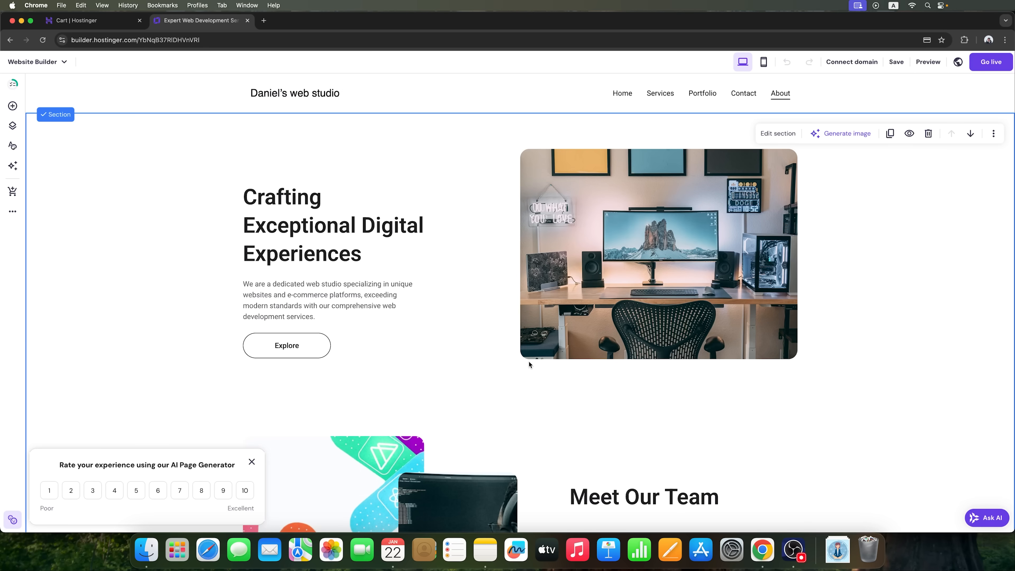
# Scroll through the generated About page and hide its Our Team photo section
pyautogui.scroll(-3)
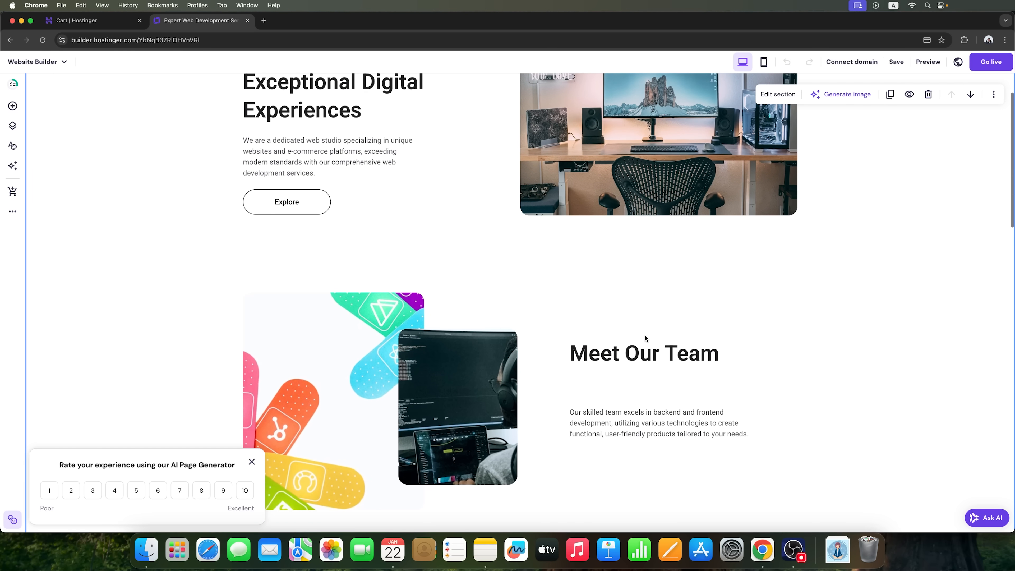
pyautogui.scroll(-3)
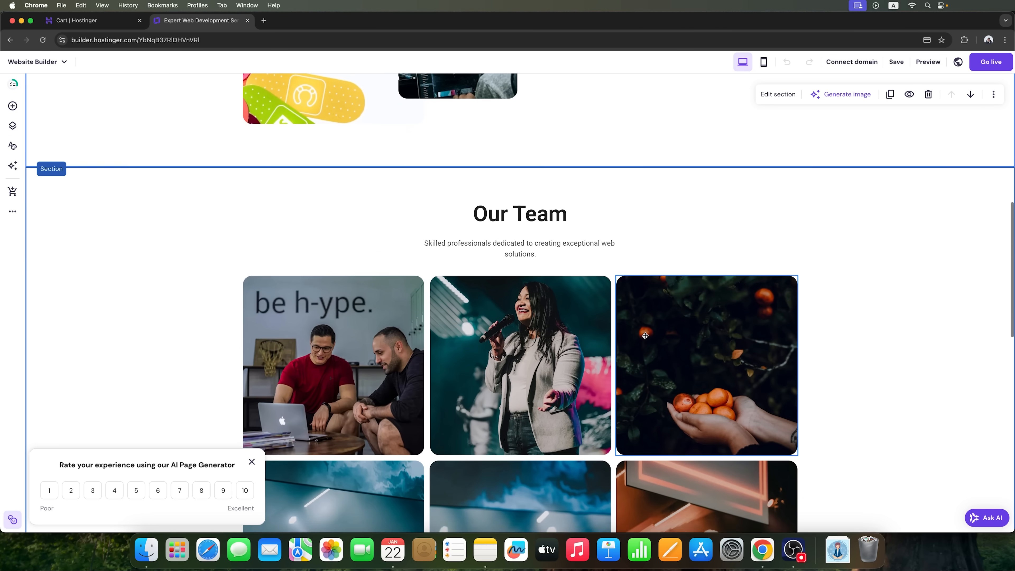
pyautogui.scroll(-3)
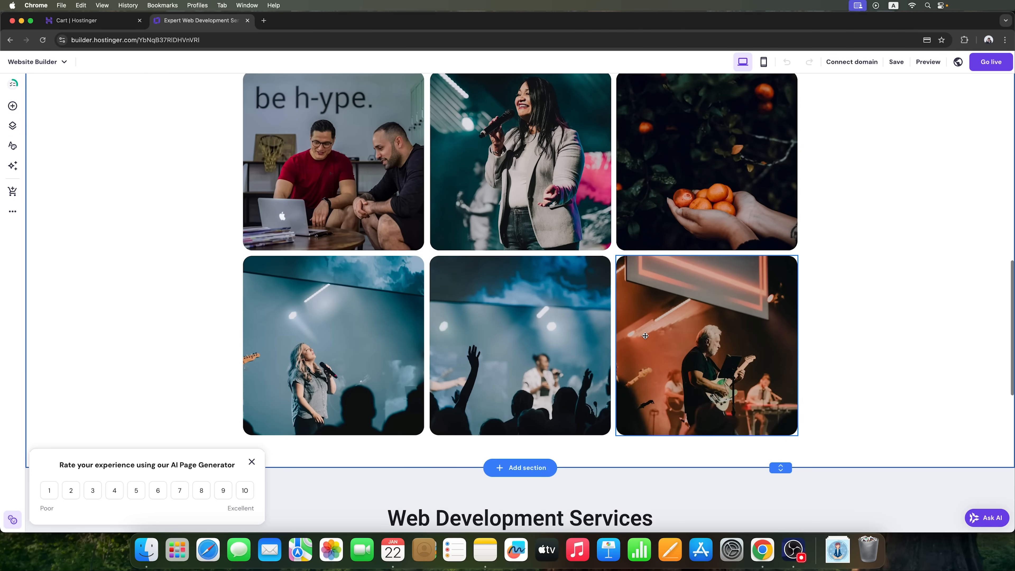
pyautogui.scroll(-3)
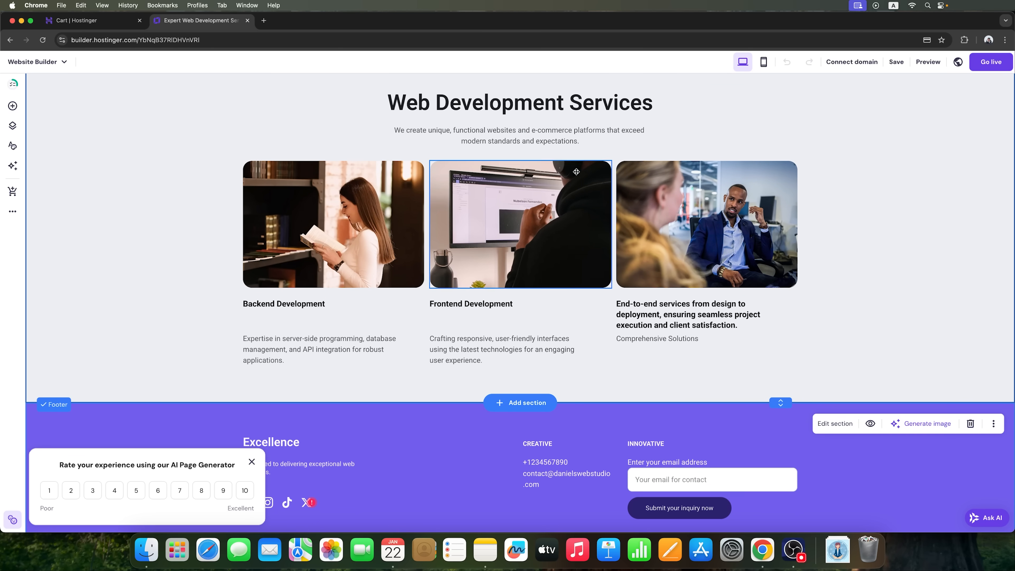
pyautogui.scroll(-3)
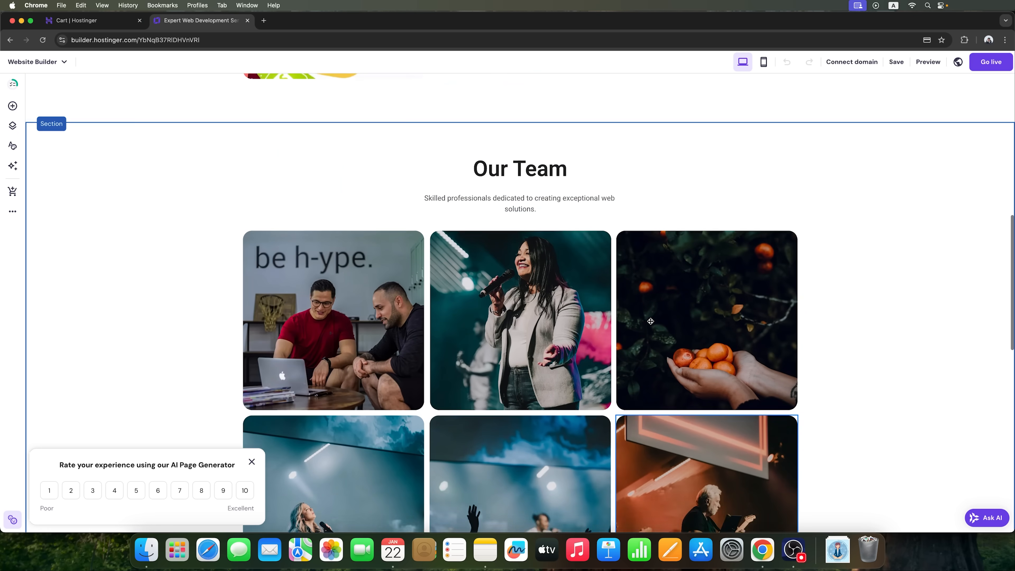
pyautogui.scroll(-3)
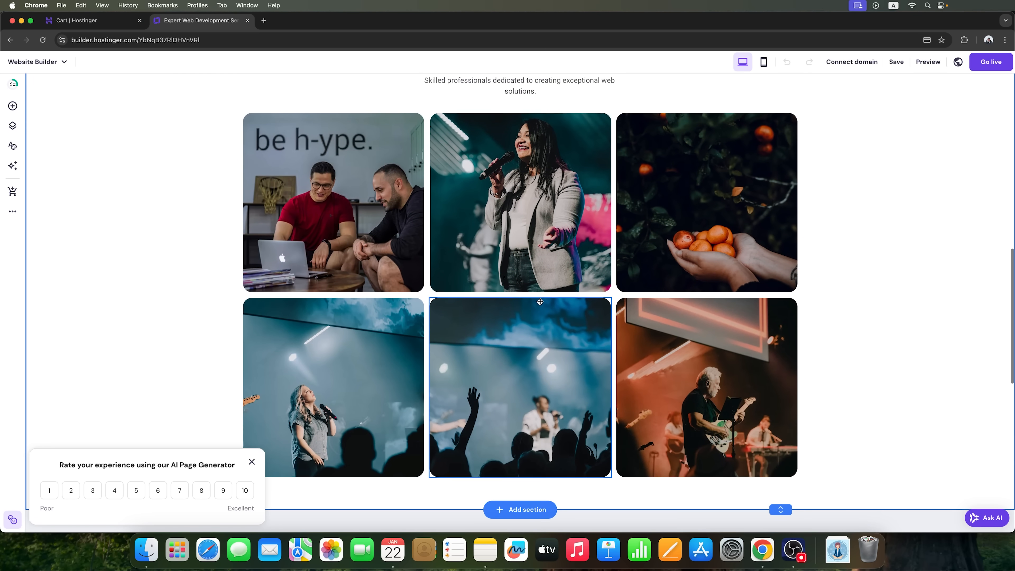
pyautogui.scroll(-3)
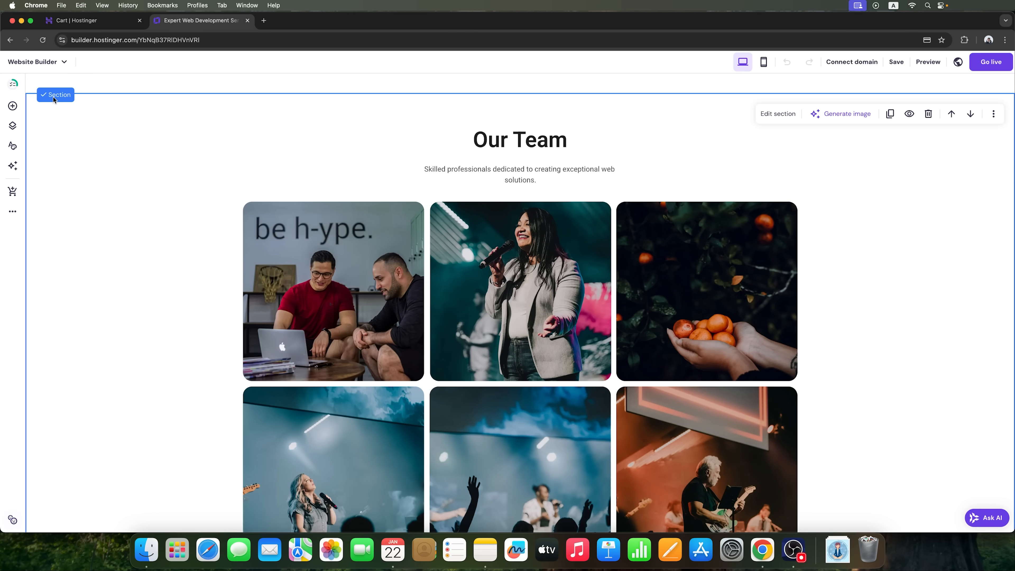
pyautogui.moveTo(909, 113)
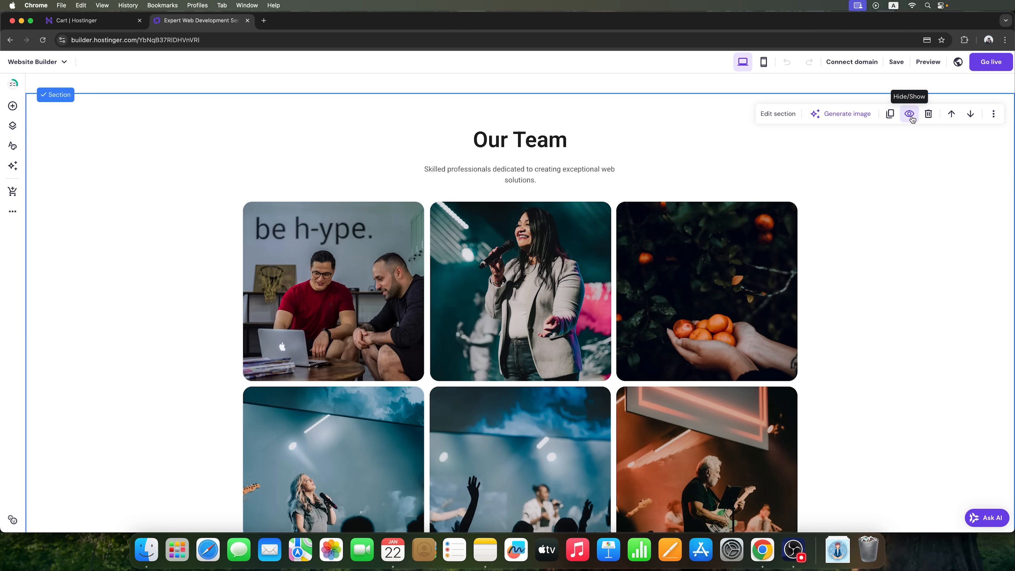
pyautogui.click(910, 113)
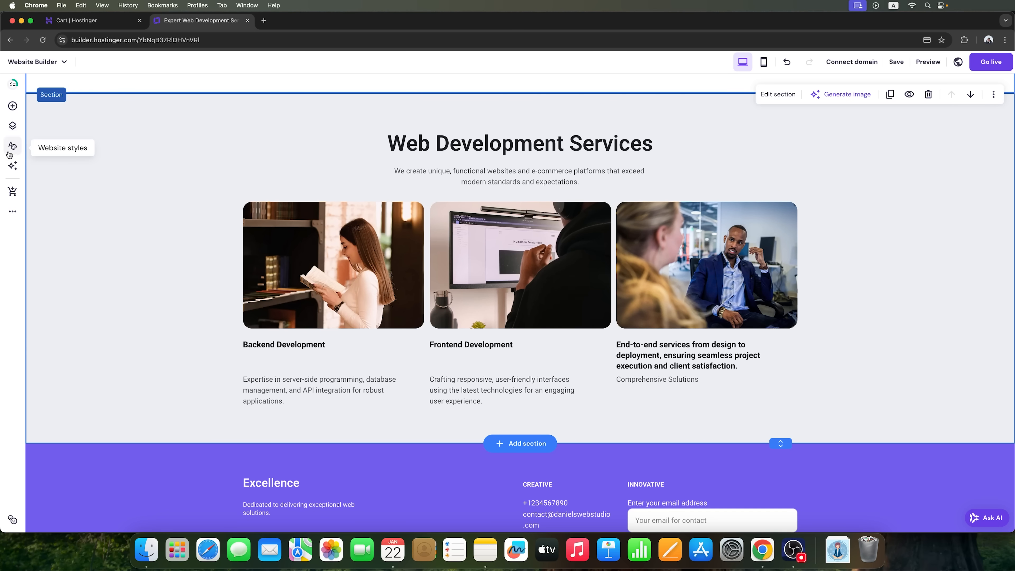
# Generate an AI section with portrait photos of the CEO, CTO and Sales managers for the About page
pyautogui.click(12, 165)
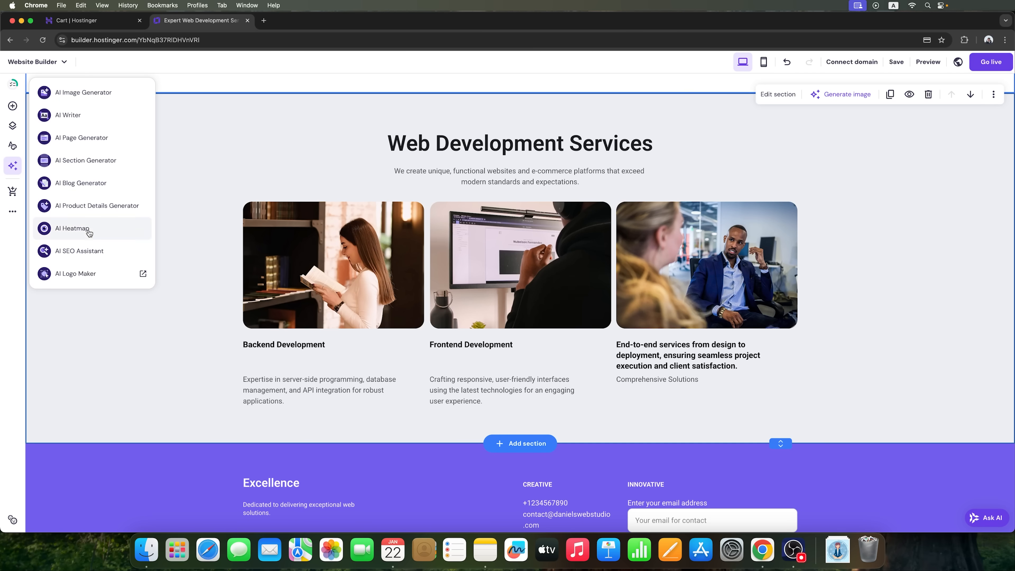
pyautogui.click(85, 160)
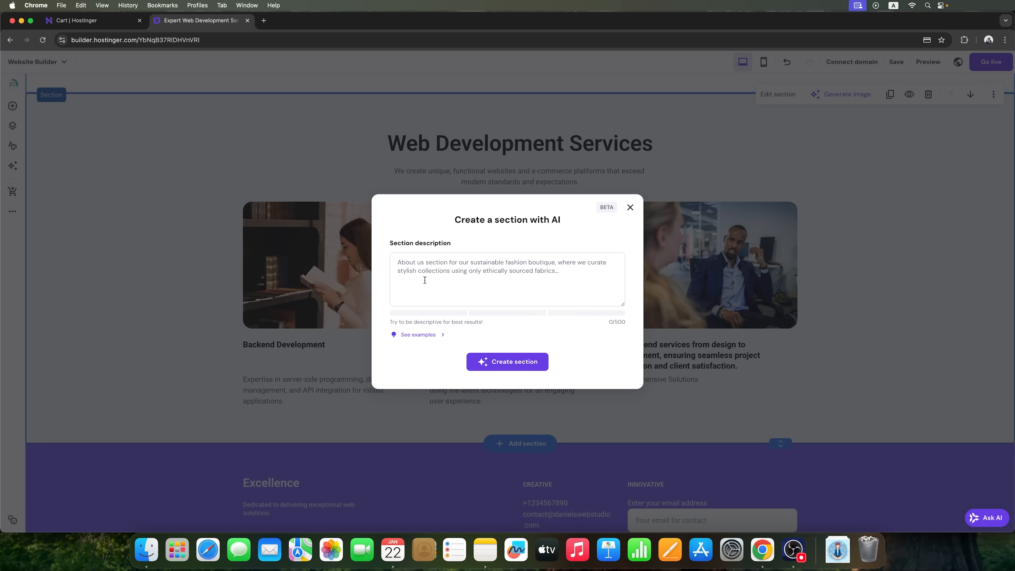
pyautogui.click(507, 280)
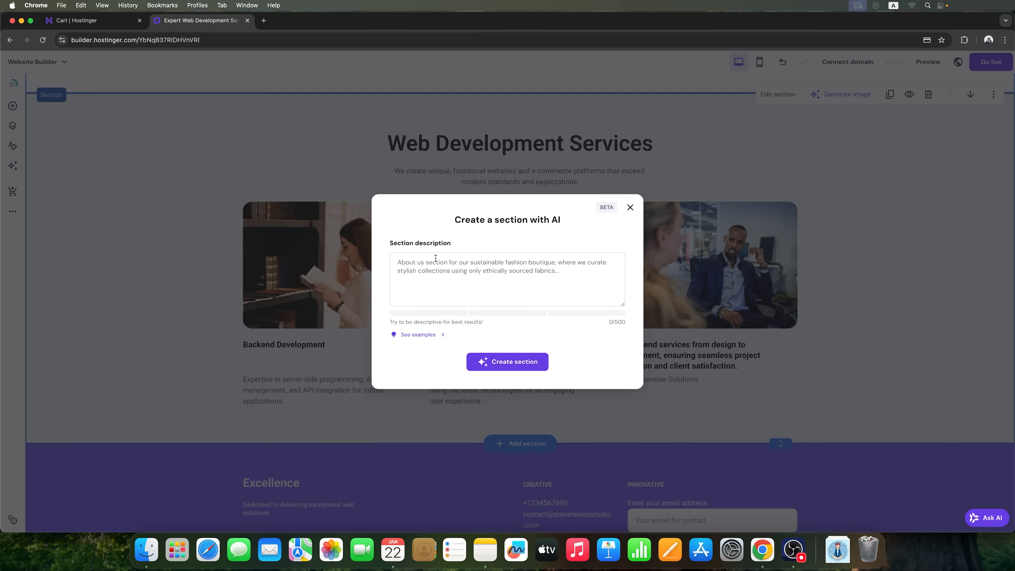
pyautogui.write('A section with our command with portrait photo of our CEO, CTO, Sales managers with describes')
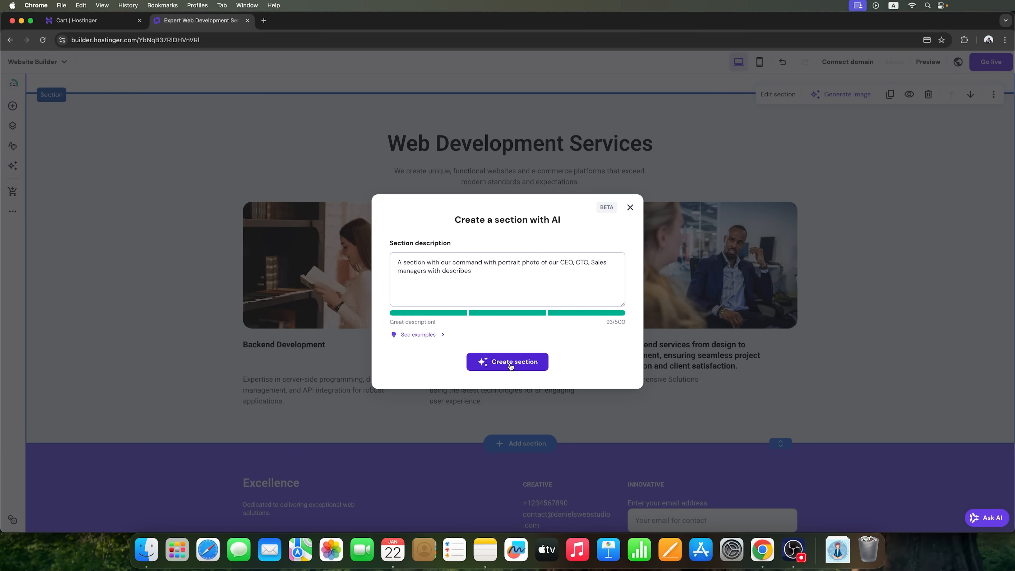
pyautogui.click(507, 361)
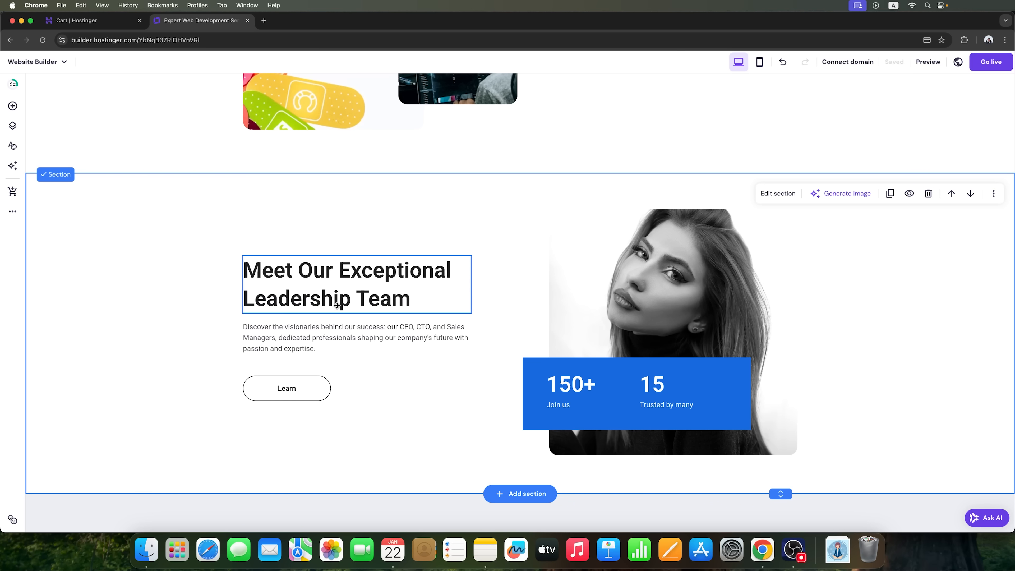
pyautogui.click(286, 387)
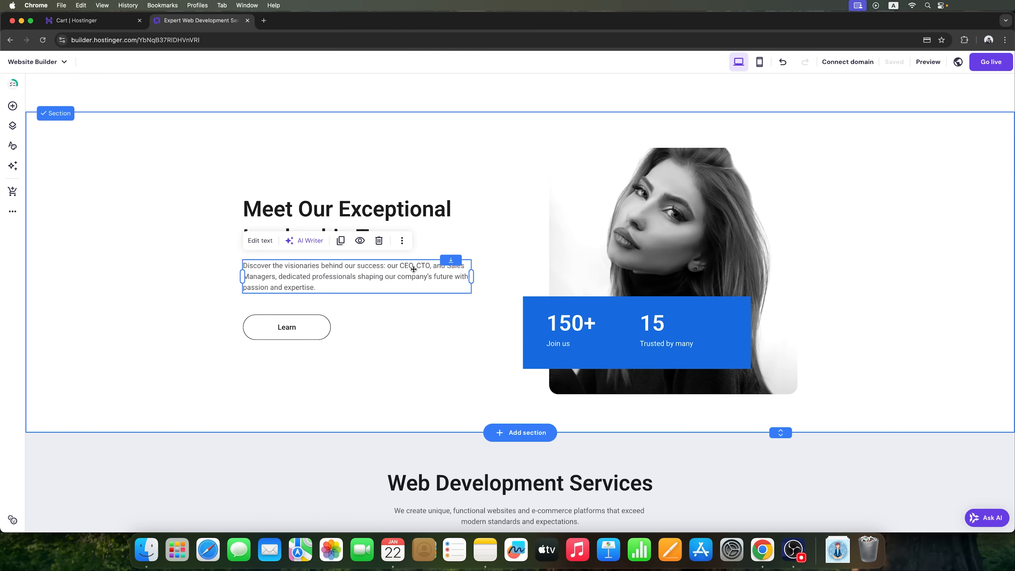
pyautogui.scroll(-3)
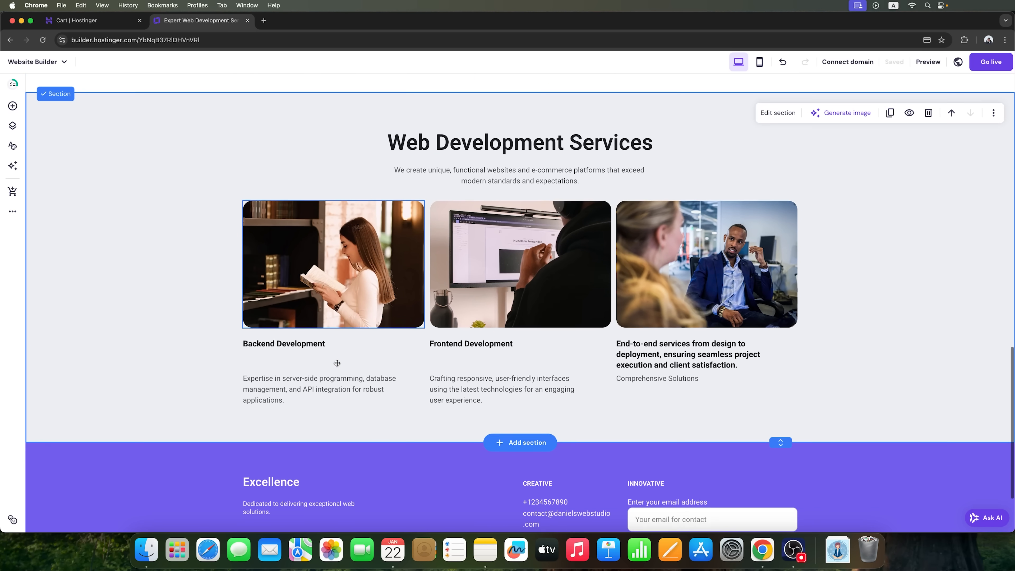
pyautogui.scroll(-3)
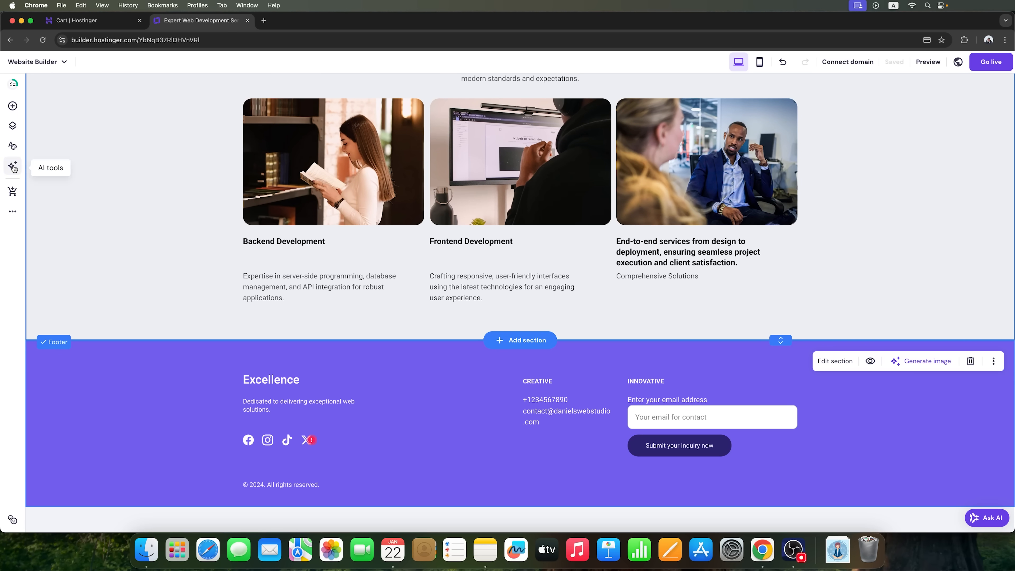
# Create an AI blog post in Neutral tone: 10 tips for creating websites with an AI website builder
pyautogui.click(13, 167)
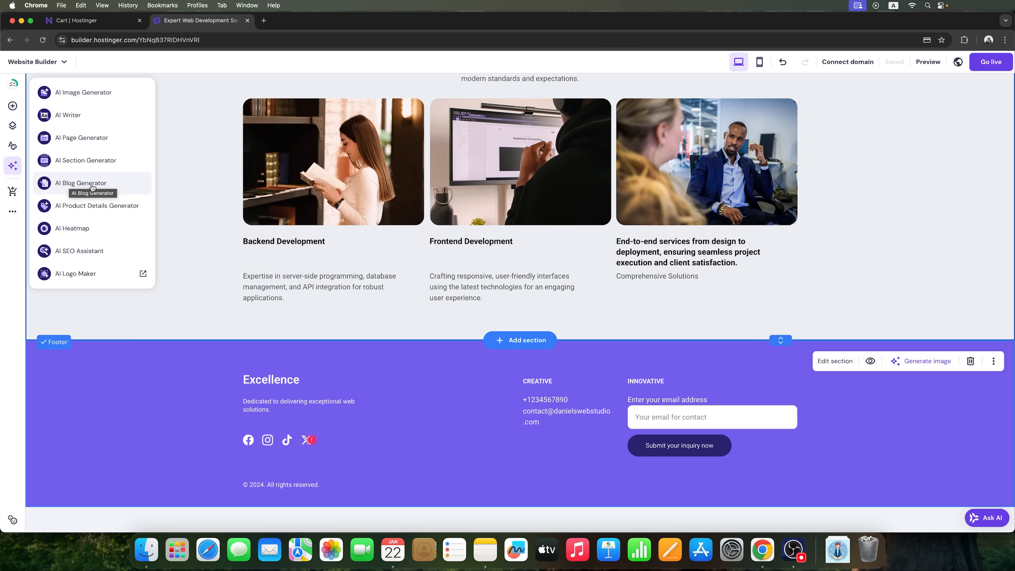
pyautogui.click(80, 183)
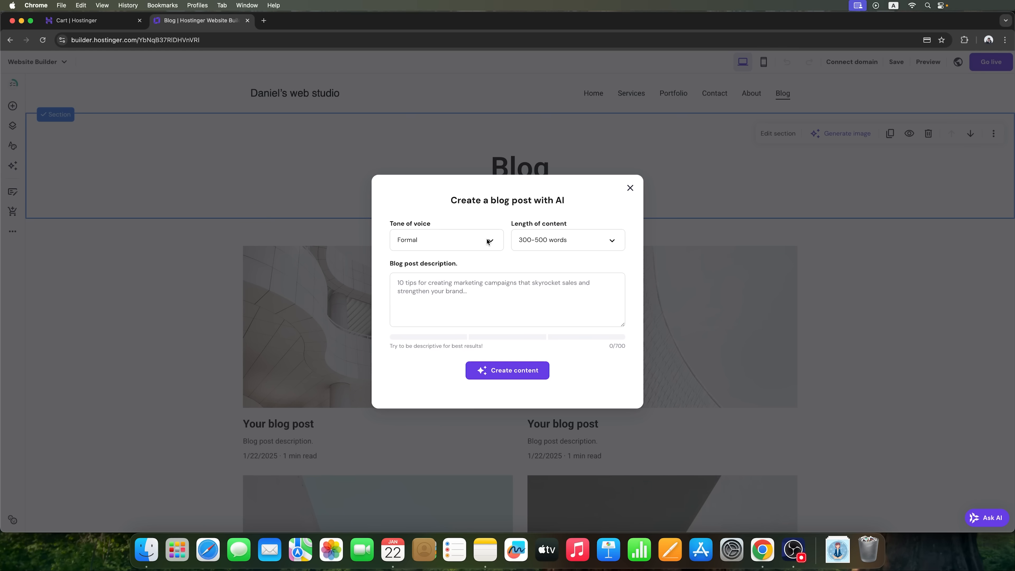
pyautogui.moveTo(407, 176)
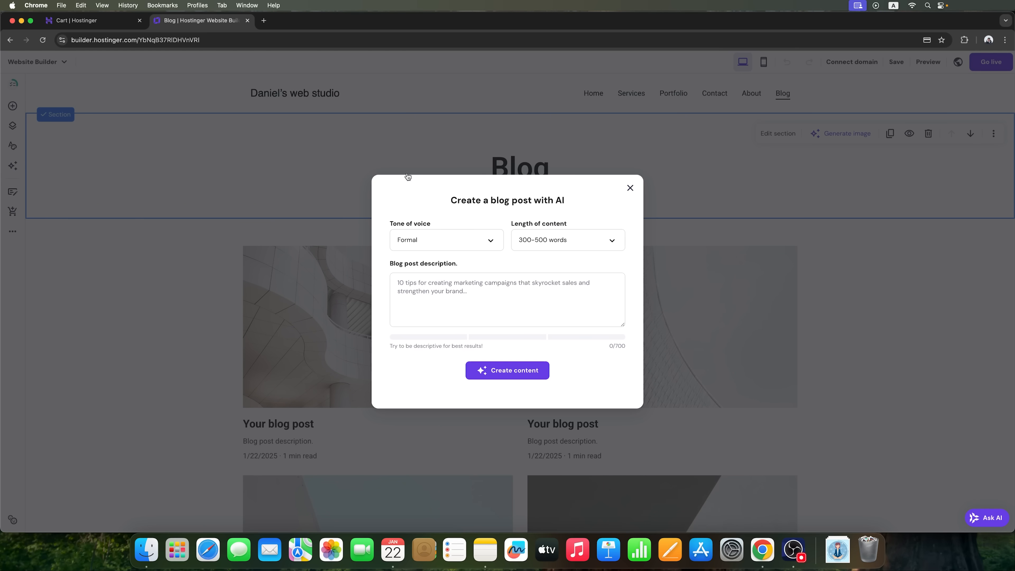
pyautogui.click(447, 240)
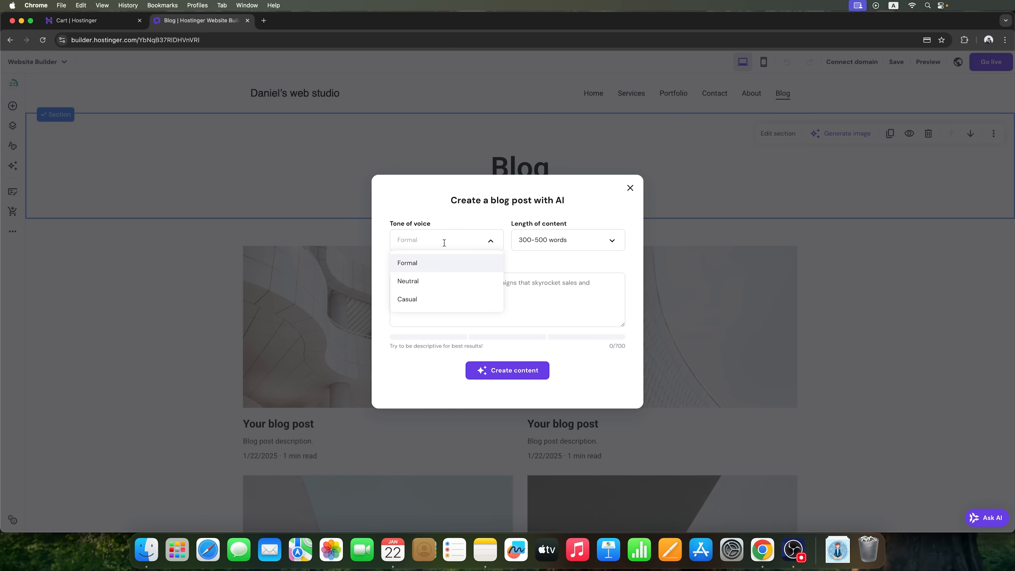
pyautogui.moveTo(421, 299)
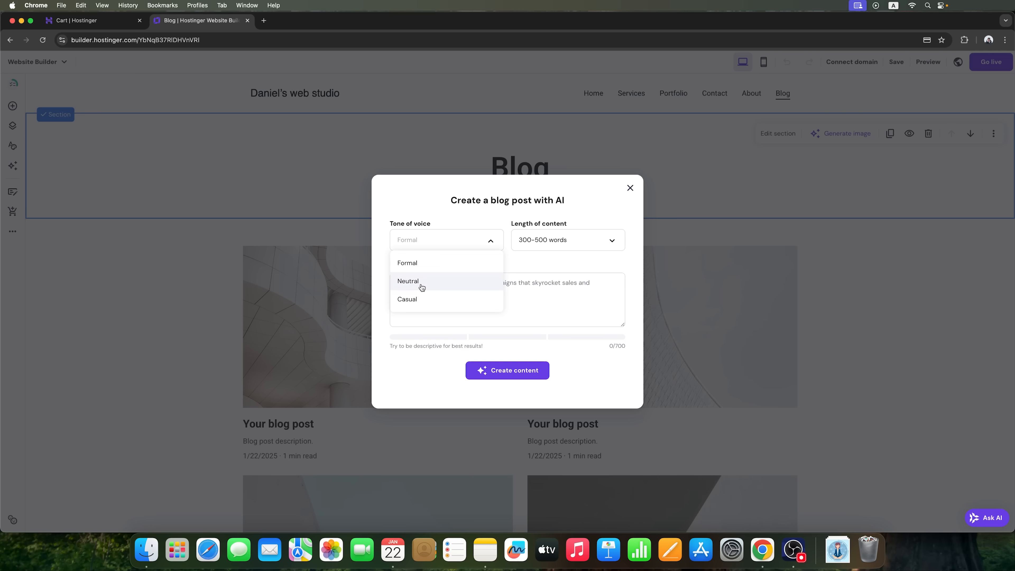
pyautogui.click(408, 281)
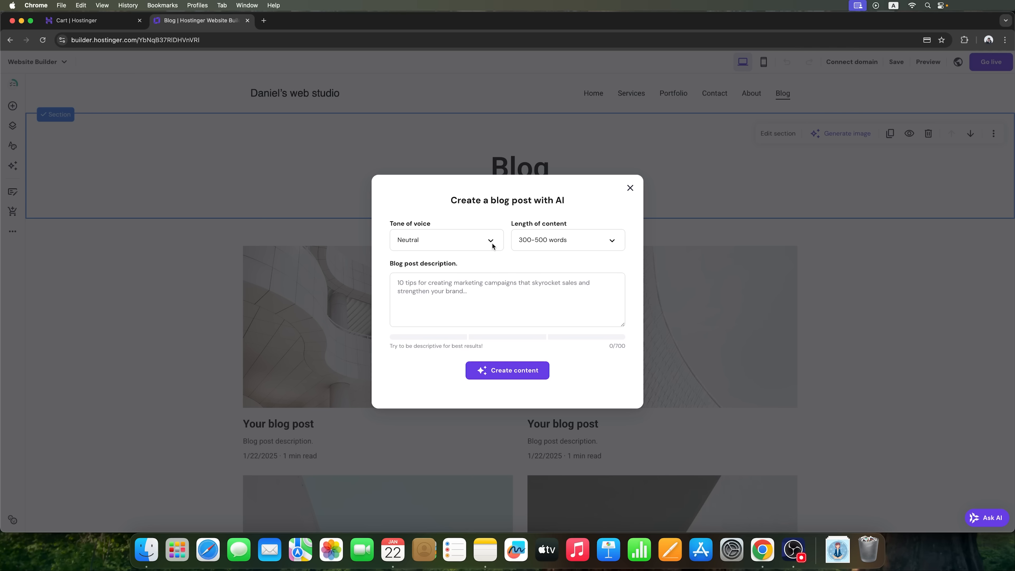
pyautogui.click(566, 240)
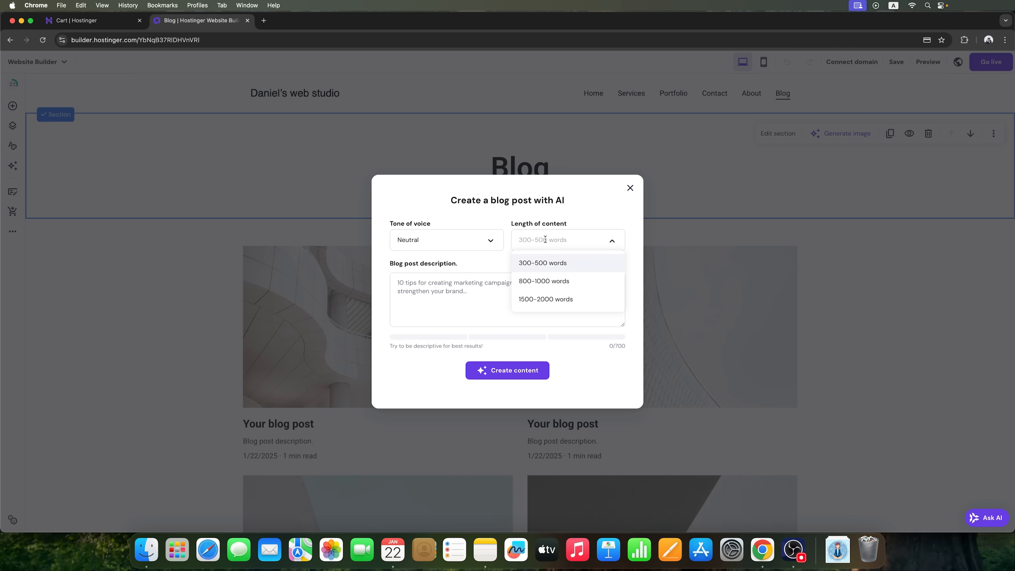
pyautogui.moveTo(544, 281)
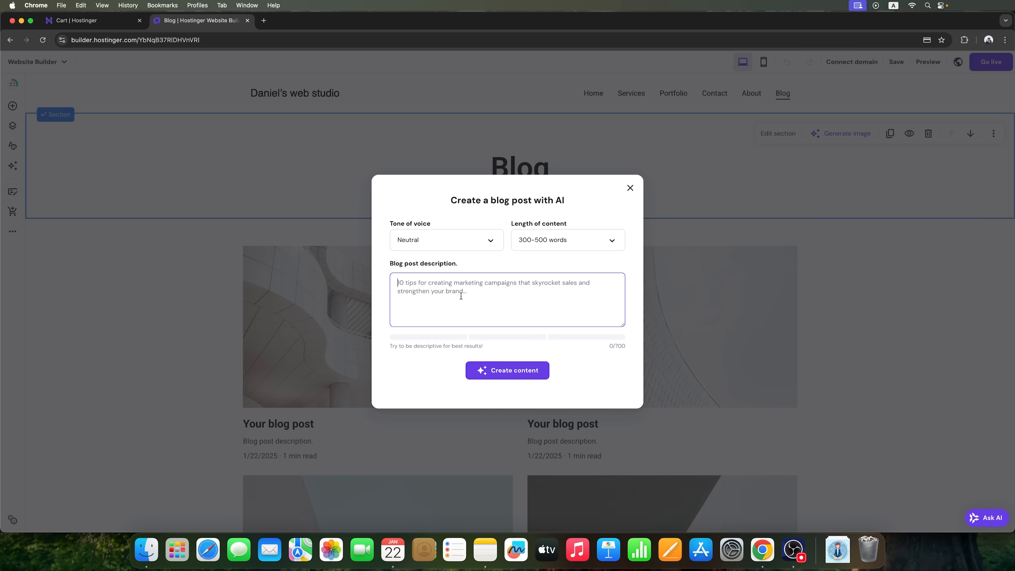
pyautogui.moveTo(434, 303)
pyautogui.write('10 tips for creating websites on the web site builder generator with AI')
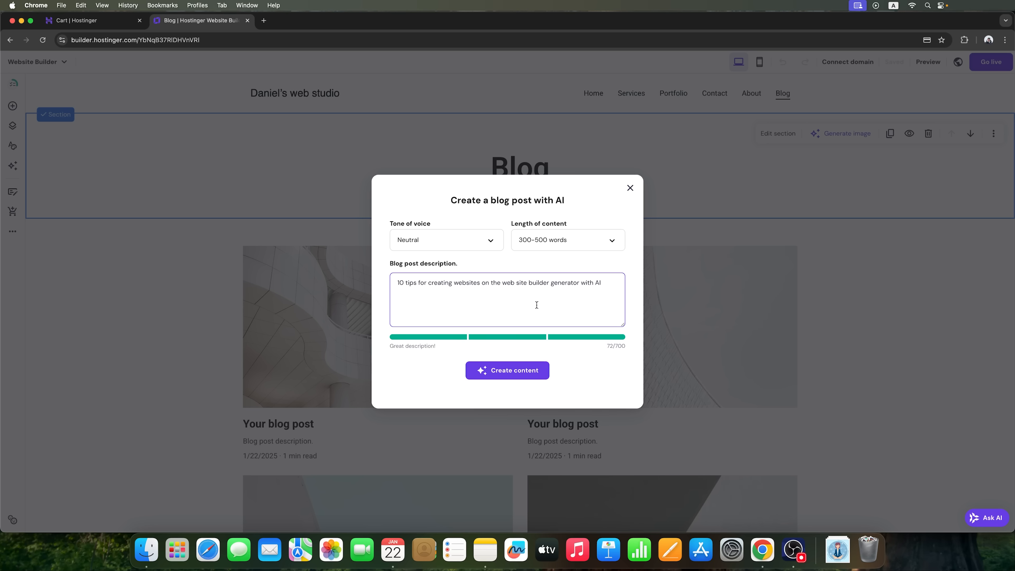
pyautogui.click(507, 370)
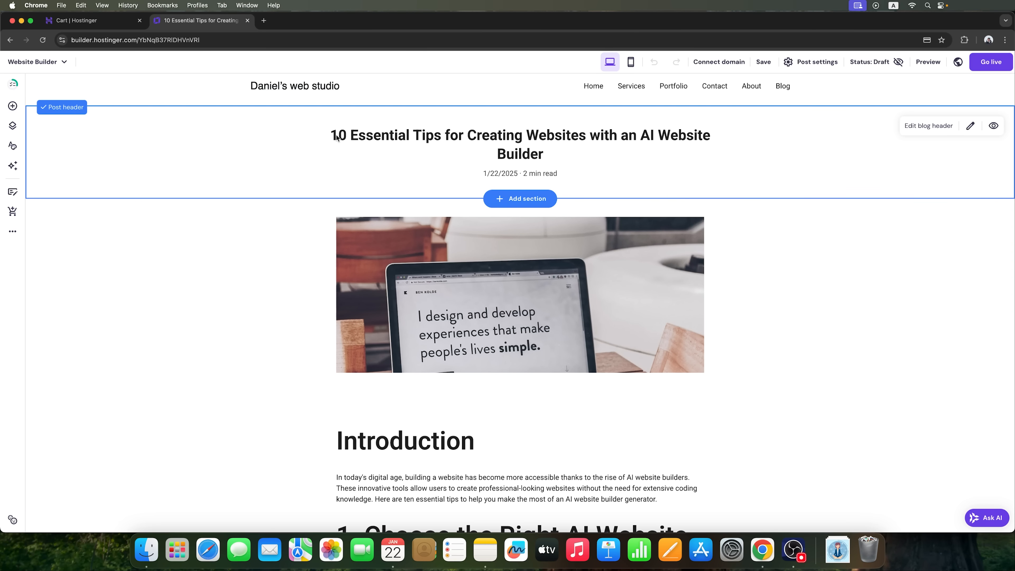
pyautogui.scroll(-3)
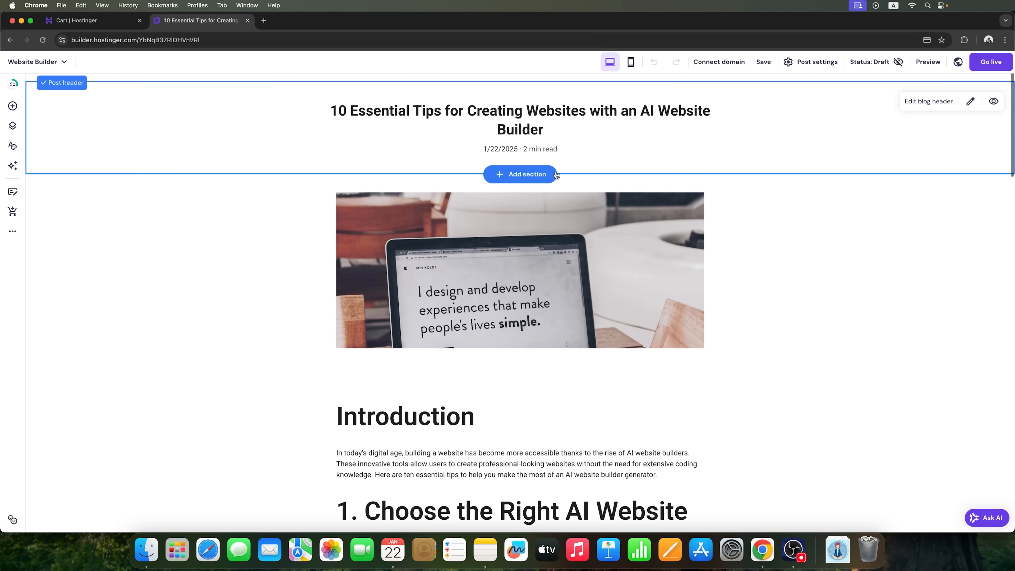
pyautogui.scroll(-3)
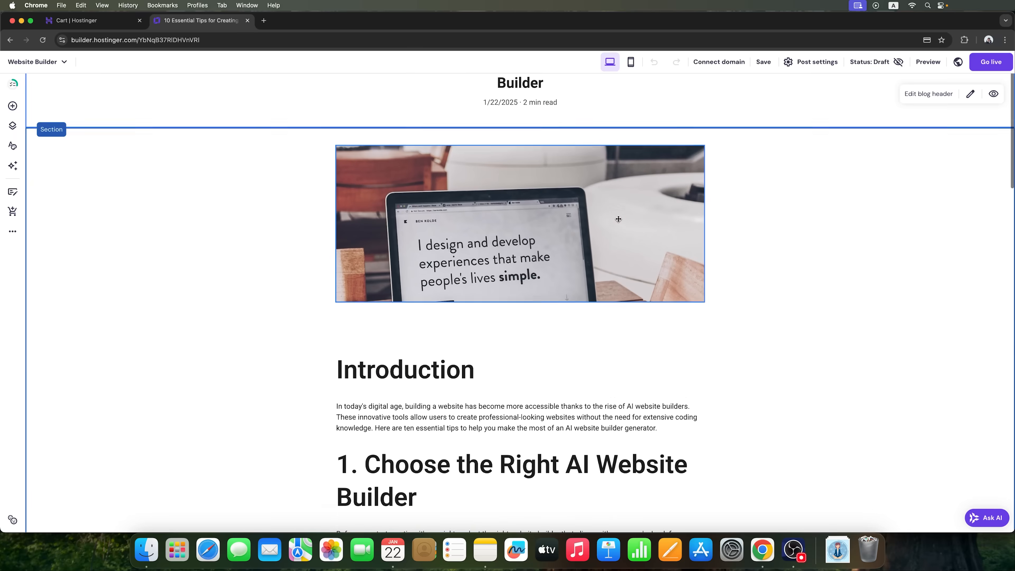
pyautogui.scroll(-3)
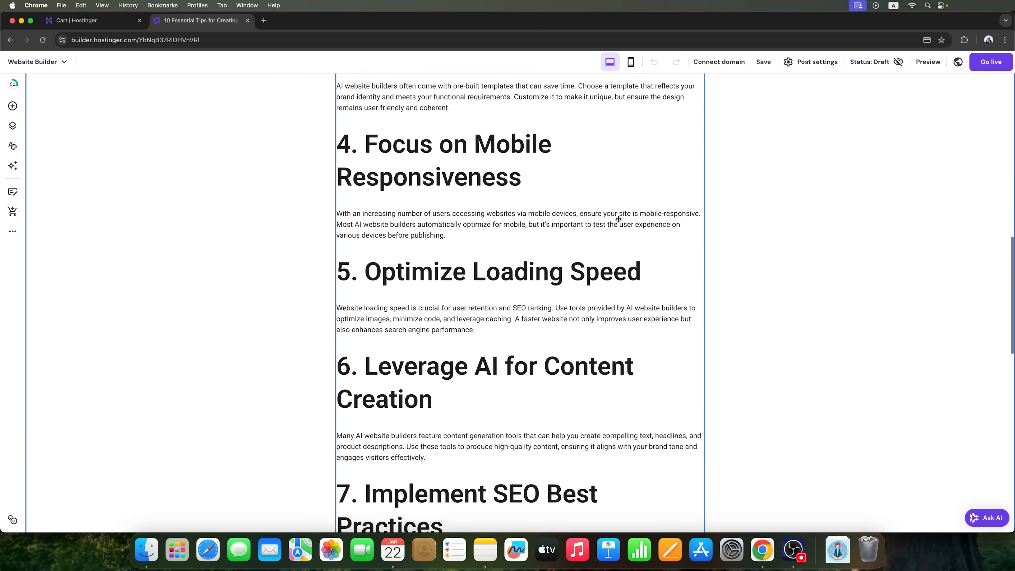
pyautogui.scroll(-3)
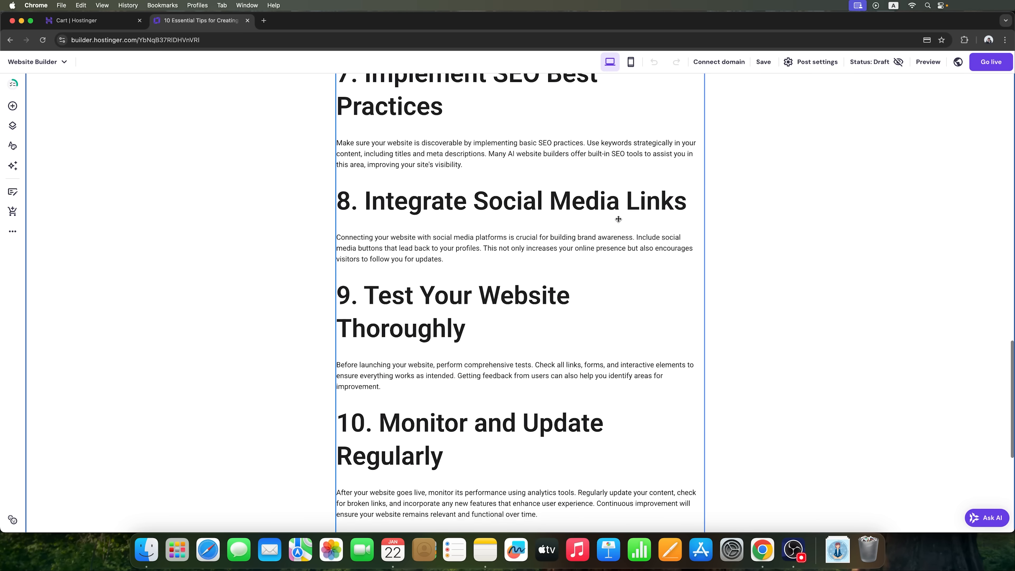
pyautogui.scroll(-3)
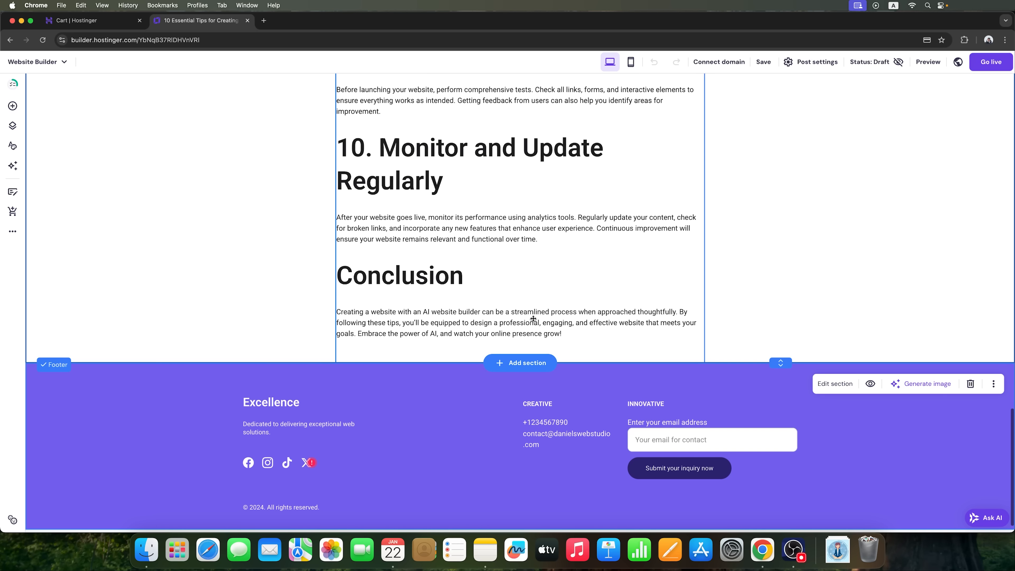
pyautogui.click(287, 462)
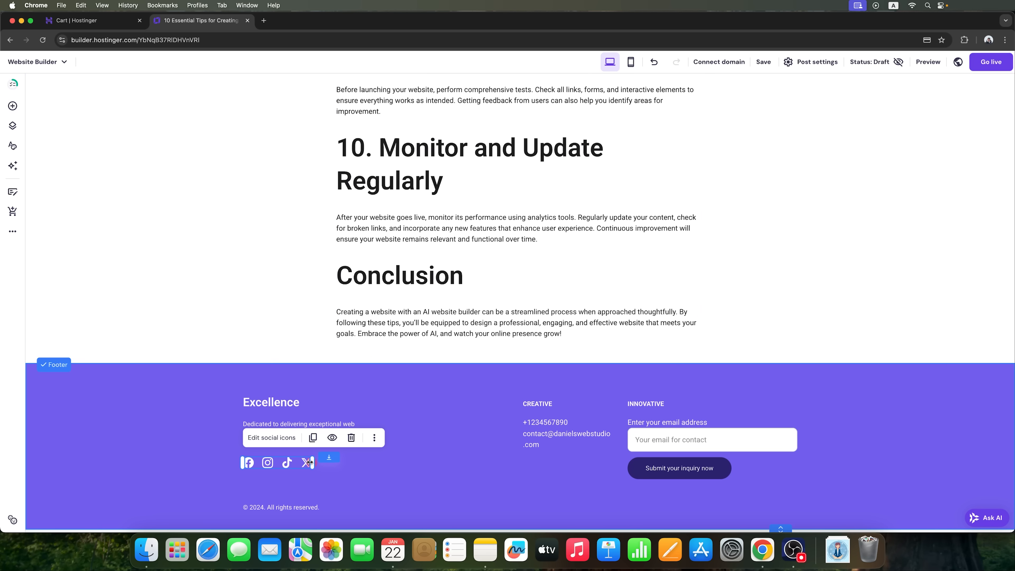
pyautogui.click(271, 438)
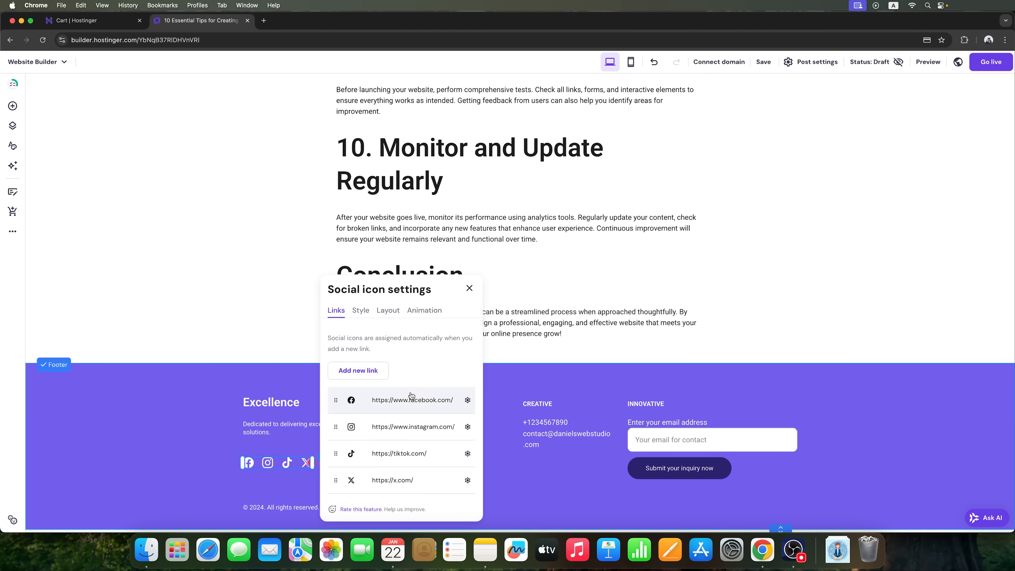
pyautogui.moveTo(405, 400)
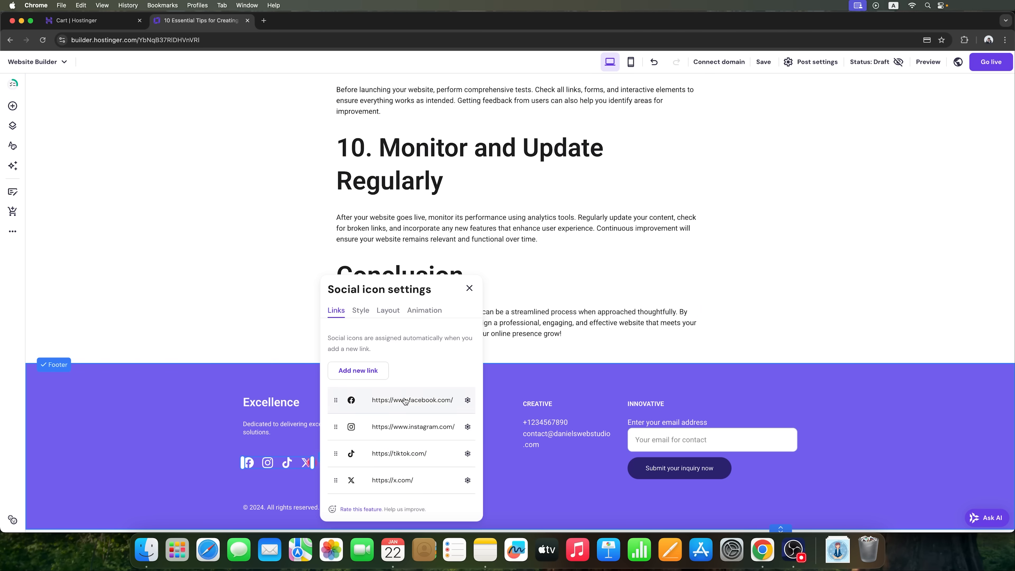
pyautogui.click(469, 288)
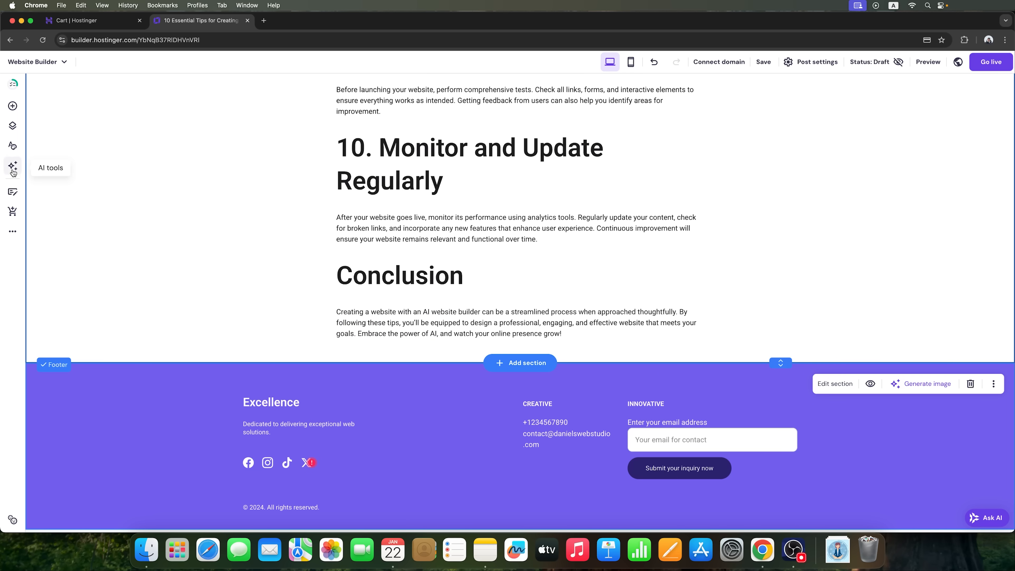
pyautogui.click(12, 166)
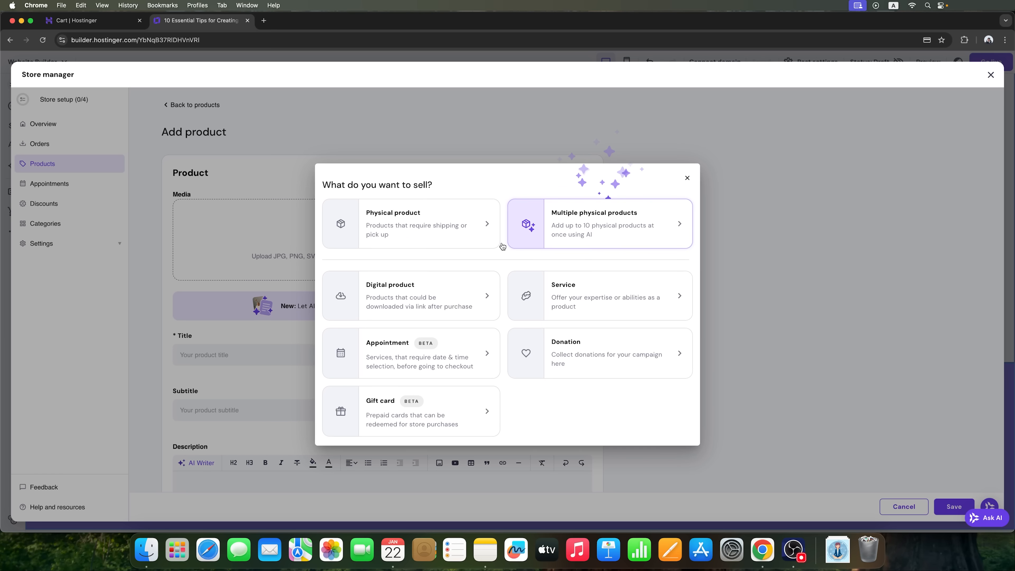
pyautogui.moveTo(573, 295)
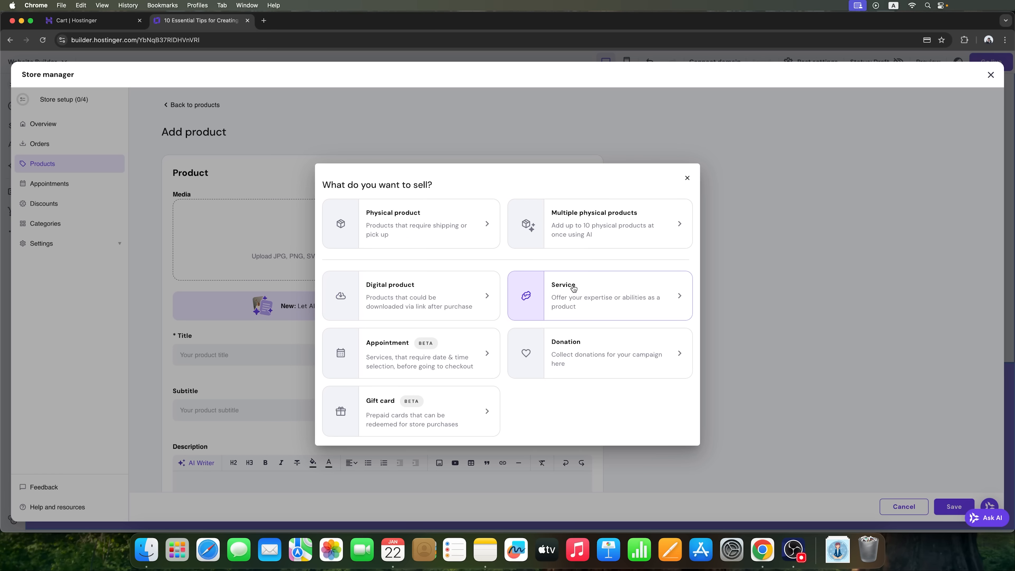
pyautogui.moveTo(404, 357)
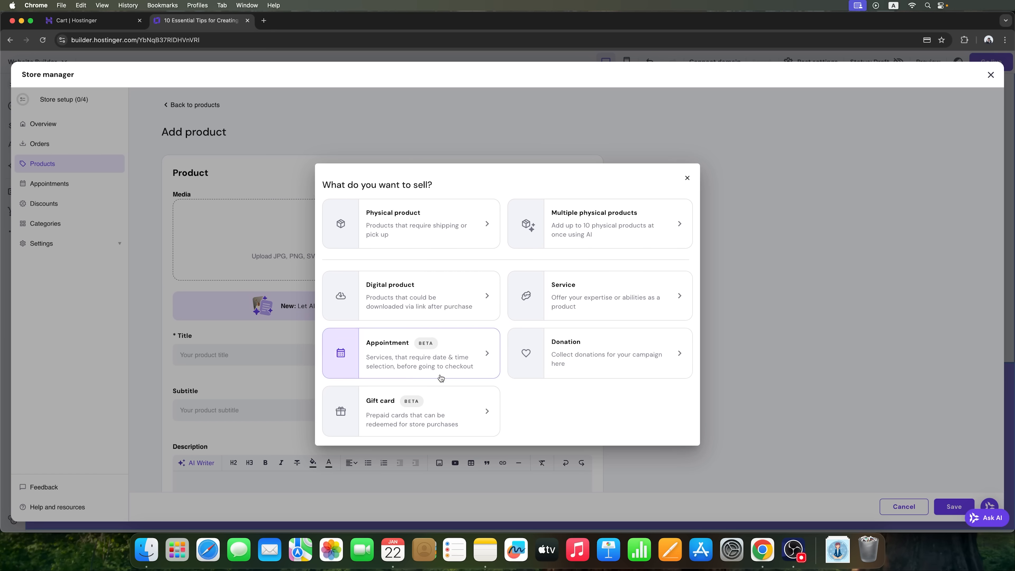
pyautogui.moveTo(393, 407)
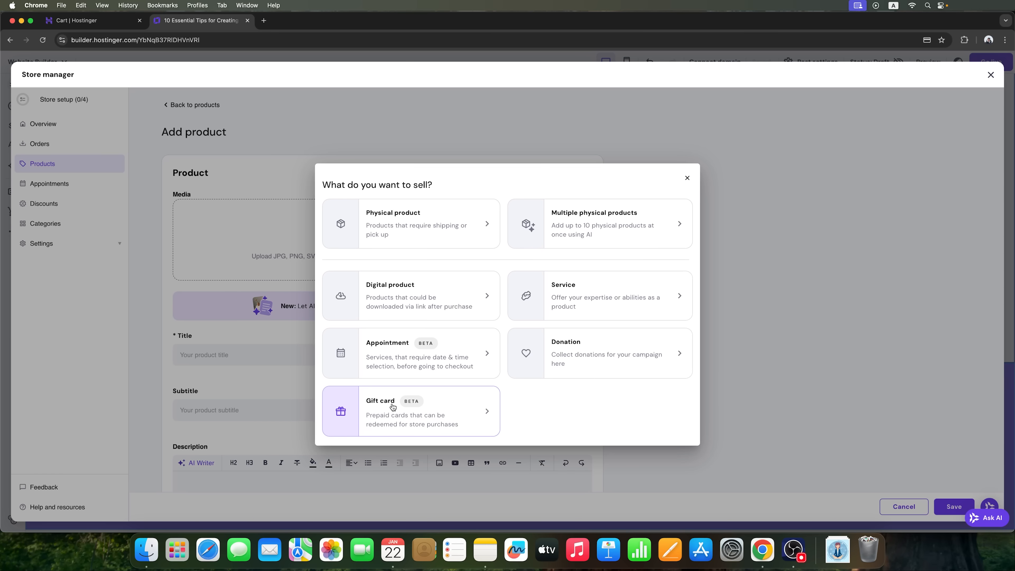
pyautogui.moveTo(447, 352)
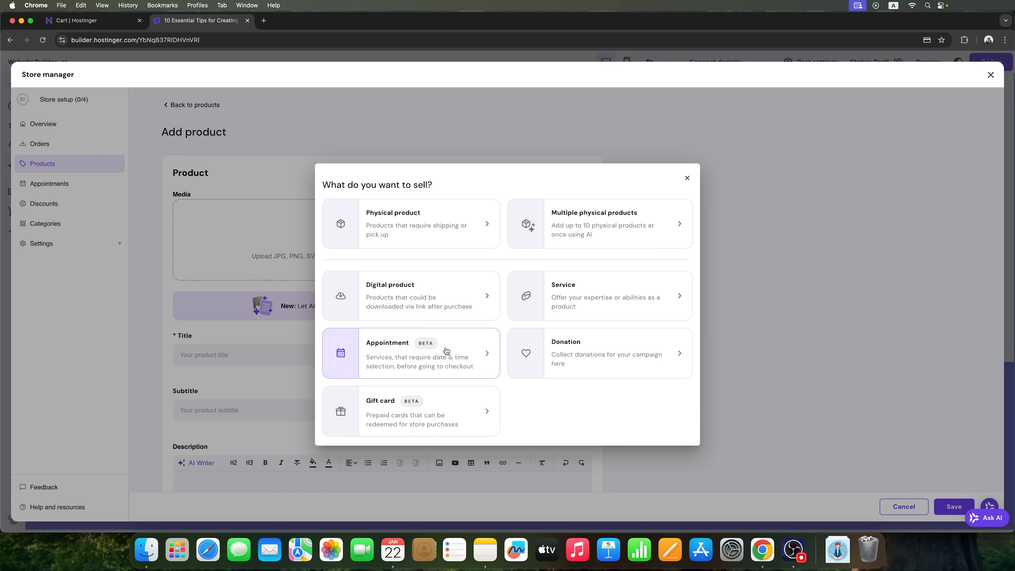
# Choose to sell an Appointment and enable online appointments in Store manager
pyautogui.click(410, 353)
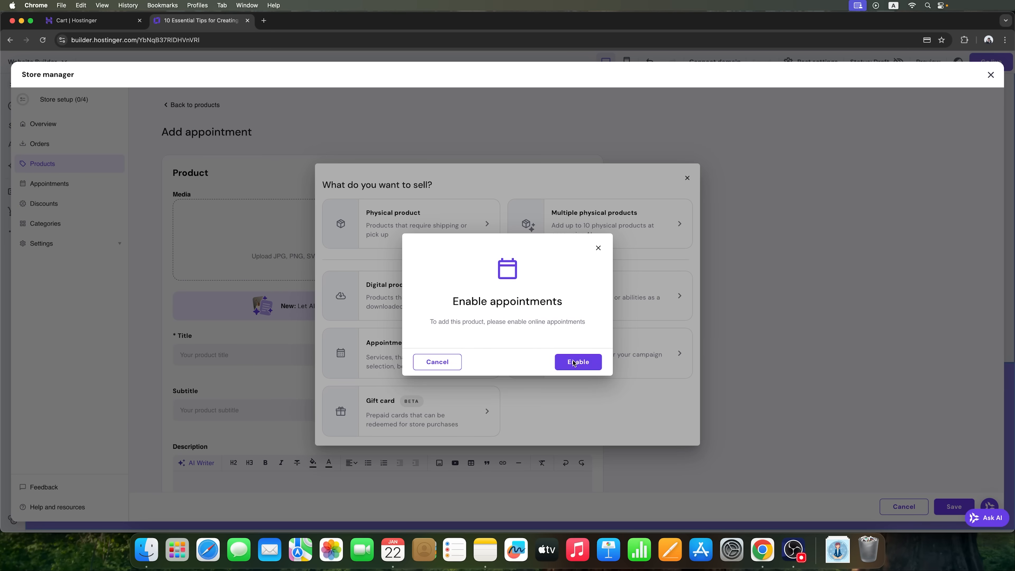
pyautogui.click(577, 361)
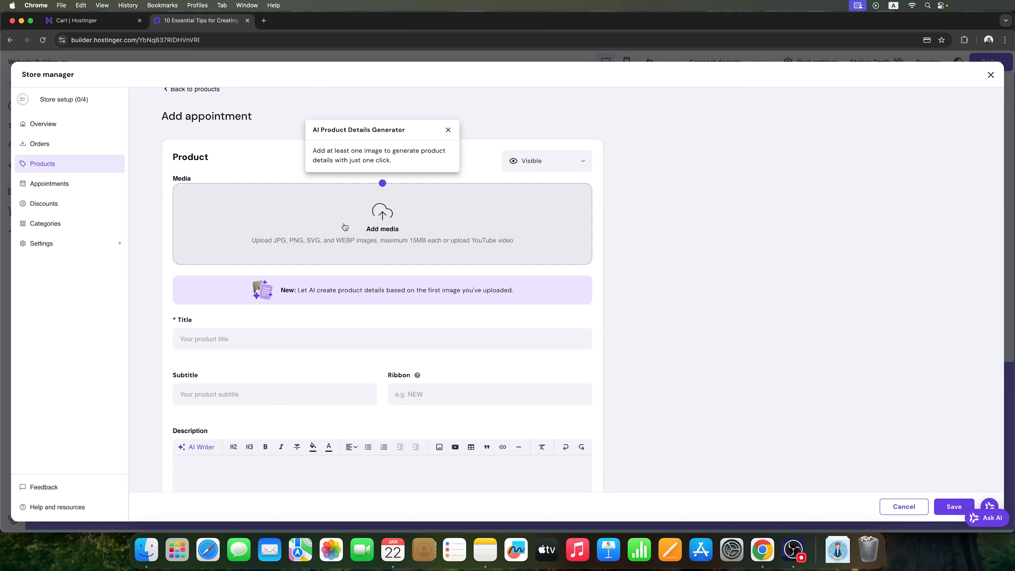
pyautogui.moveTo(354, 219)
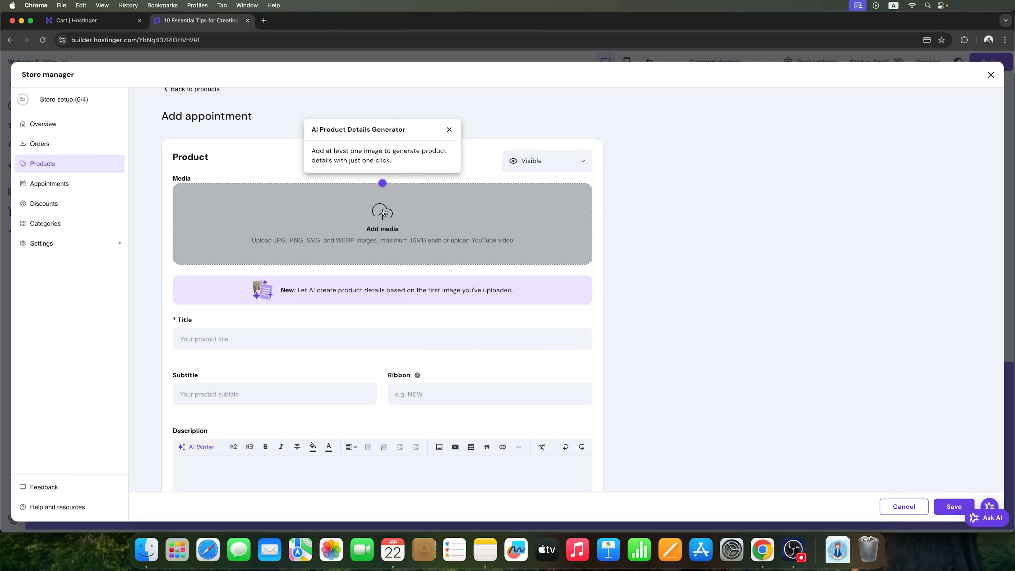
# Skip the product image and have AI Writer generate the Appointment to Brief description
pyautogui.click(382, 225)
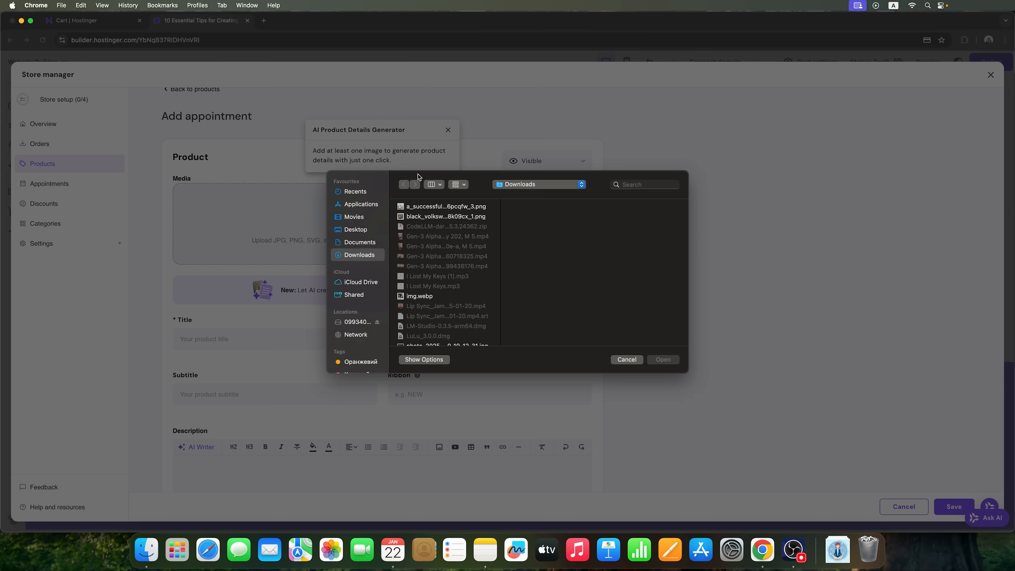
pyautogui.click(626, 359)
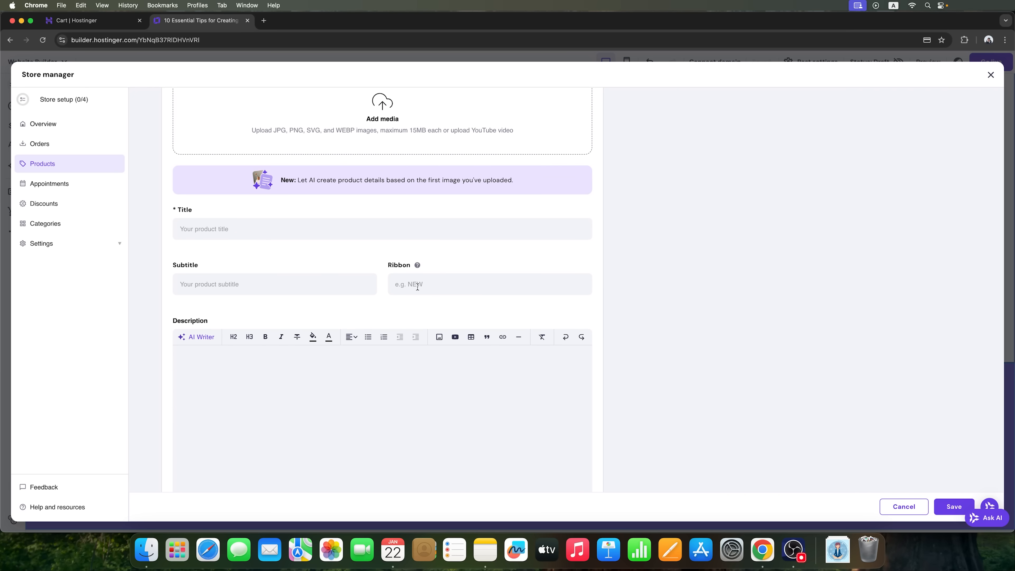
pyautogui.click(196, 337)
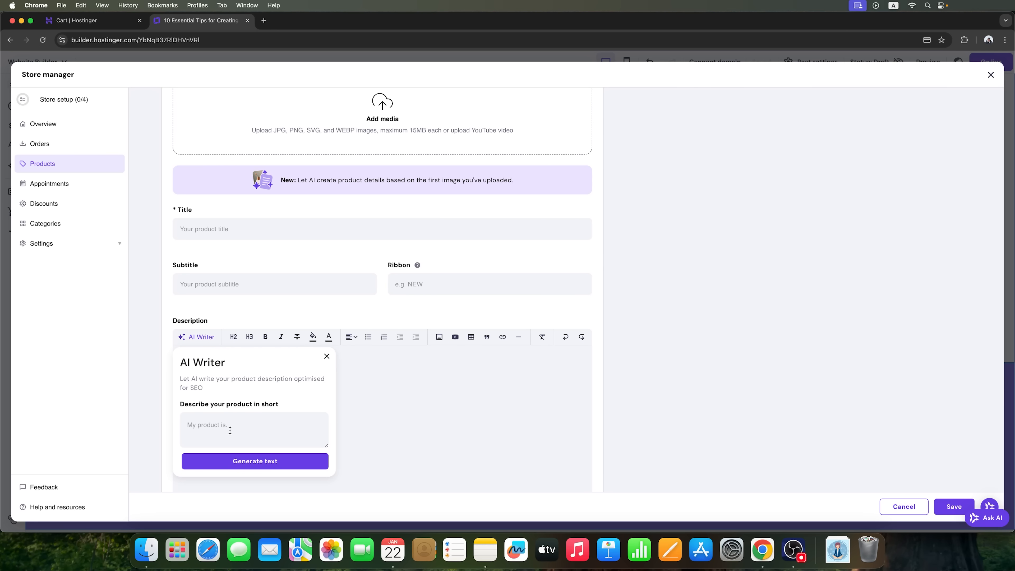
pyautogui.write('ou')
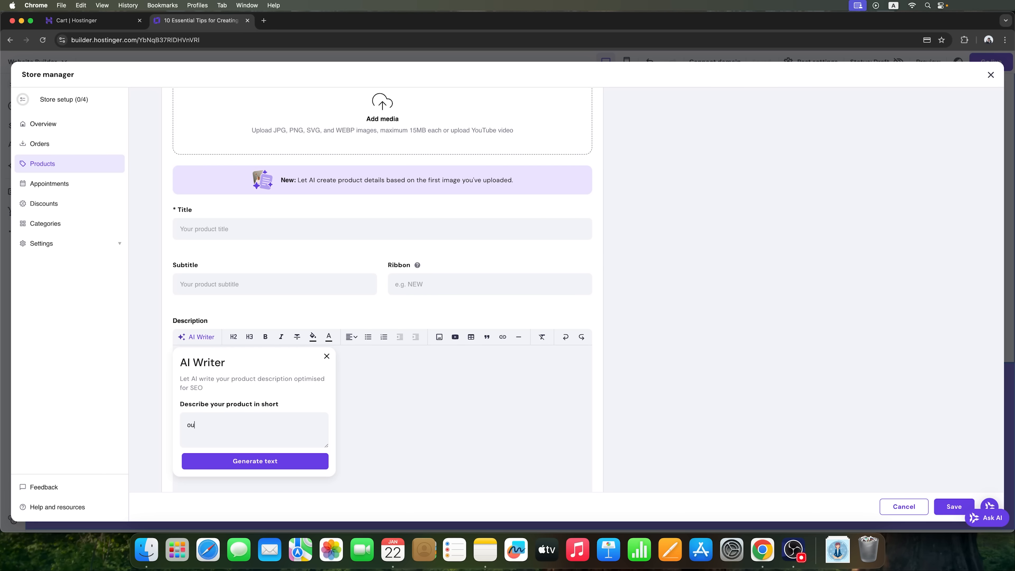
pyautogui.click(254, 461)
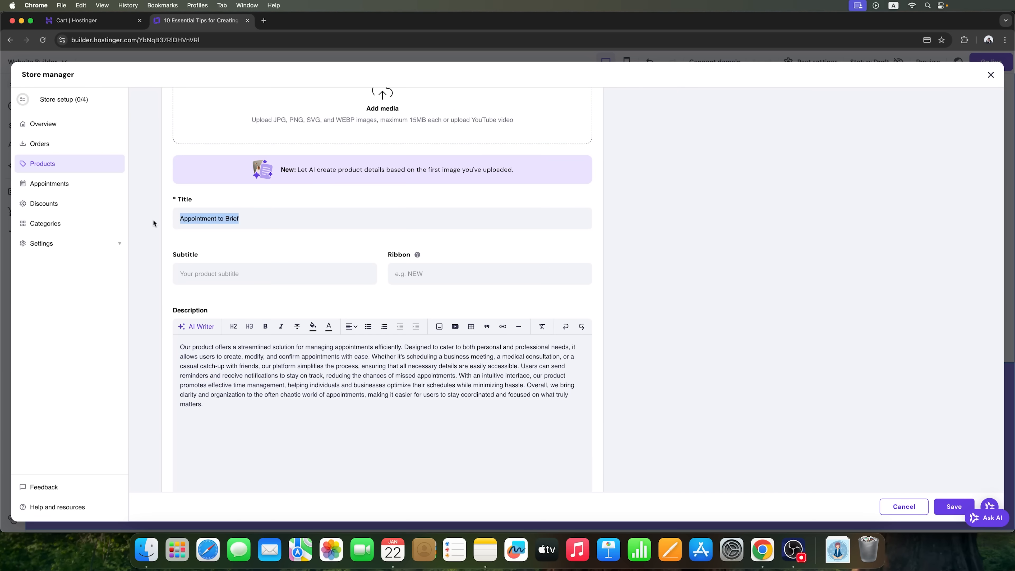
# Set Appointment Management category, google meet location, 30-minute duration, confirm availability and save
pyautogui.scroll(-3)
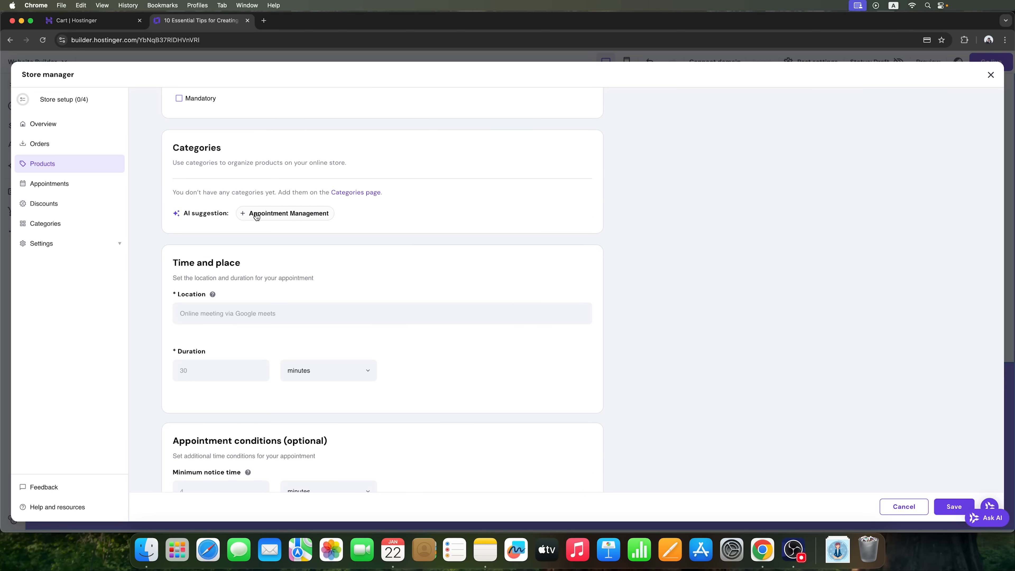
pyautogui.click(284, 213)
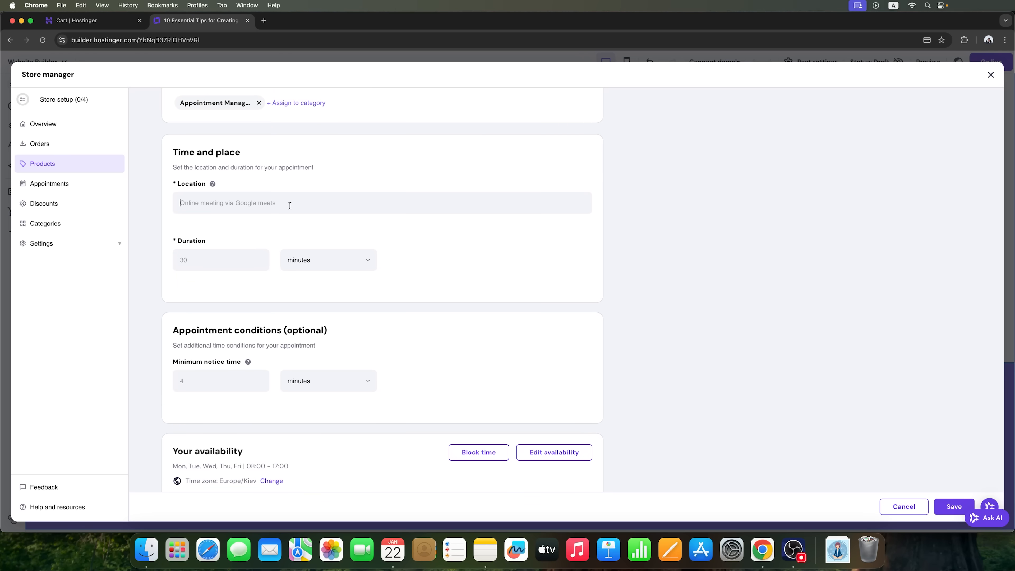
pyautogui.write('google meet')
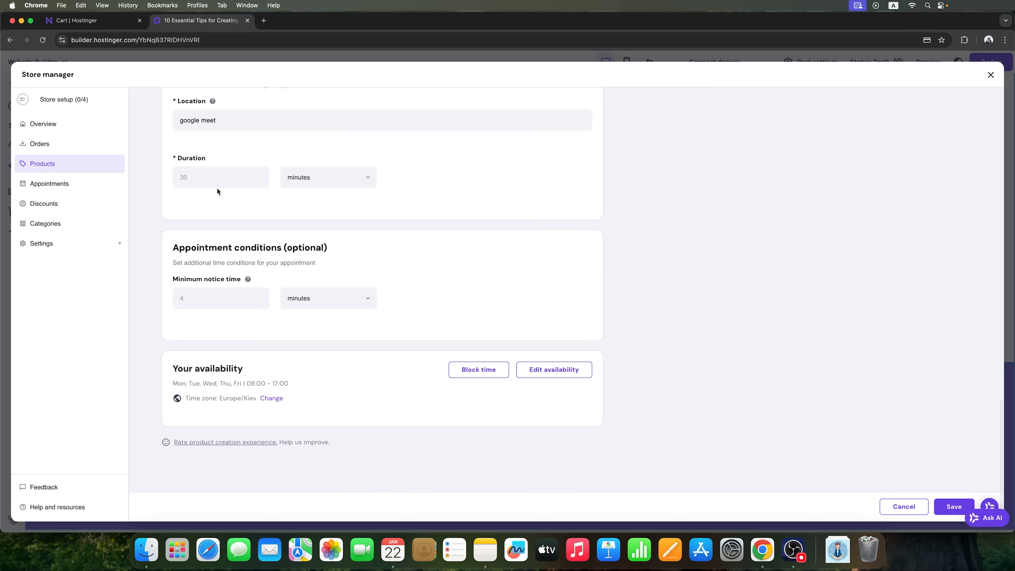
pyautogui.write('30')
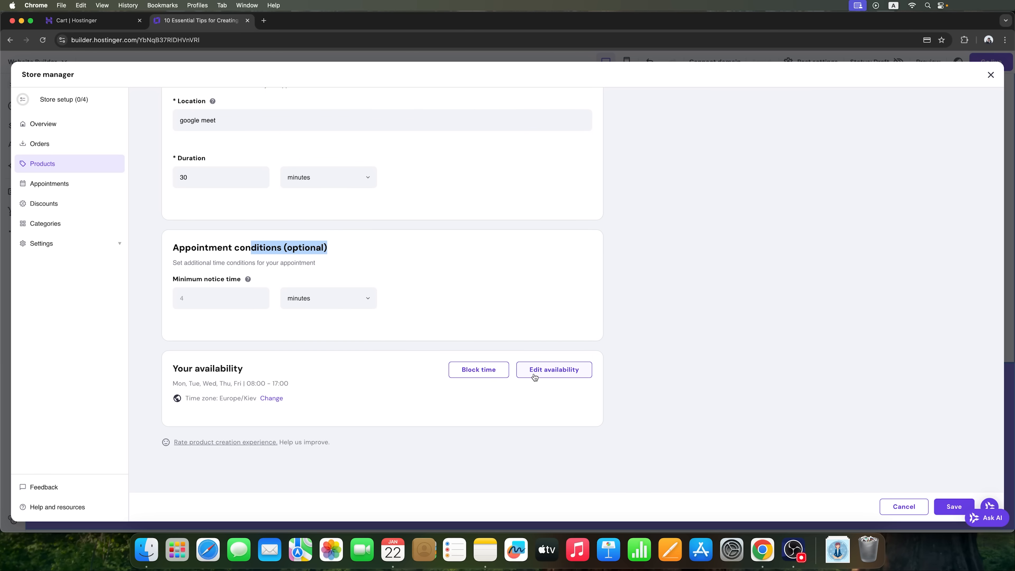
pyautogui.click(553, 370)
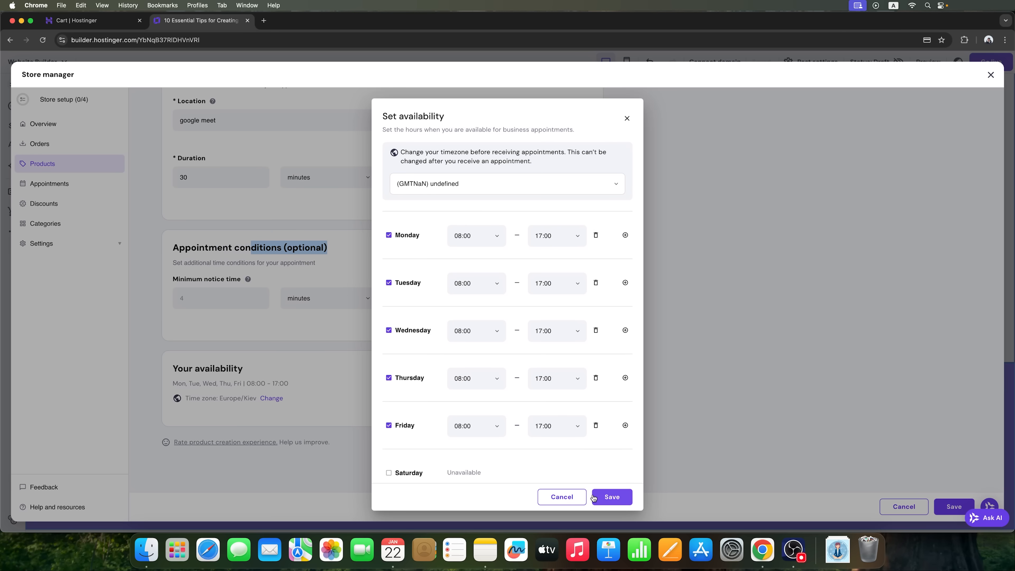
pyautogui.click(610, 496)
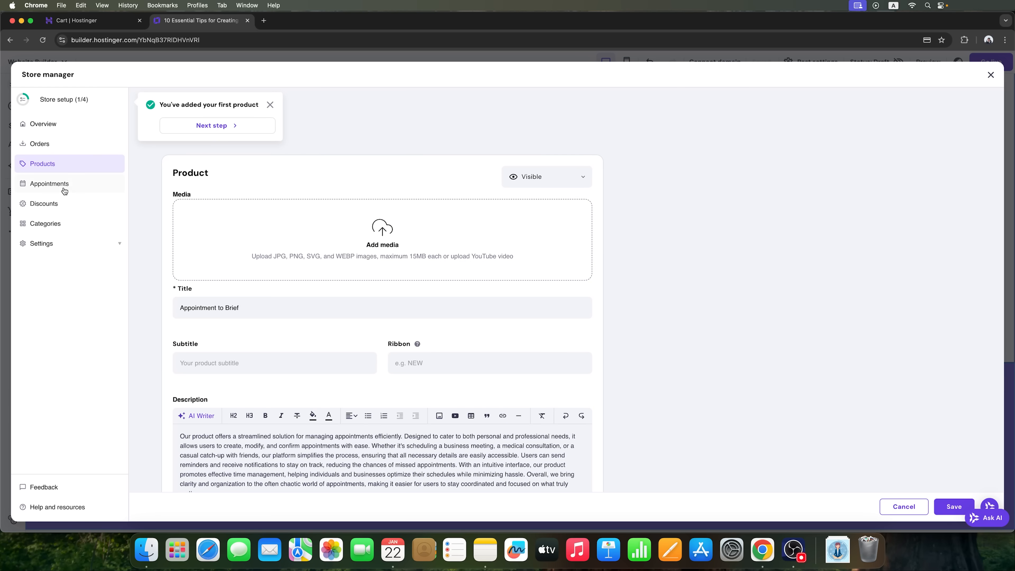
# Set availability time zone to America/Aruba, glance at Discounts and Categories, return to Products
pyautogui.click(49, 183)
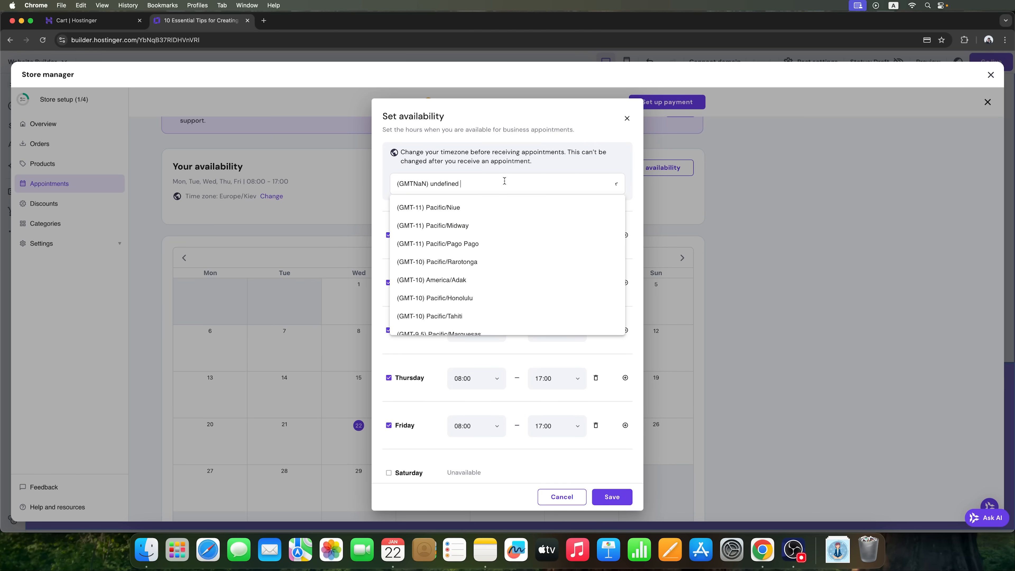
pyautogui.scroll(-3)
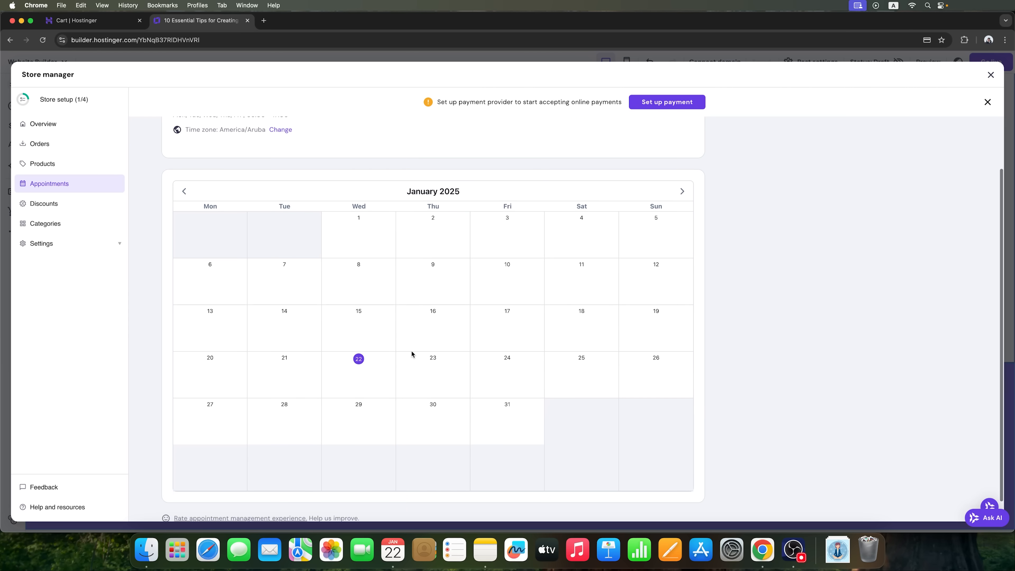
pyautogui.moveTo(380, 378)
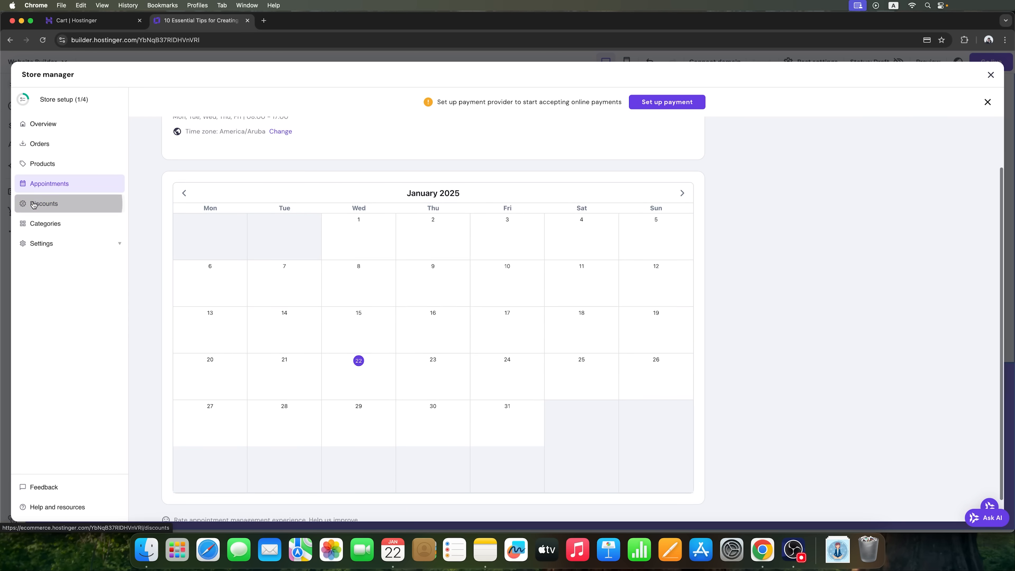
pyautogui.click(44, 203)
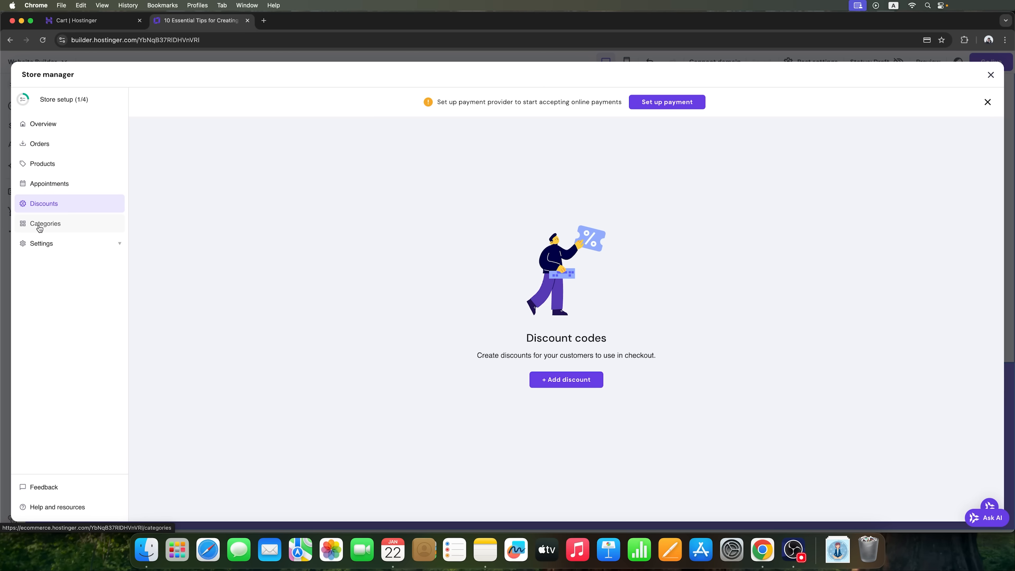
pyautogui.click(42, 164)
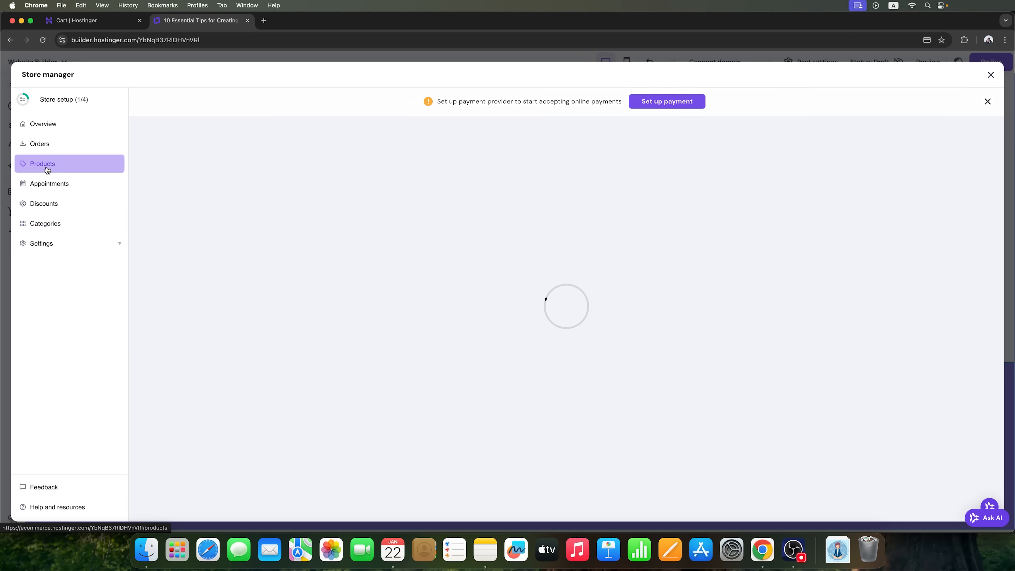
pyautogui.click(39, 143)
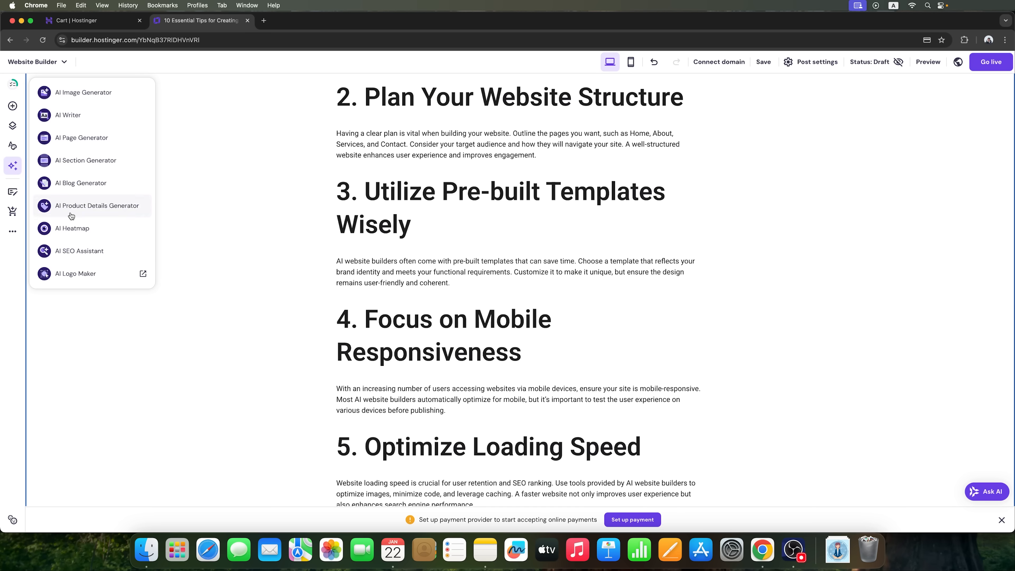
# Generate the AI attention heatmap over the website-building tips post and scroll to its conclusion
pyautogui.click(72, 228)
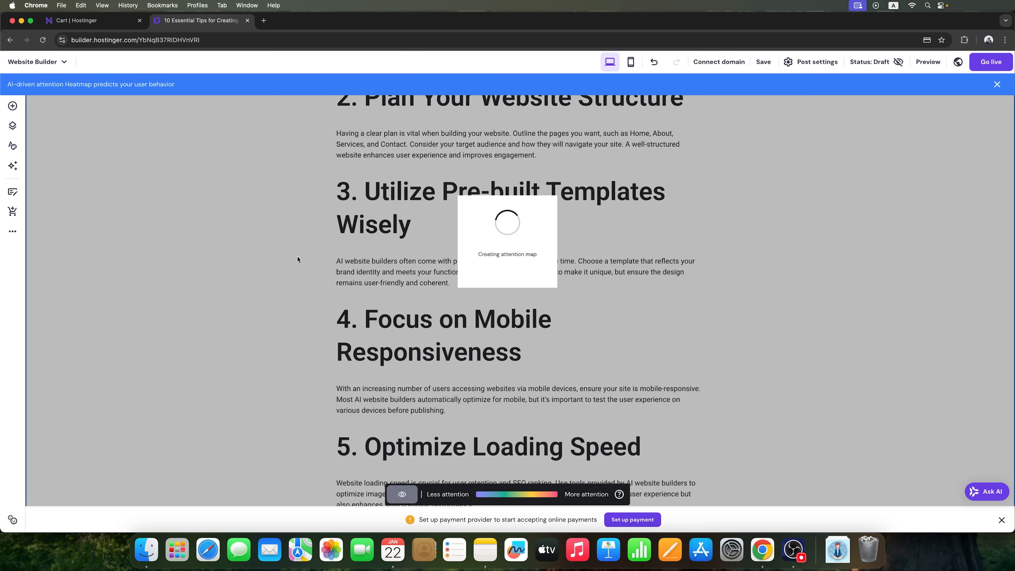
pyautogui.moveTo(481, 514)
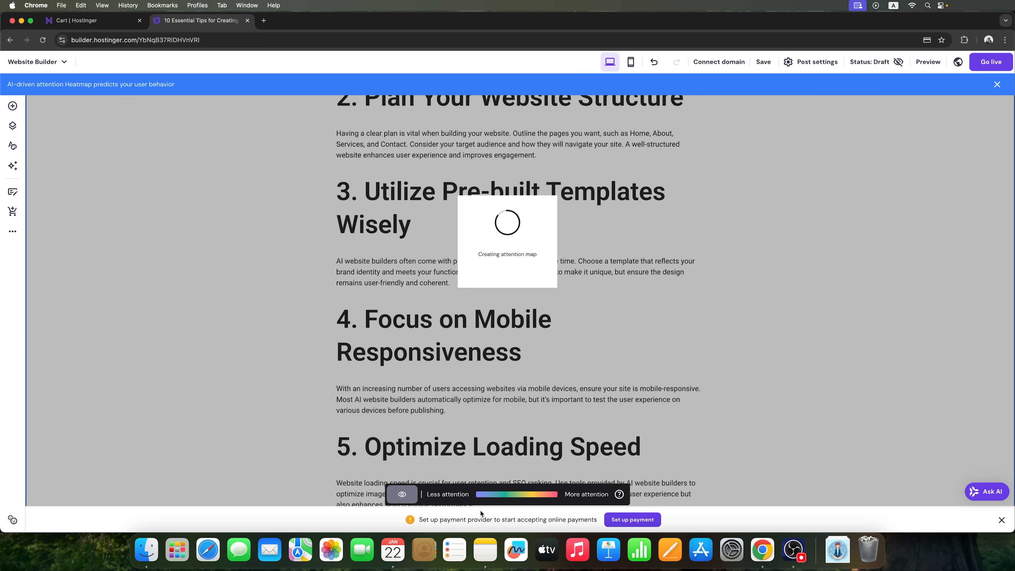
pyautogui.moveTo(576, 490)
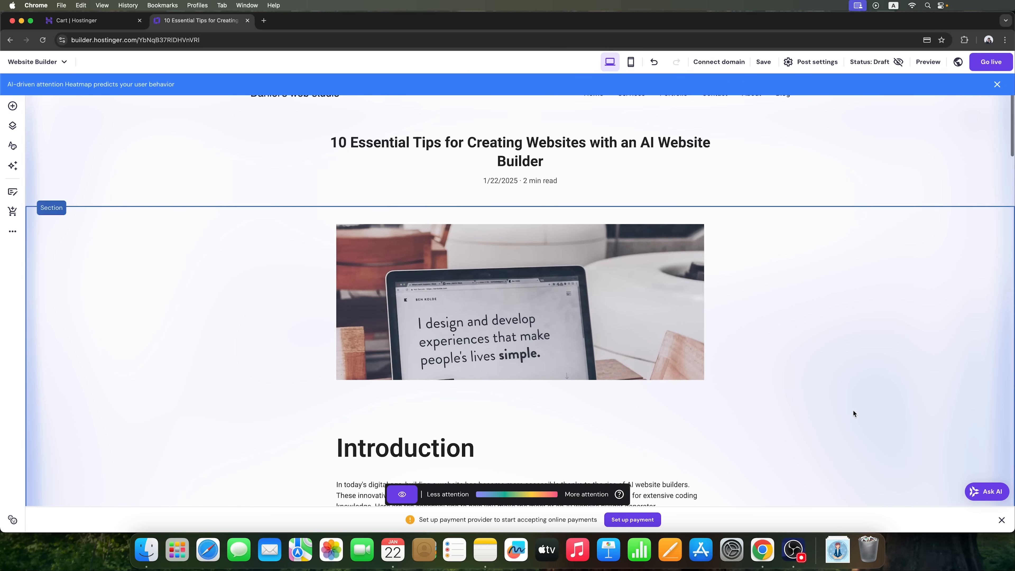
pyautogui.scroll(-3)
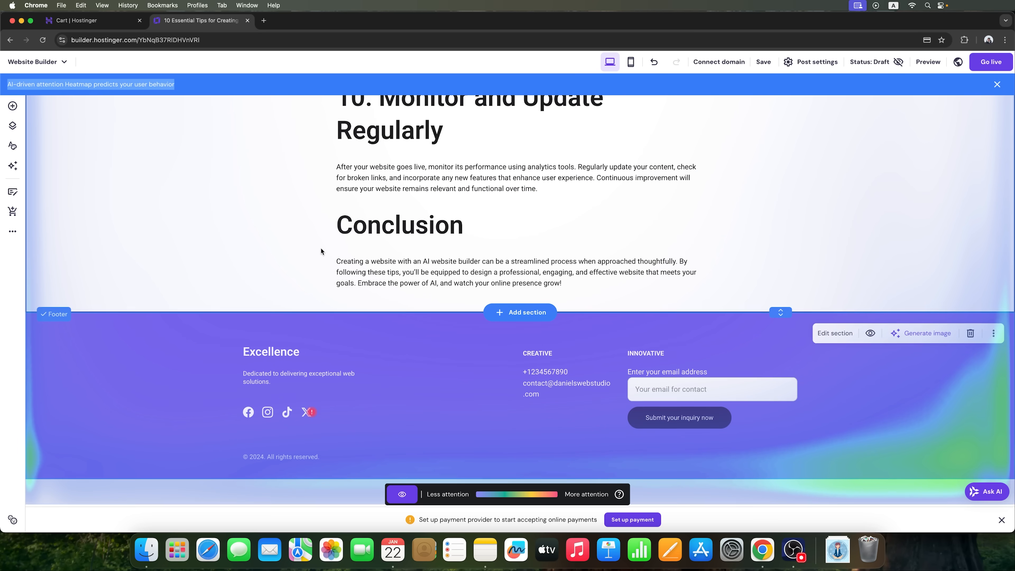
pyautogui.moveTo(618, 494)
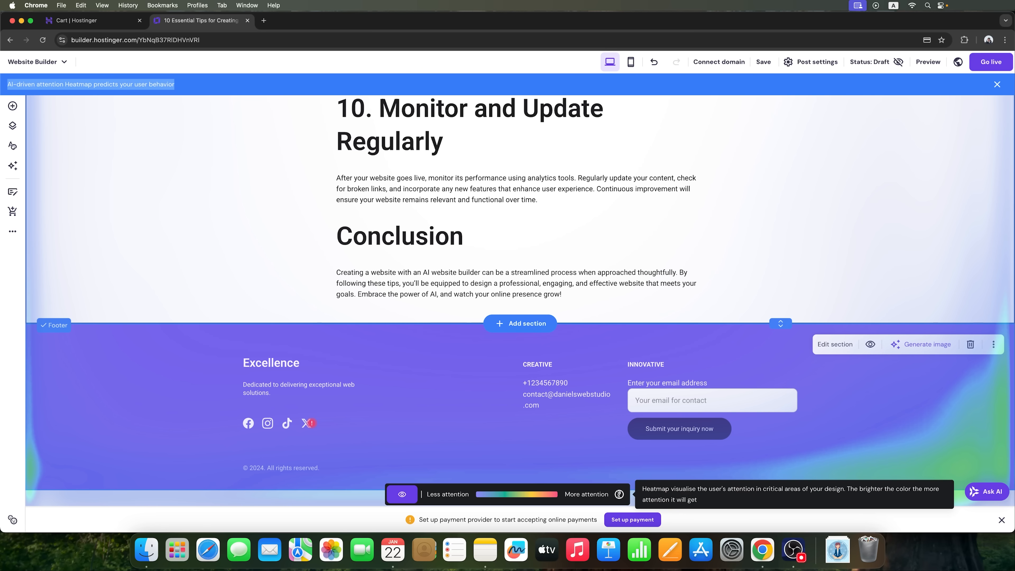
pyautogui.moveTo(12, 166)
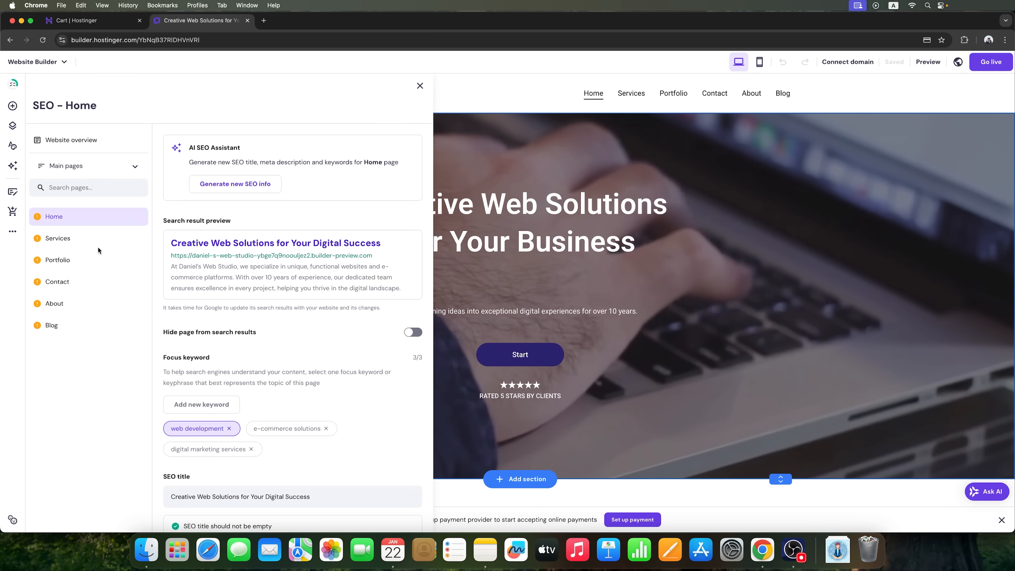
# Publish Daniel's web studio live and view the published site in a new tab
pyautogui.scroll(-3)
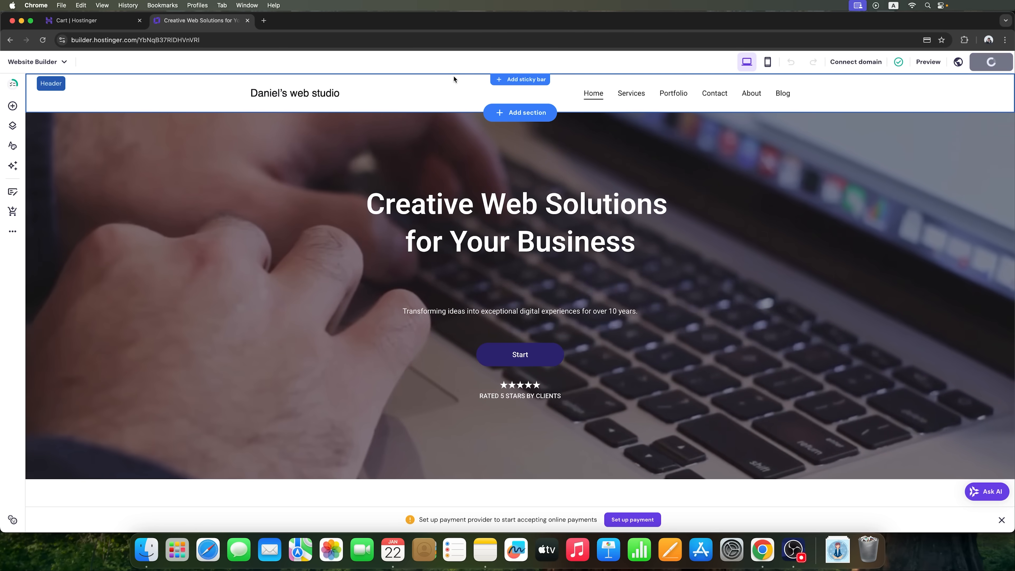
pyautogui.click(987, 61)
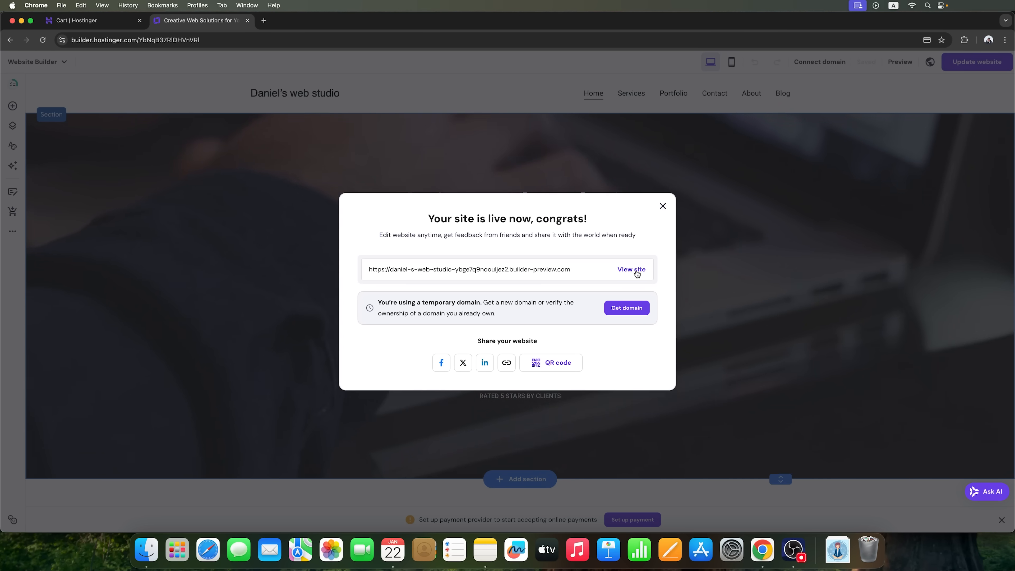
pyautogui.click(631, 269)
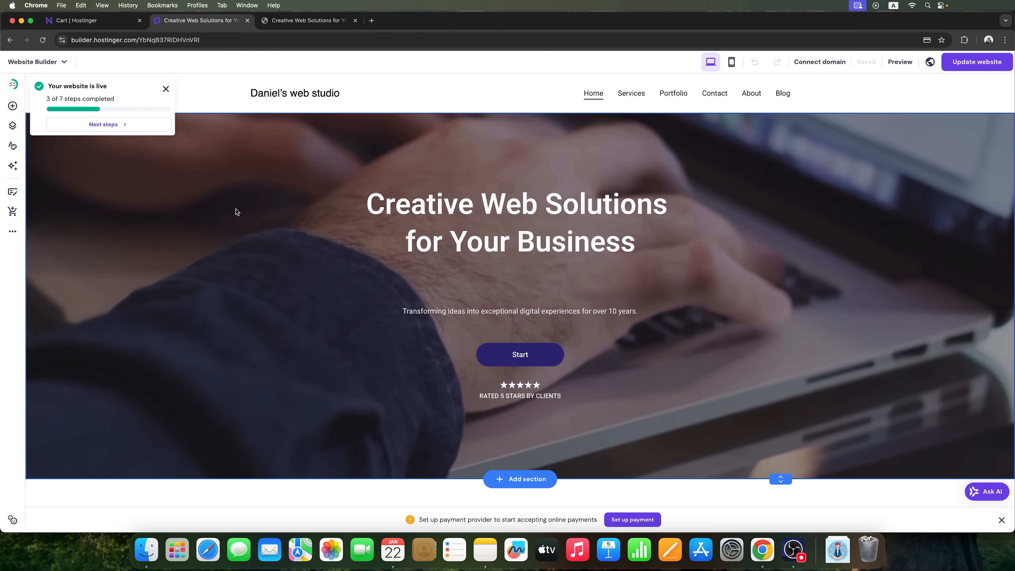
# Review the SEO info of the Portfolio, About and Home pages in the SEO panel
pyautogui.click(12, 165)
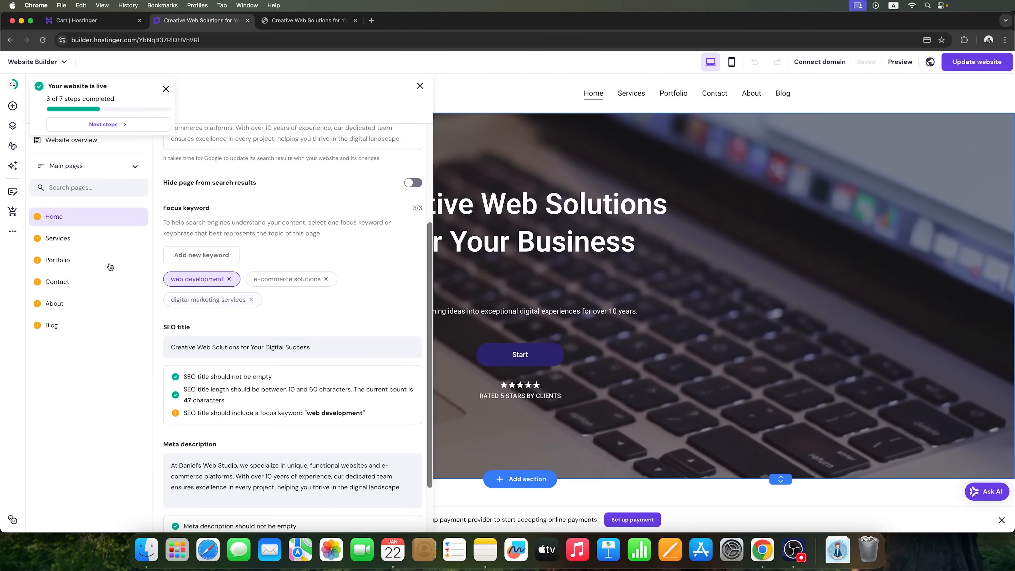
pyautogui.click(57, 259)
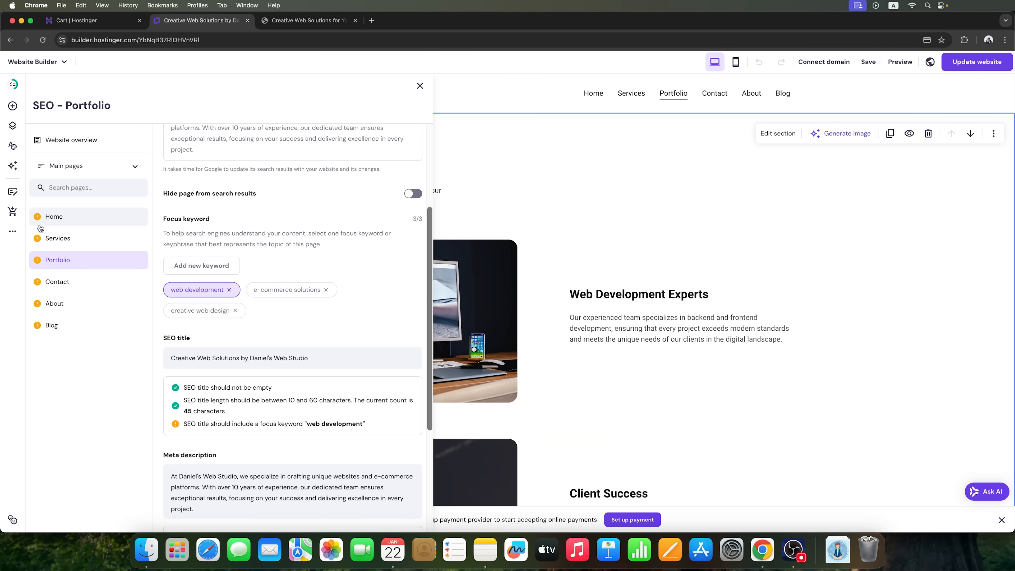
pyautogui.click(54, 303)
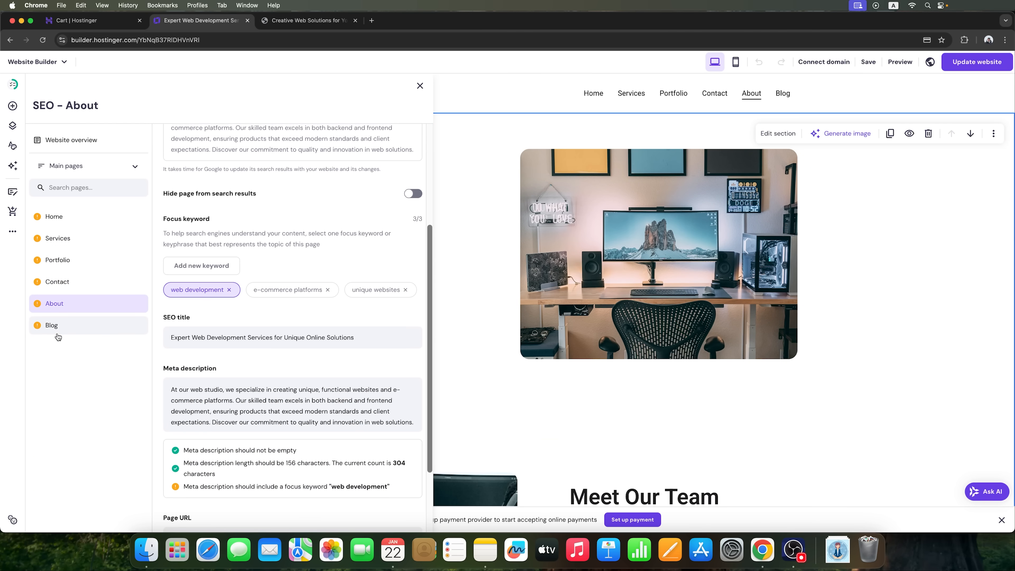
pyautogui.click(55, 217)
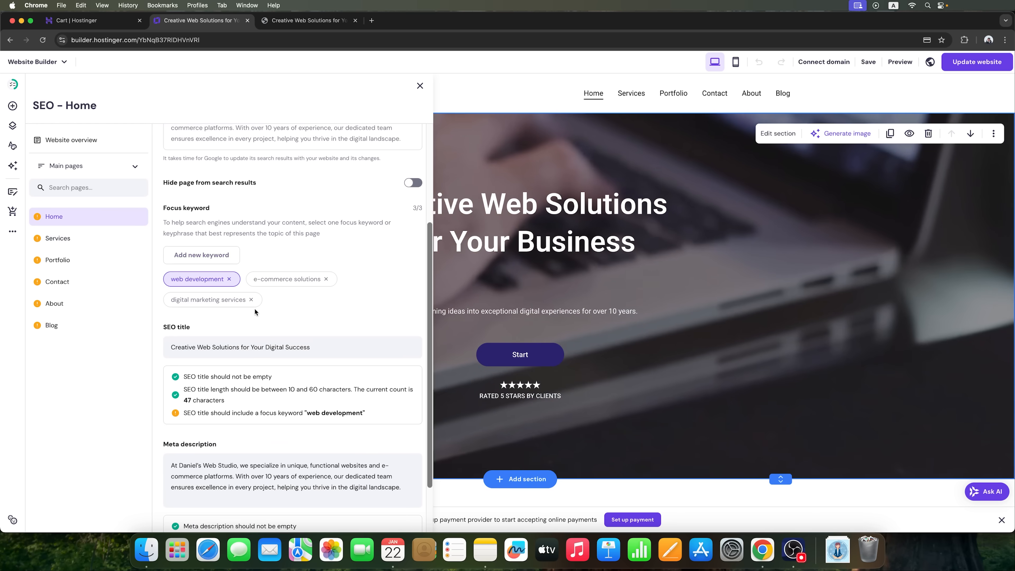
pyautogui.scroll(-3)
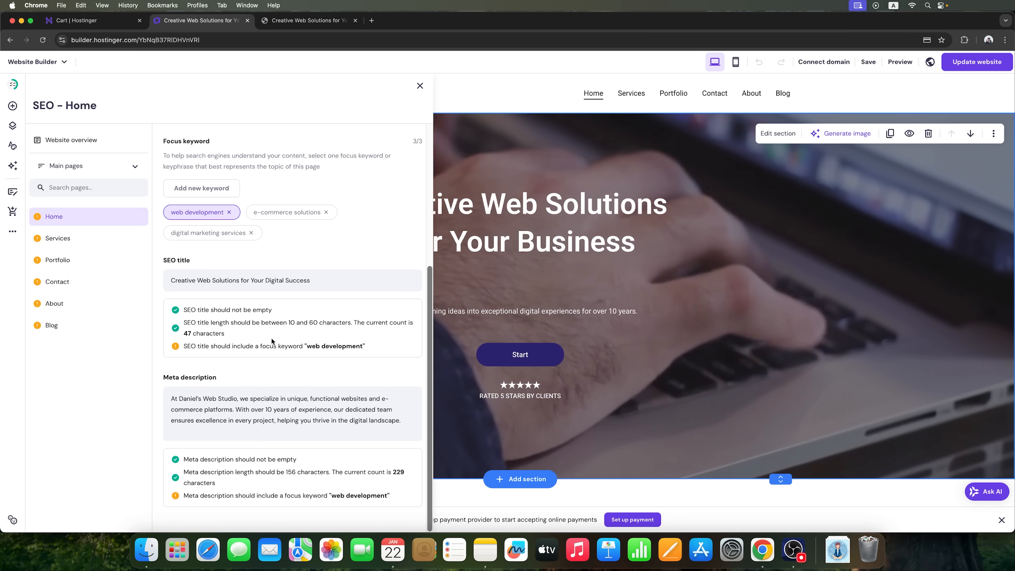
# Apply AI-generated SEO info to Home: title 'Expert Web Design & E-Commerce Solutions', keywords web design, e-commerce websites, functional websites
pyautogui.click(235, 184)
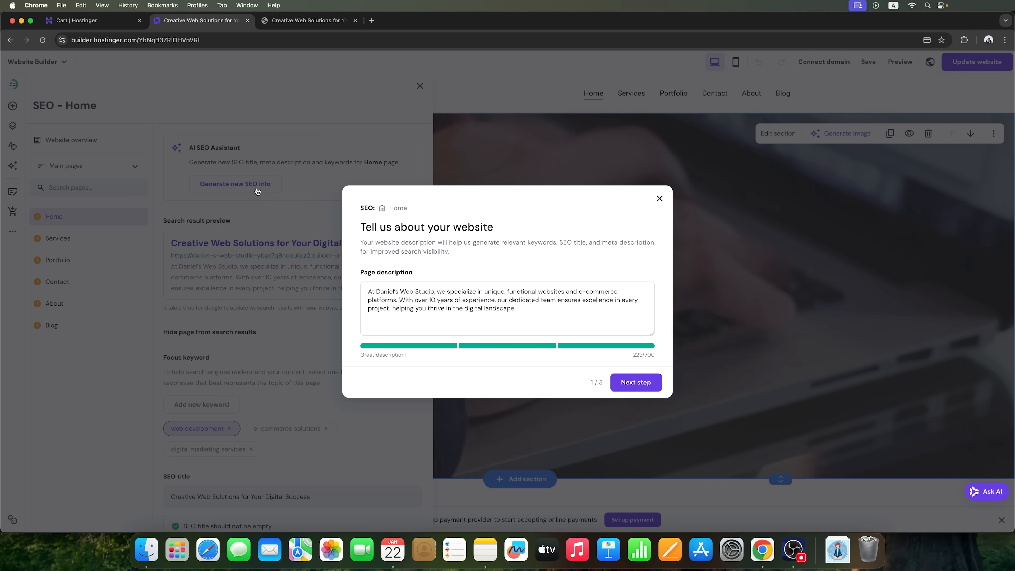
pyautogui.click(634, 382)
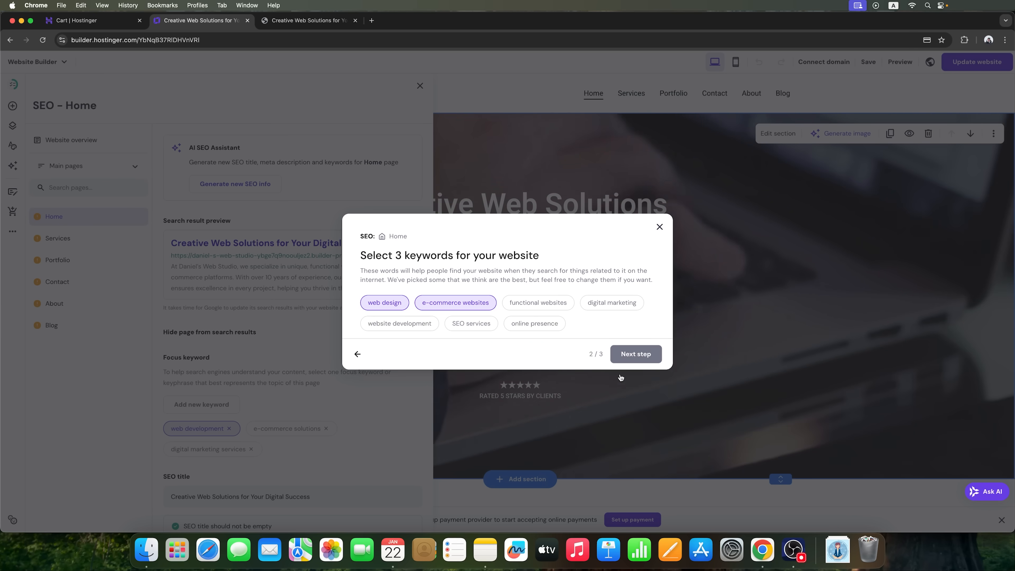
pyautogui.click(635, 354)
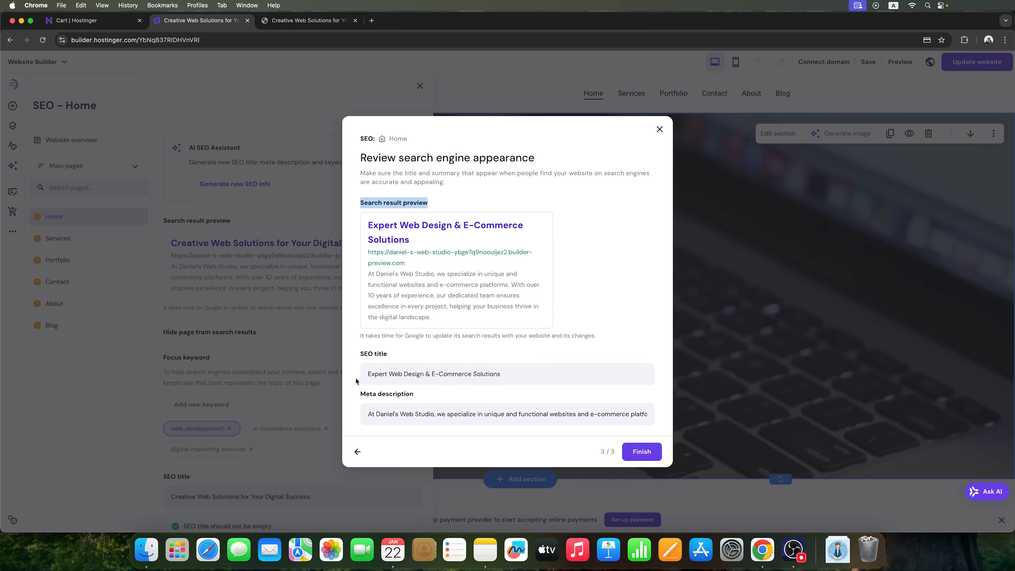
pyautogui.click(507, 414)
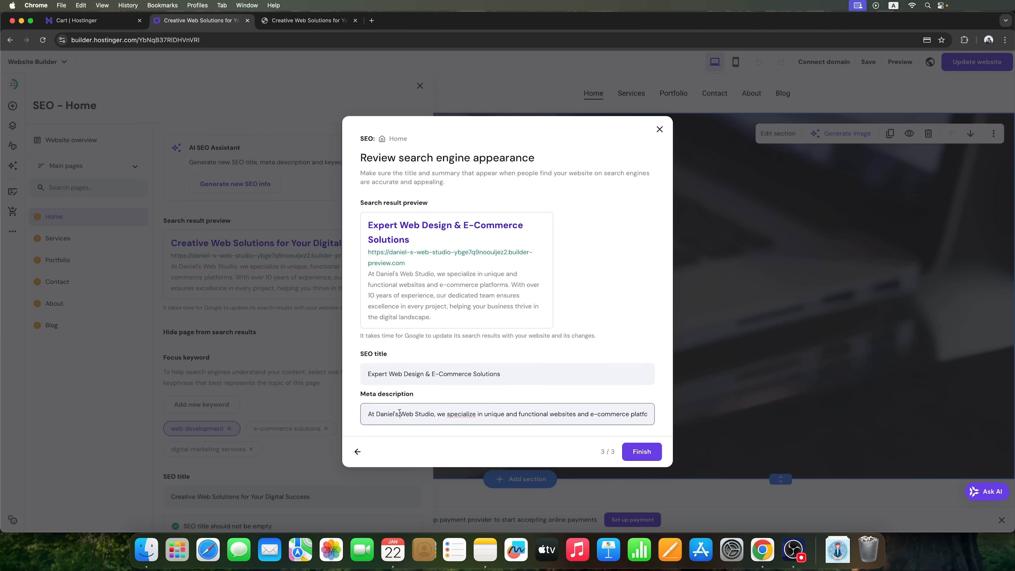
pyautogui.click(641, 451)
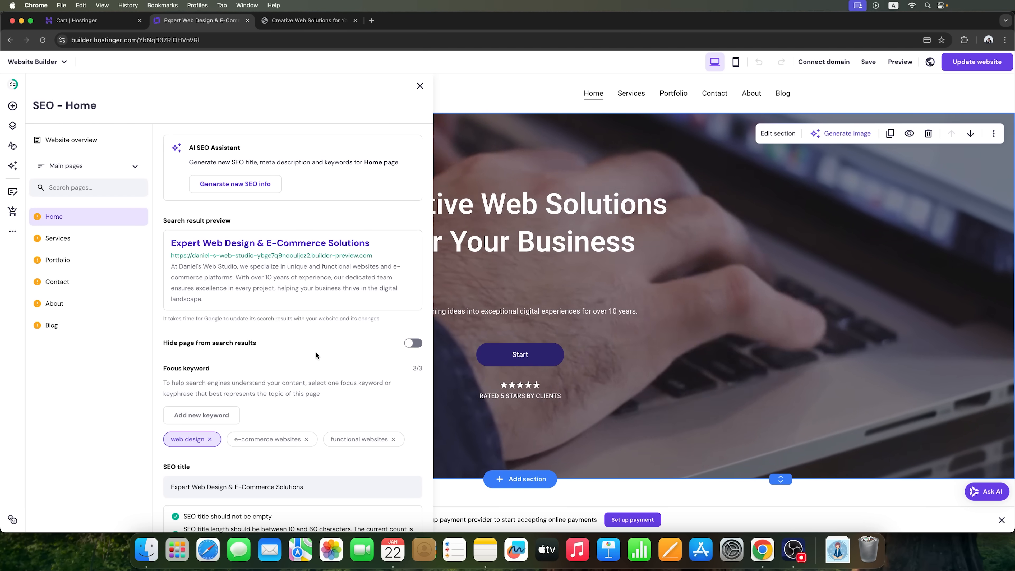
# Toggle 'Hide page from search results' on and back off for the Home page
pyautogui.scroll(-3)
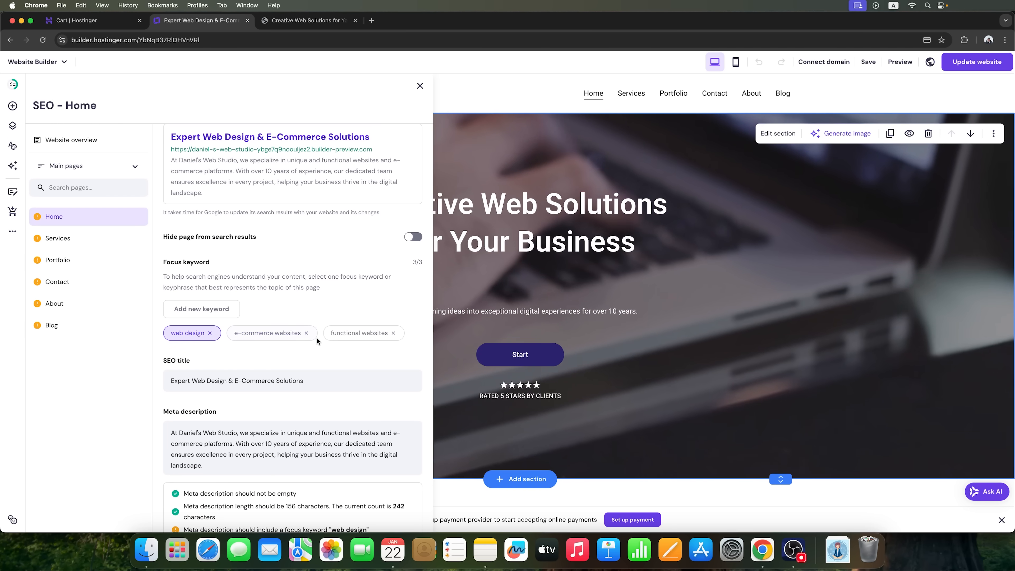
pyautogui.click(412, 236)
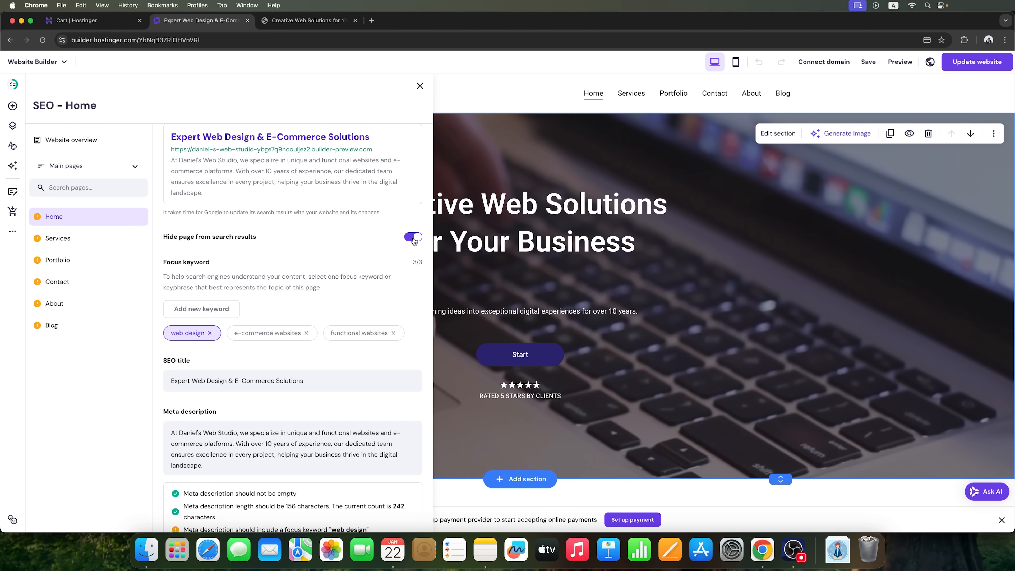
pyautogui.click(413, 237)
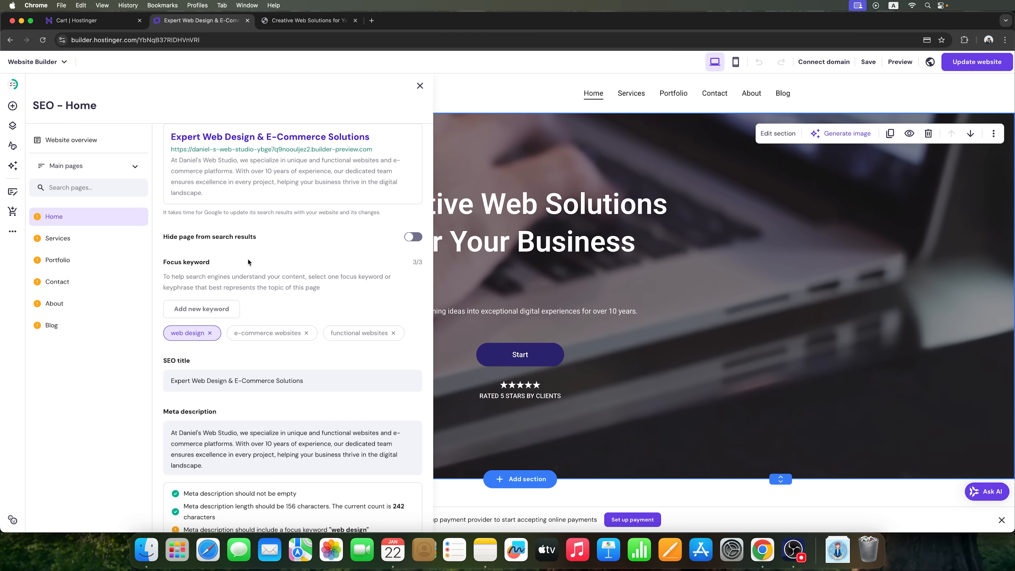
# Review the Services and About pages' SEO settings, then bring up the AI tools list
pyautogui.click(58, 238)
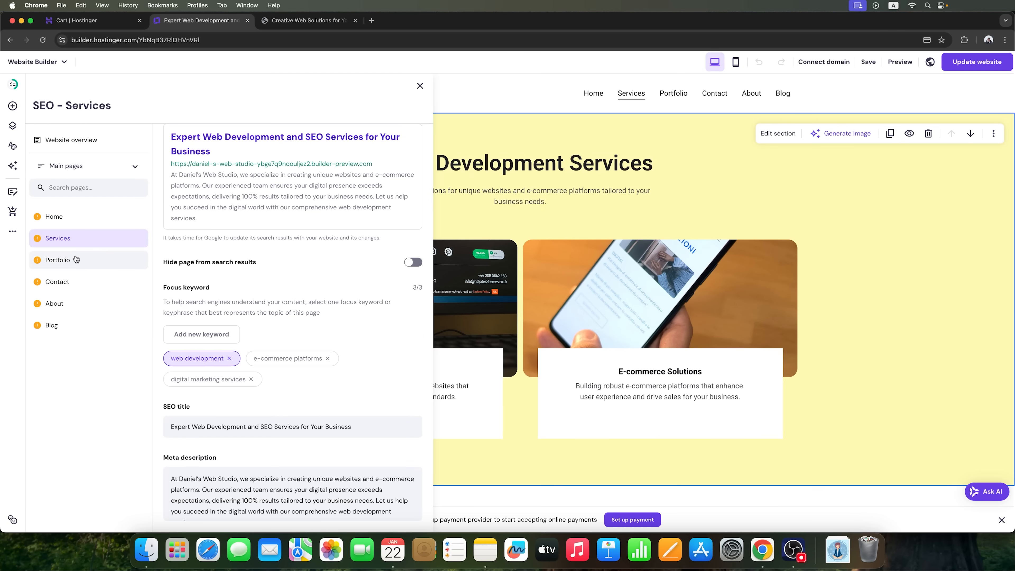
pyautogui.click(55, 303)
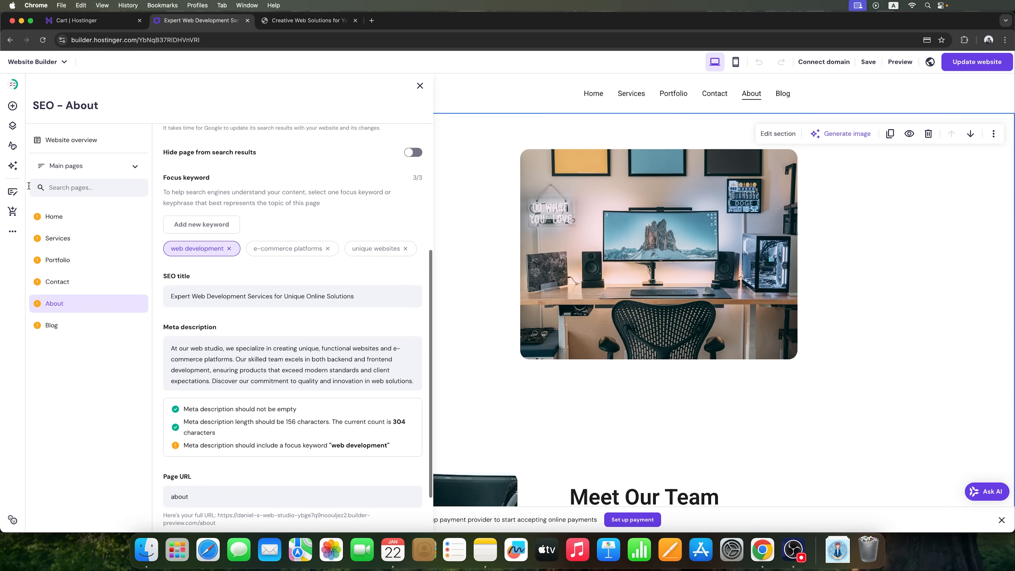
pyautogui.click(13, 165)
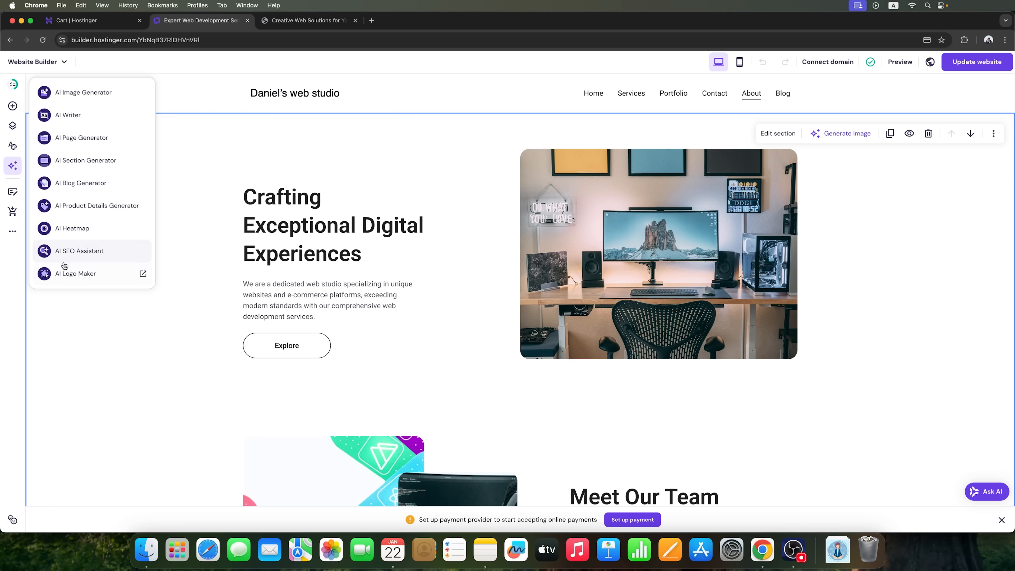
# Launch AI Logo Maker and create four Abstract-style logos for 'Daniel's web studio'
pyautogui.click(75, 273)
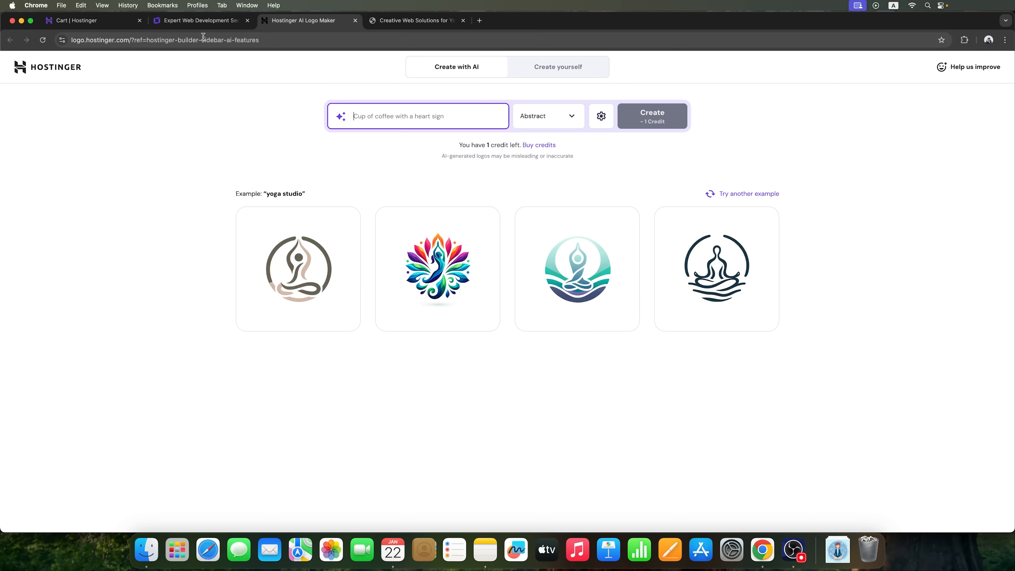
pyautogui.moveTo(201, 20)
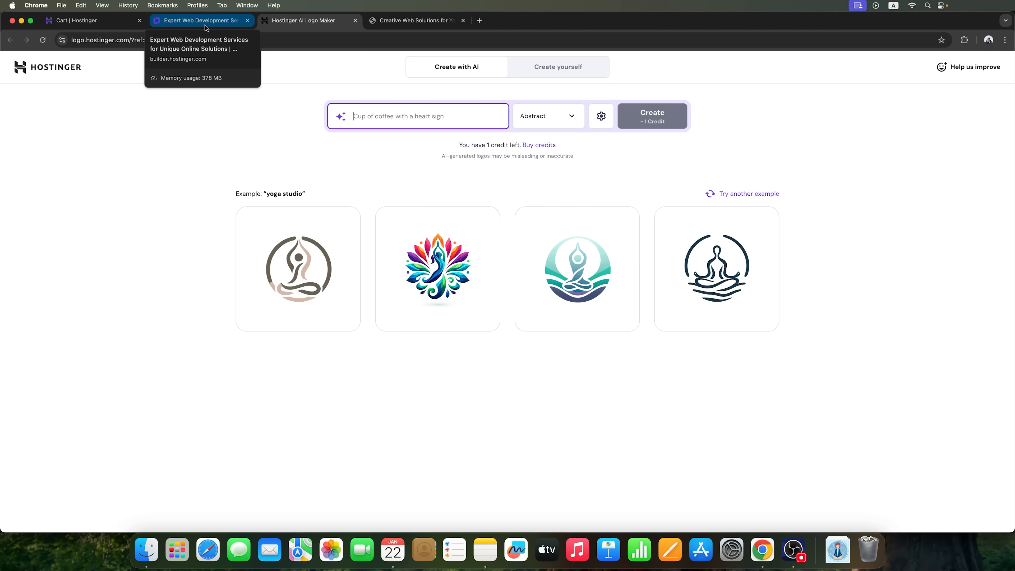
pyautogui.click(309, 20)
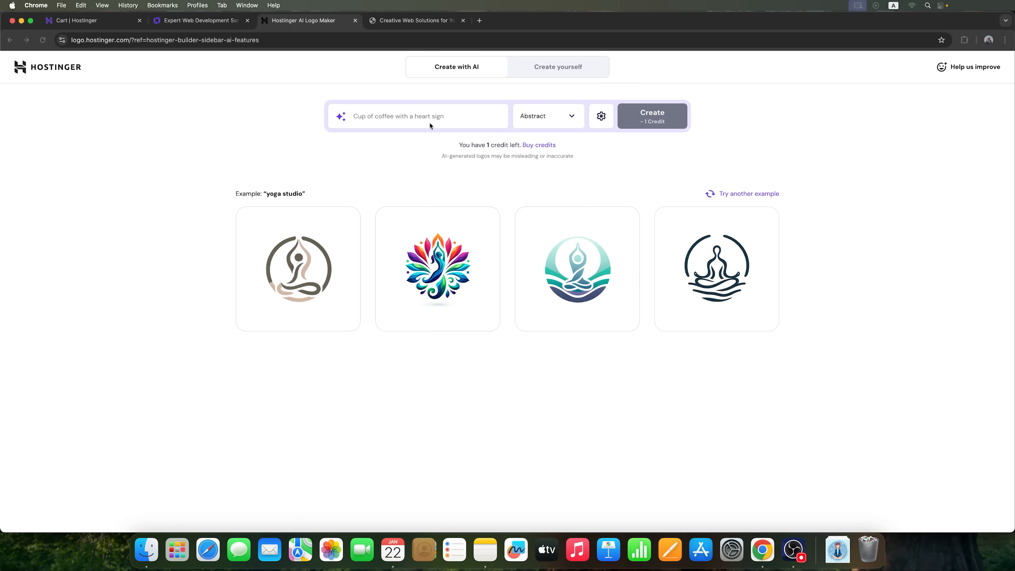
pyautogui.click(652, 116)
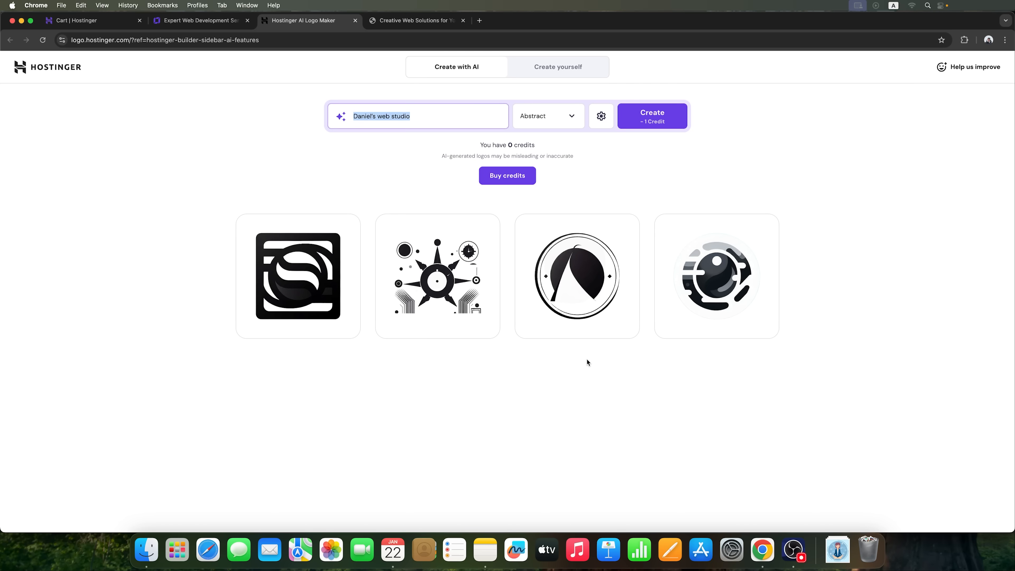
pyautogui.moveTo(576, 275)
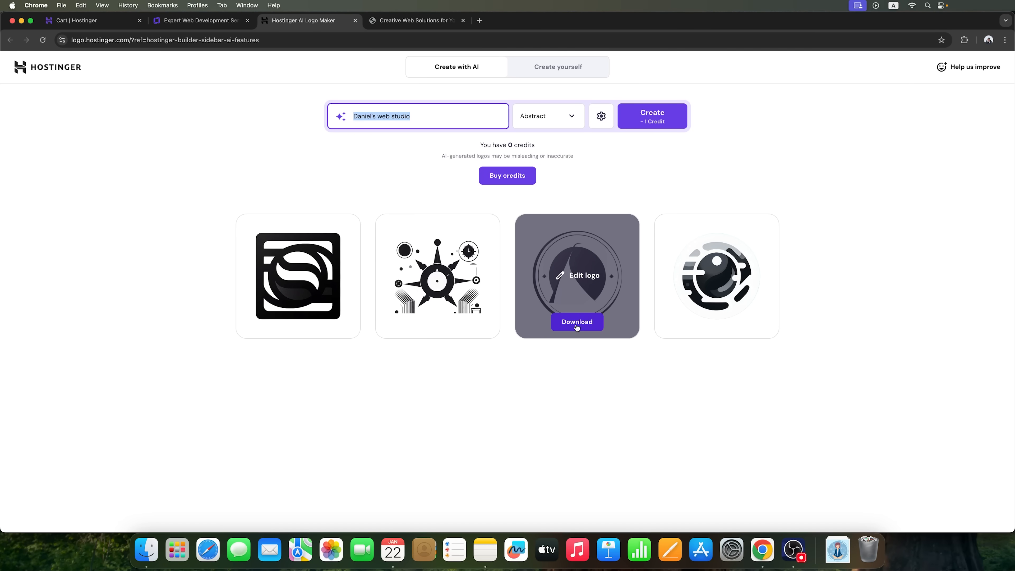
# Download the third logo, the circular black emblem, dismissing the rating survey
pyautogui.click(584, 275)
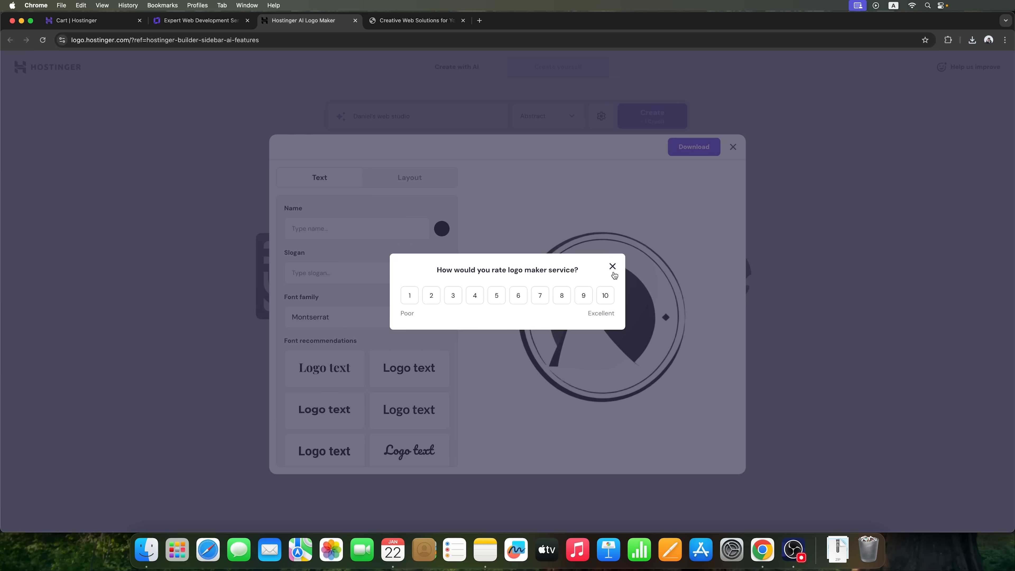
pyautogui.click(612, 267)
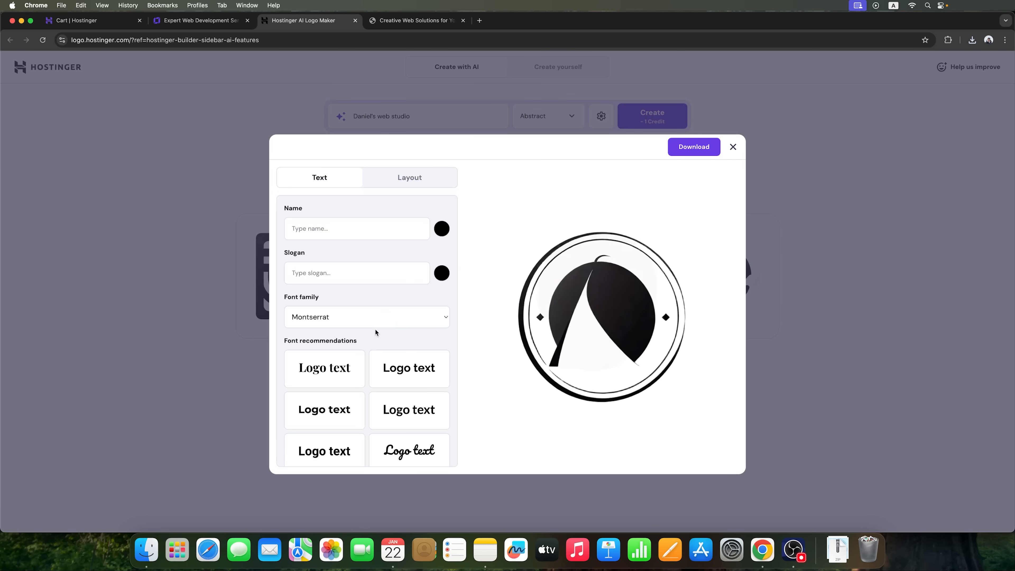
pyautogui.scroll(-3)
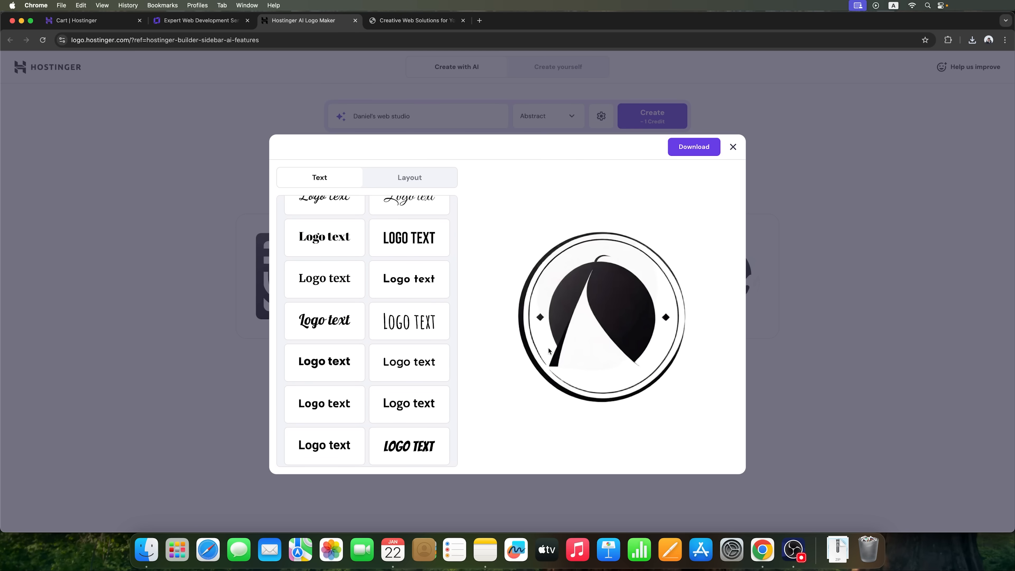
# Look over the logo's Layout and Text options, then return to the website builder
pyautogui.click(410, 178)
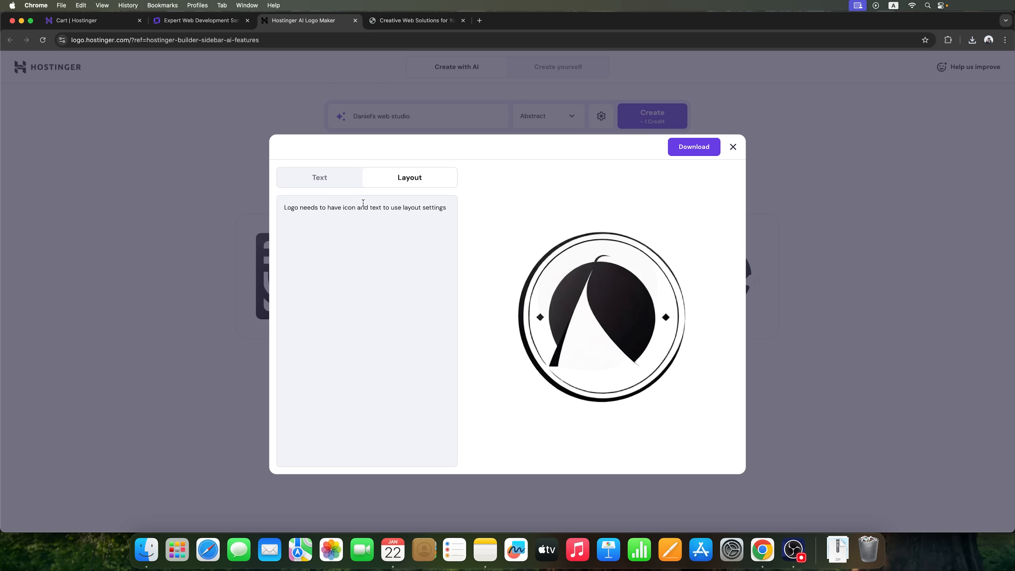
pyautogui.click(319, 178)
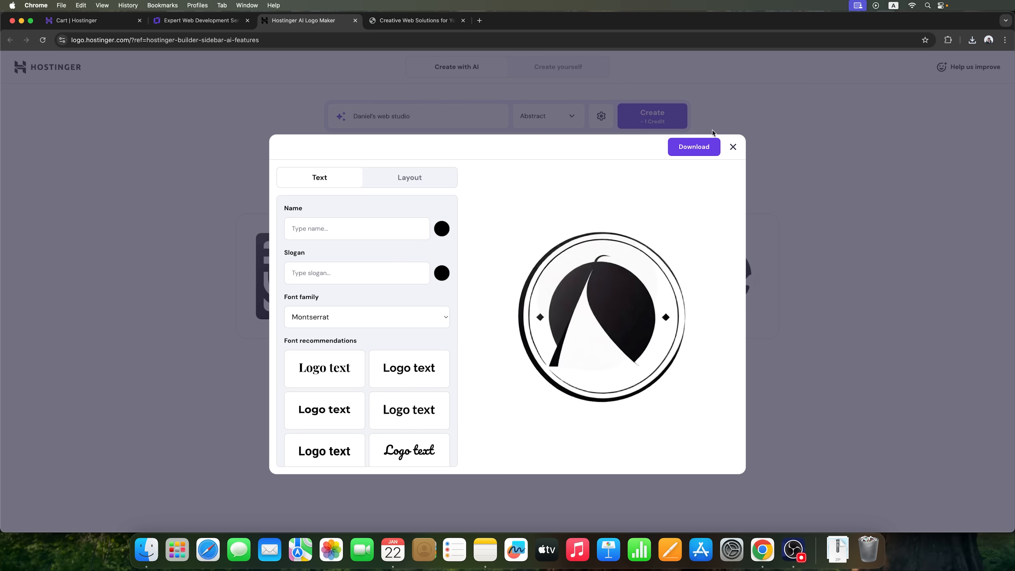
pyautogui.click(199, 20)
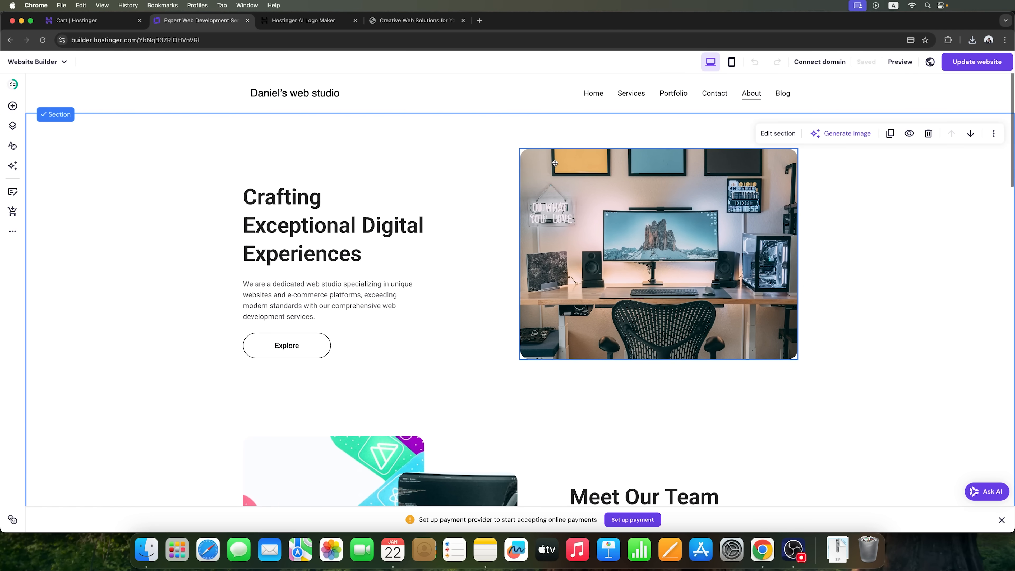
pyautogui.moveTo(12, 166)
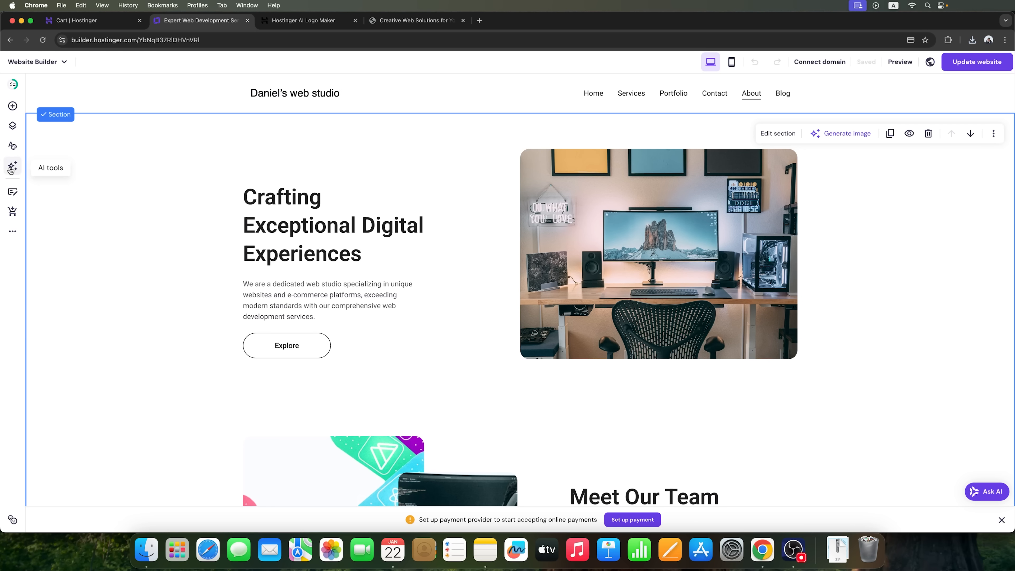
# Launch the AI Image Generator from the AI tools sidebar on the About page
pyautogui.click(12, 168)
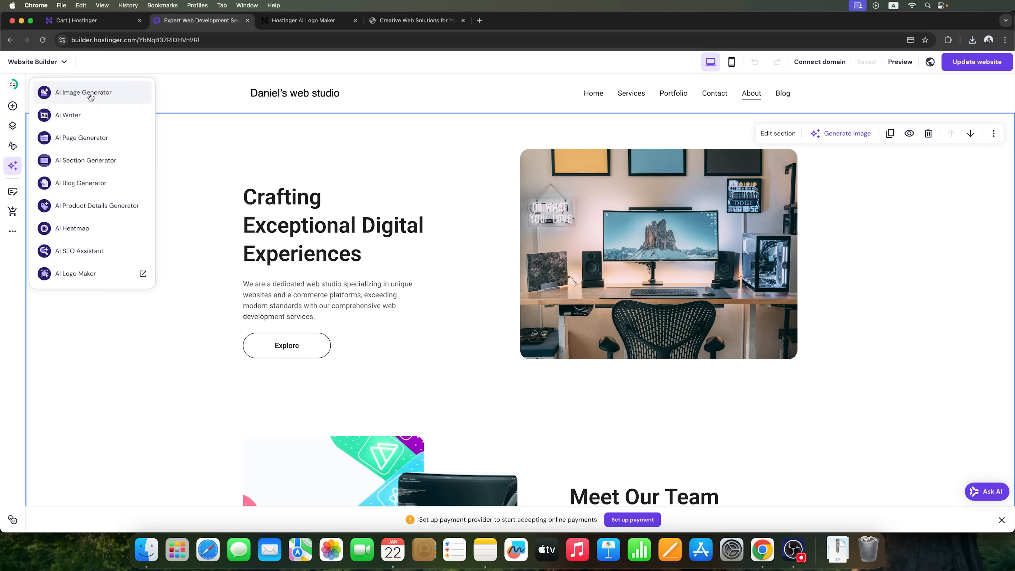
pyautogui.click(13, 231)
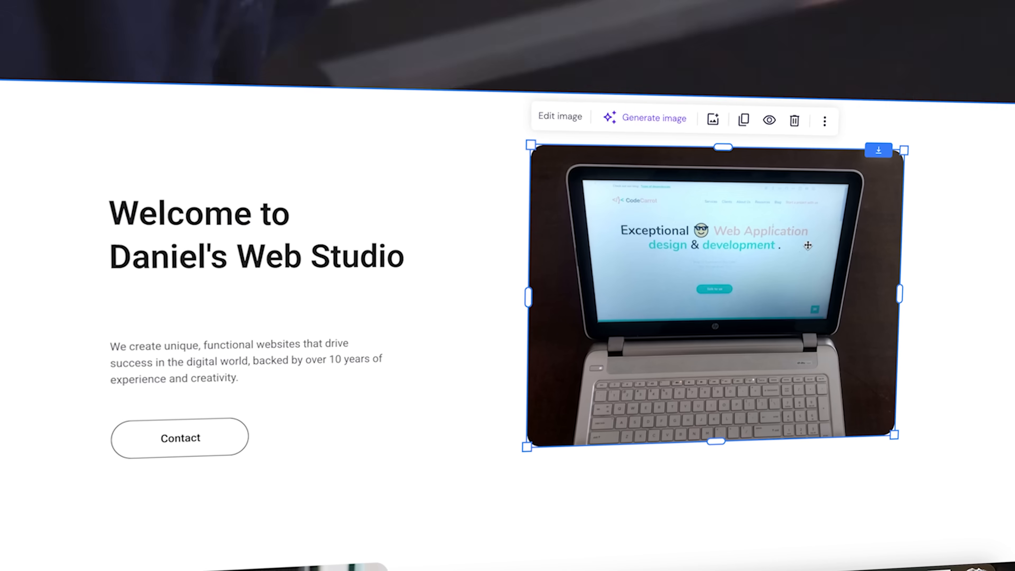
# Scroll the Our Expertise in Web Design section while AI image generation runs
pyautogui.scroll(-3)
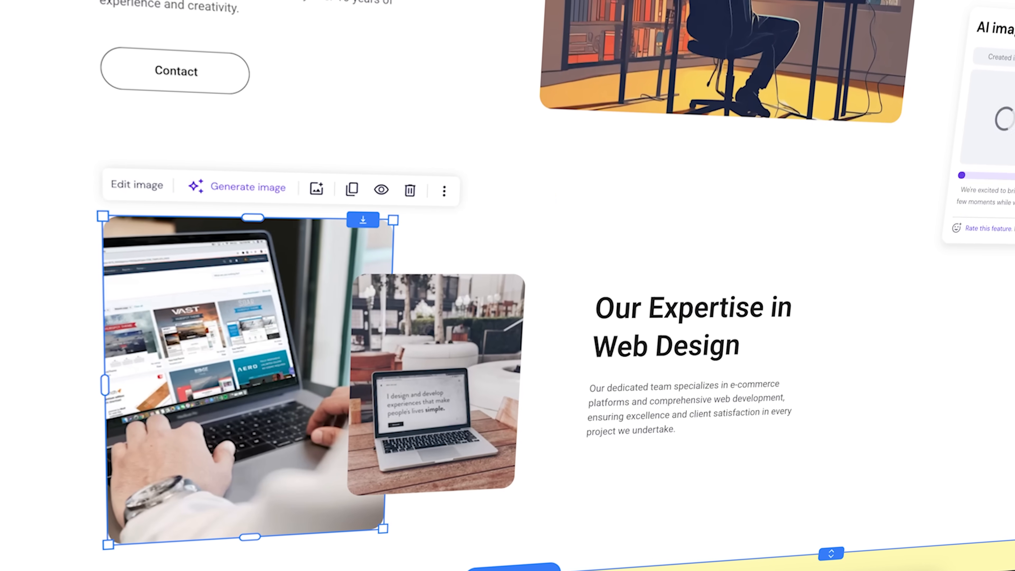